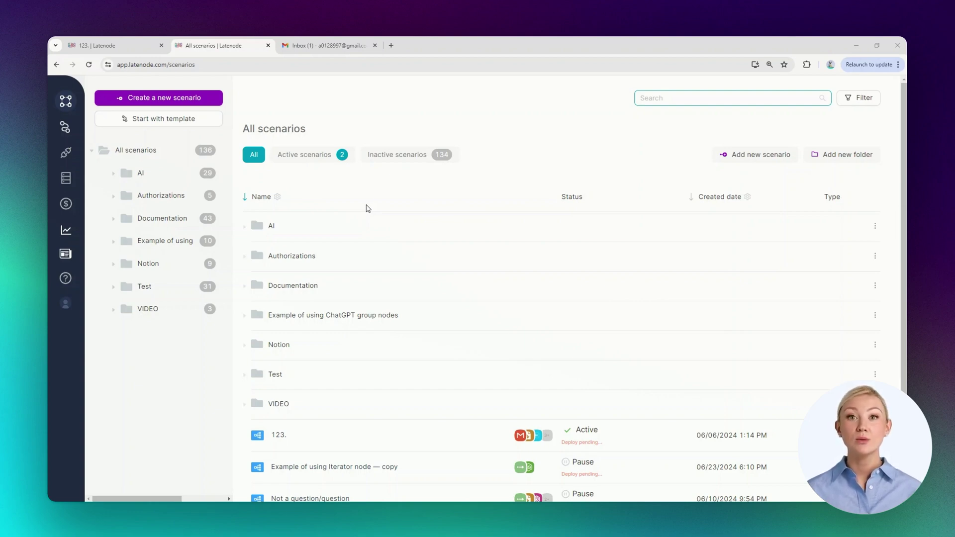
mouse_move(365, 203)
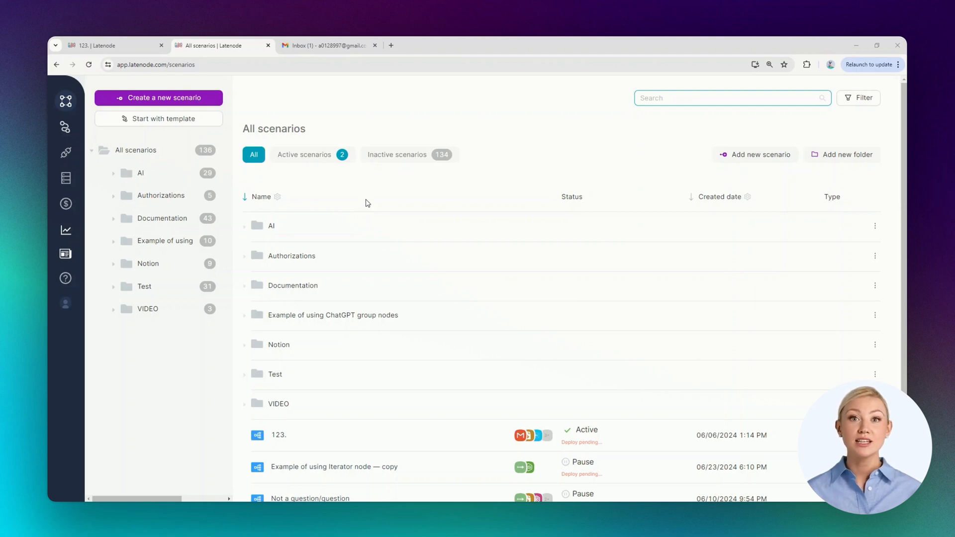
mouse_move(222, 182)
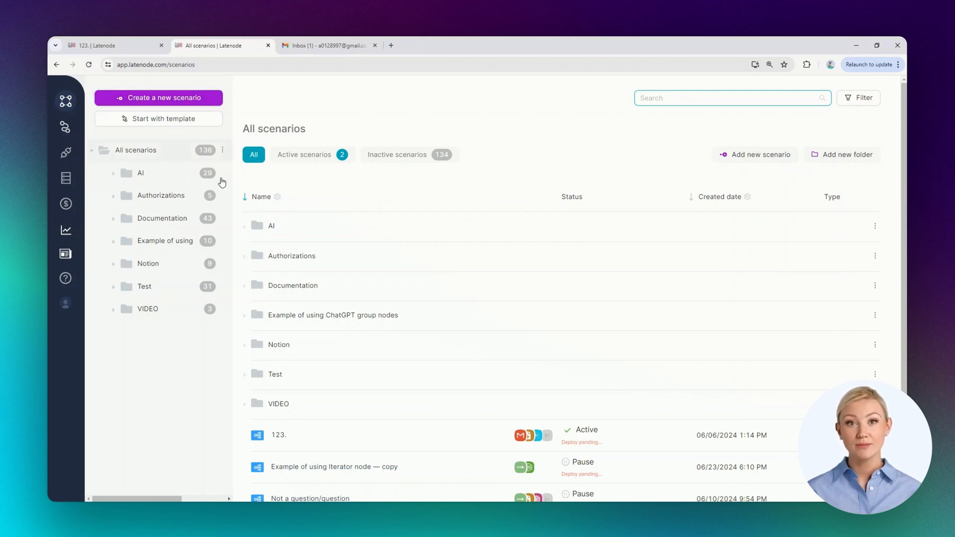
Create a new scenario from the All scenarios page
click(158, 98)
text(Using AI to Draft Responses to User Emails)
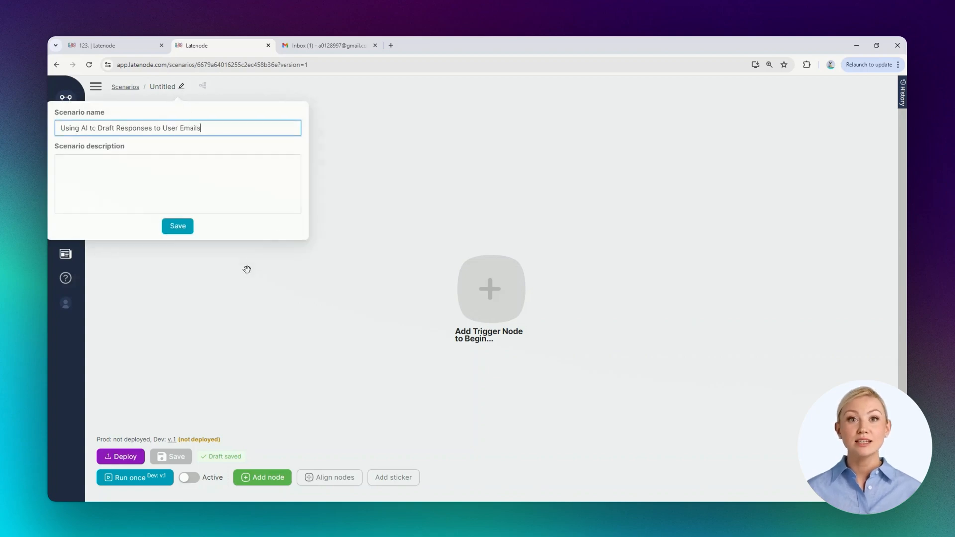
Save the scenario name and search 'gm' to find the Gmail trigger
click(177, 225)
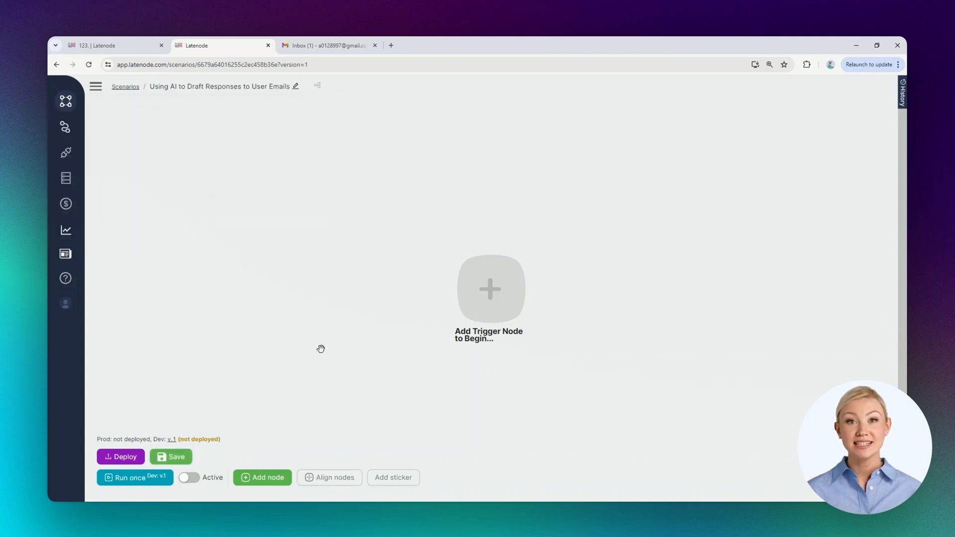
click(490, 288)
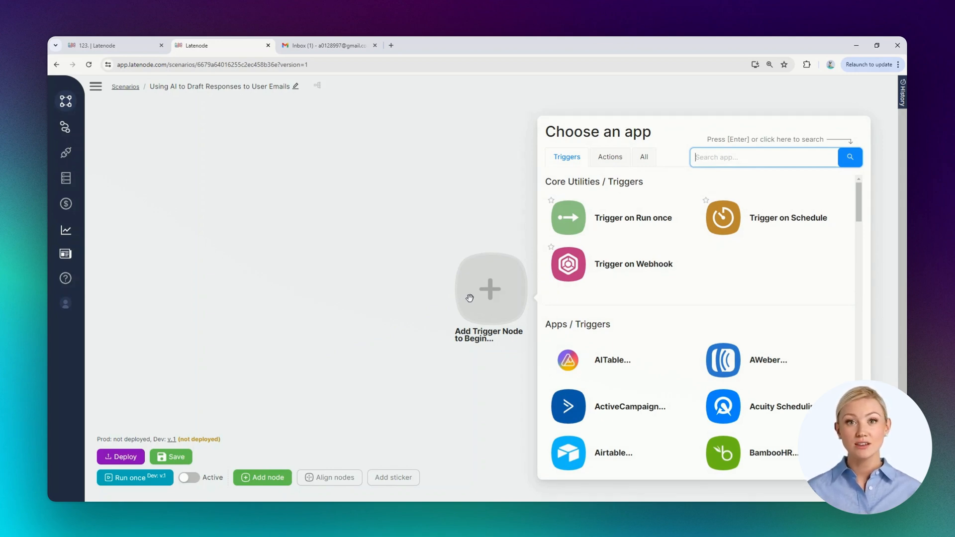
mouse_move(511, 298)
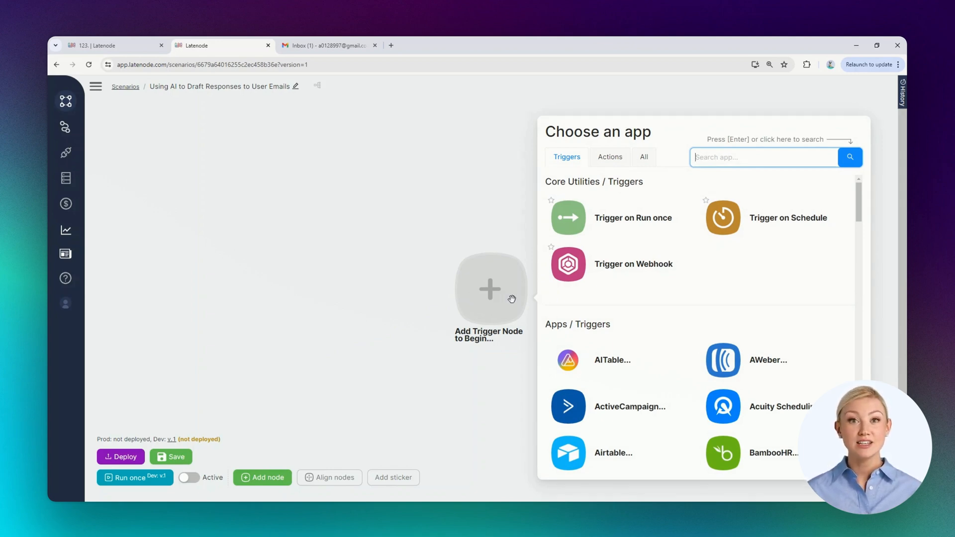
mouse_move(469, 256)
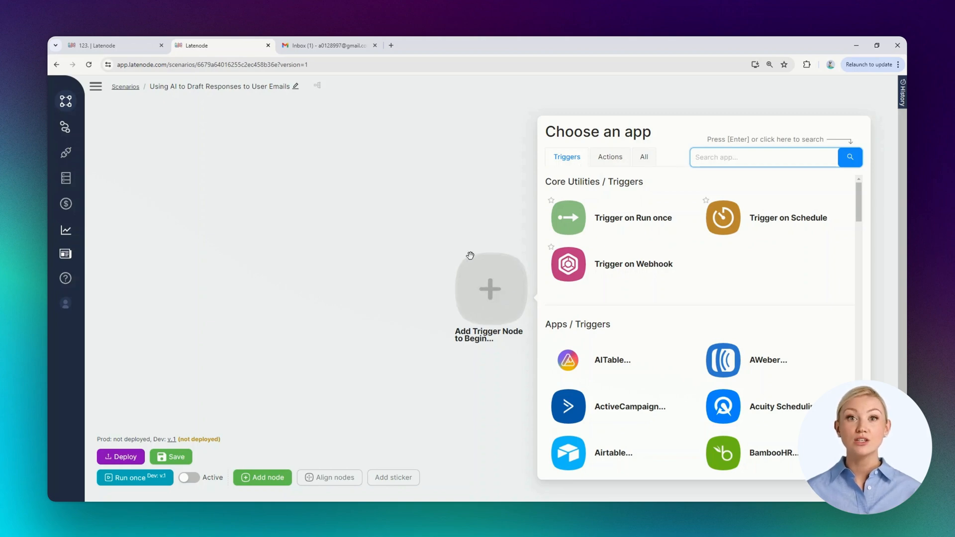
text(gm)
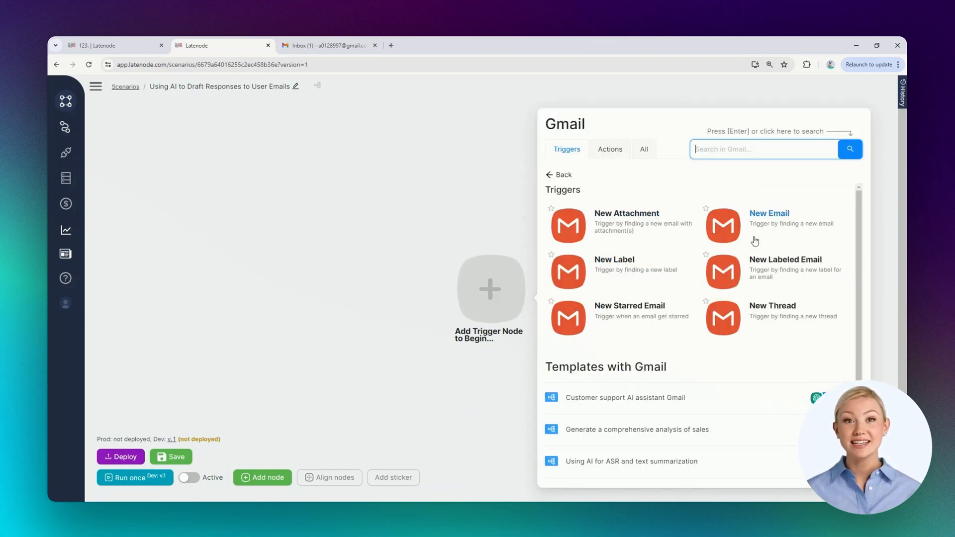
Select the Gmail New Email trigger and authorize it with the Google account
click(769, 213)
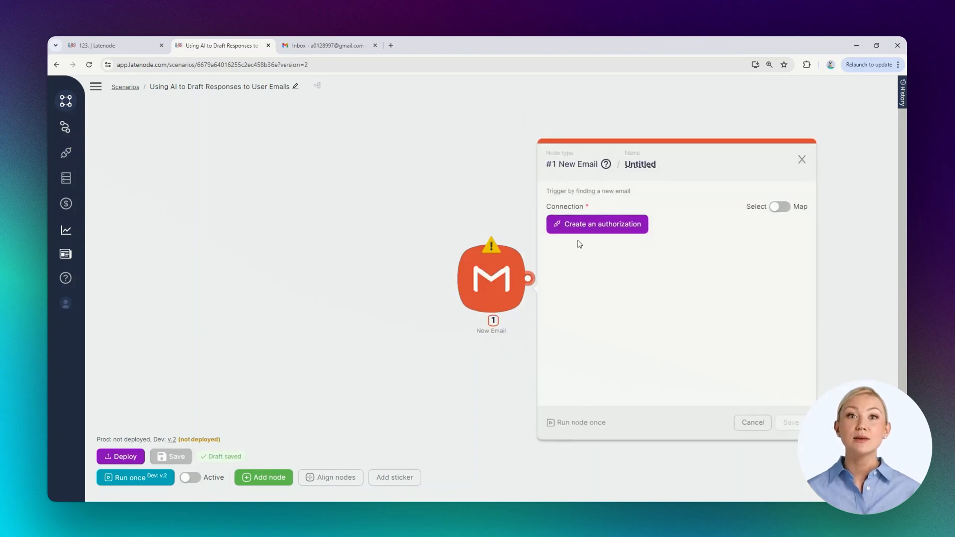
click(596, 224)
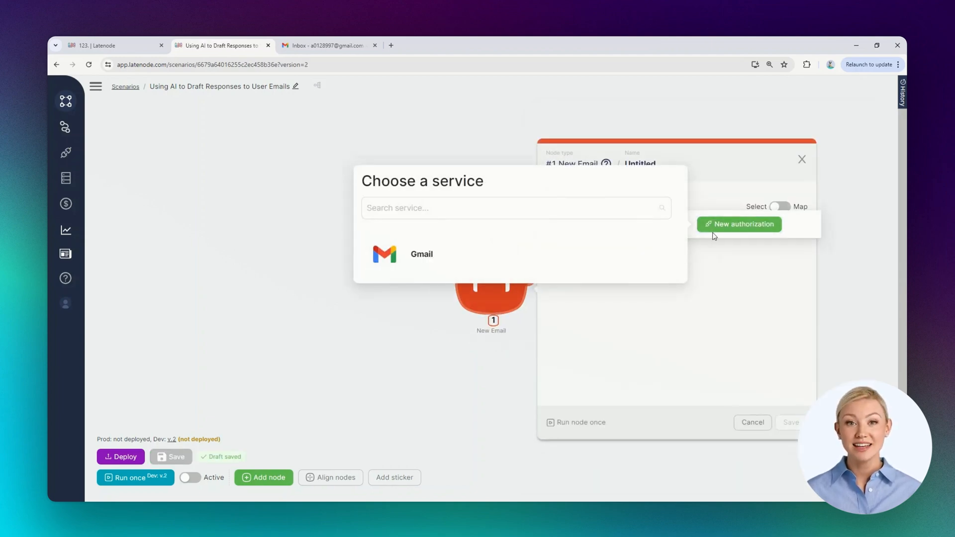
mouse_move(421, 253)
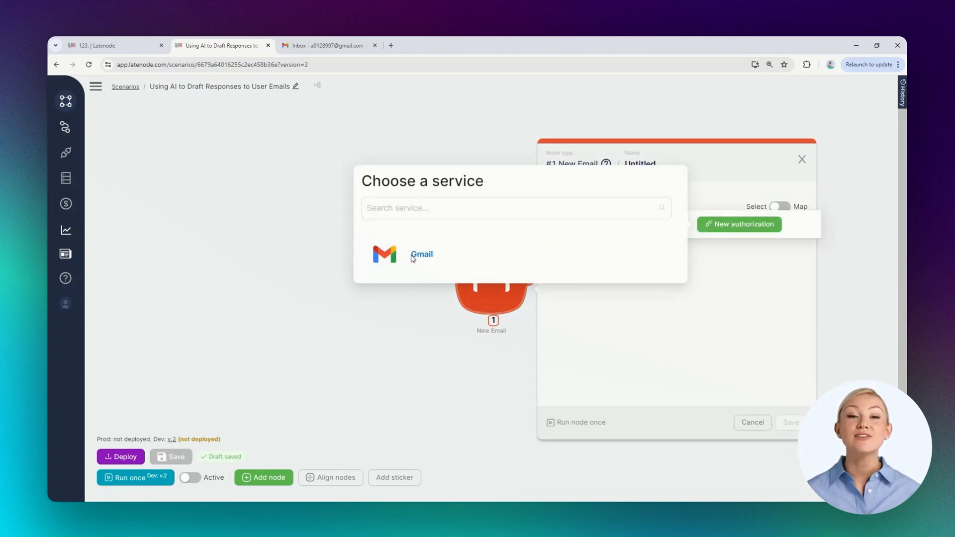
click(421, 254)
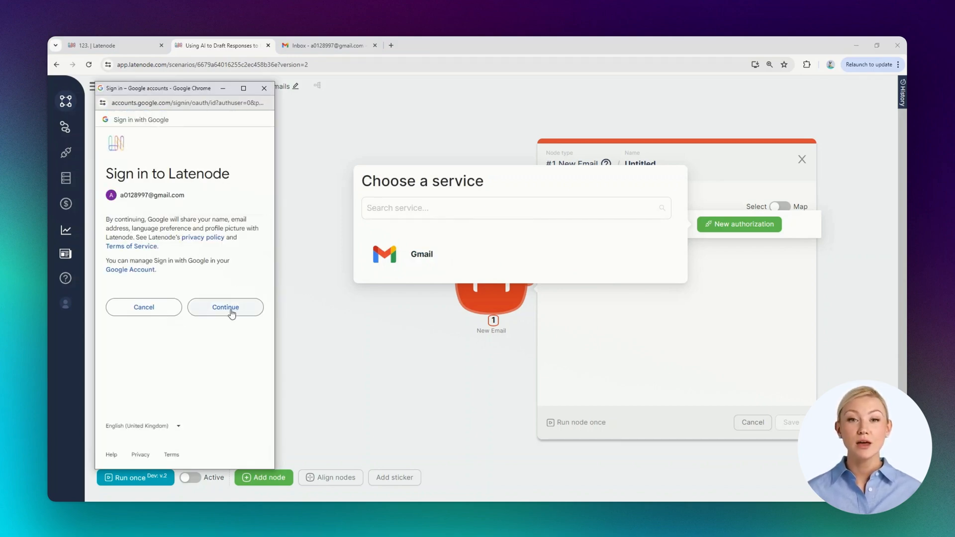
click(225, 307)
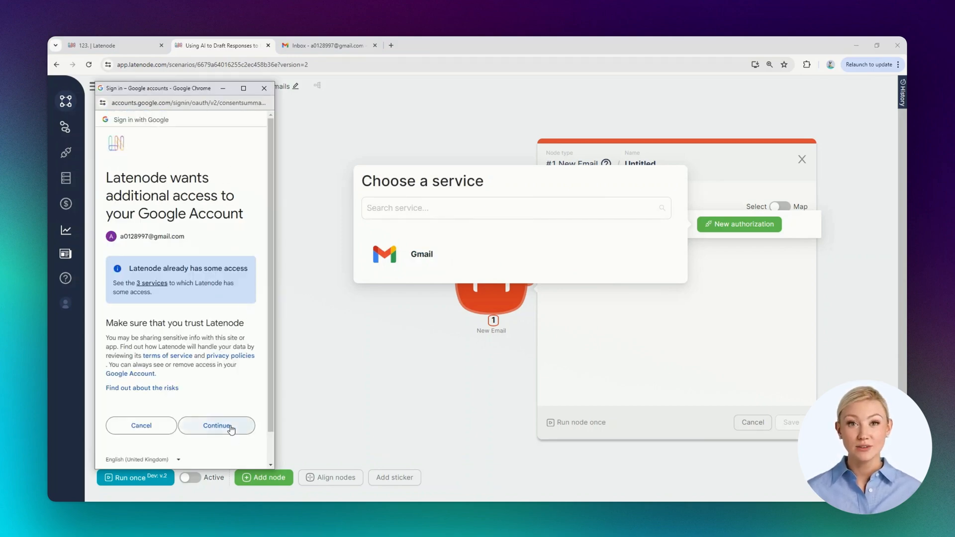
click(216, 425)
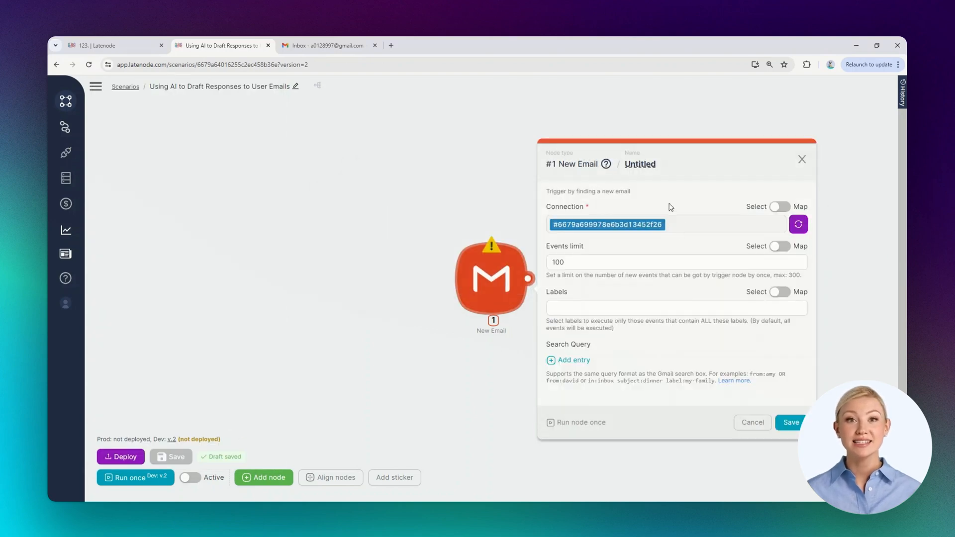
mouse_move(617, 342)
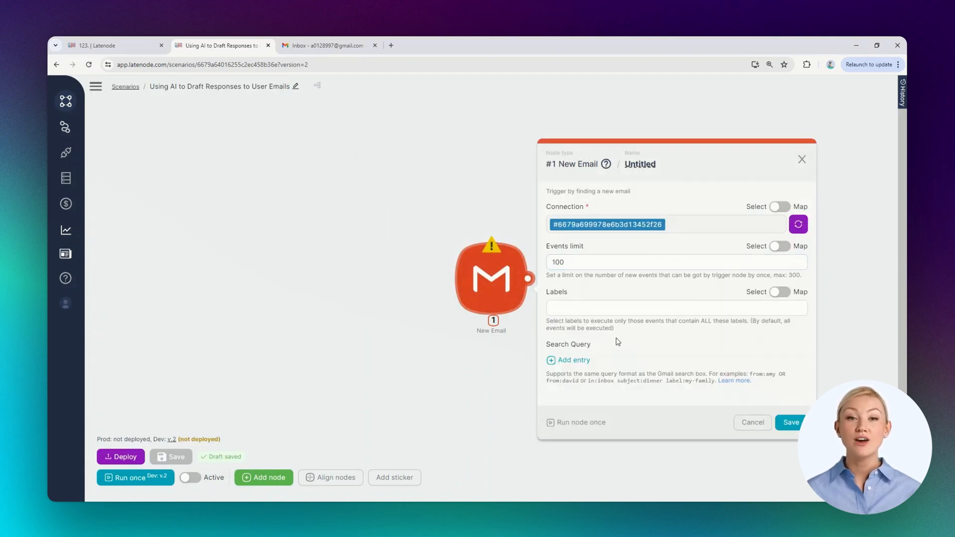
Review the Gmail Labels list and keep the trigger's default label
click(674, 308)
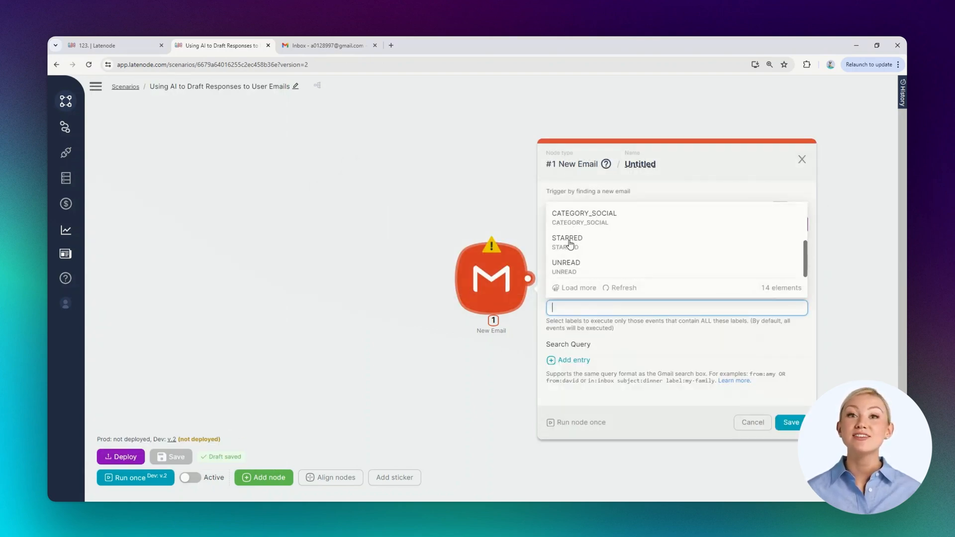
click(566, 263)
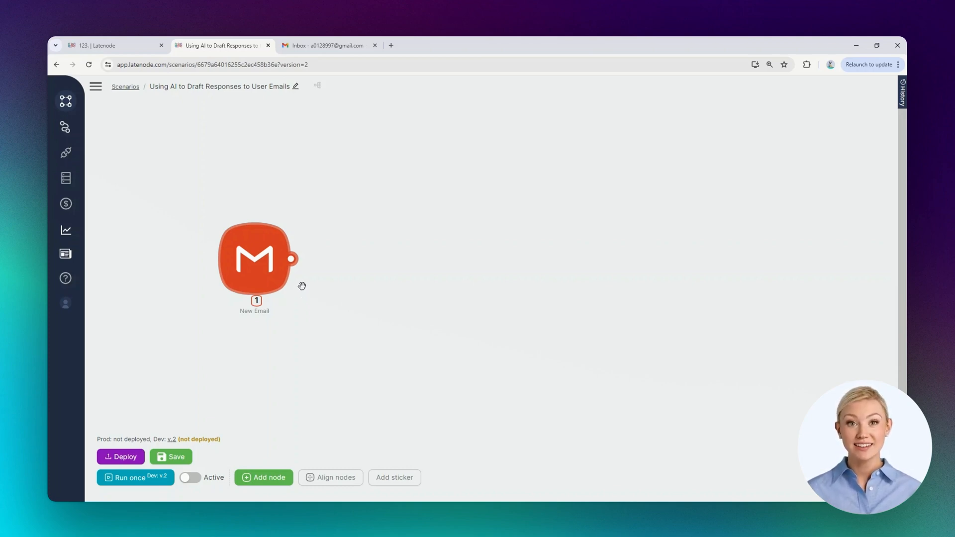
mouse_move(292, 258)
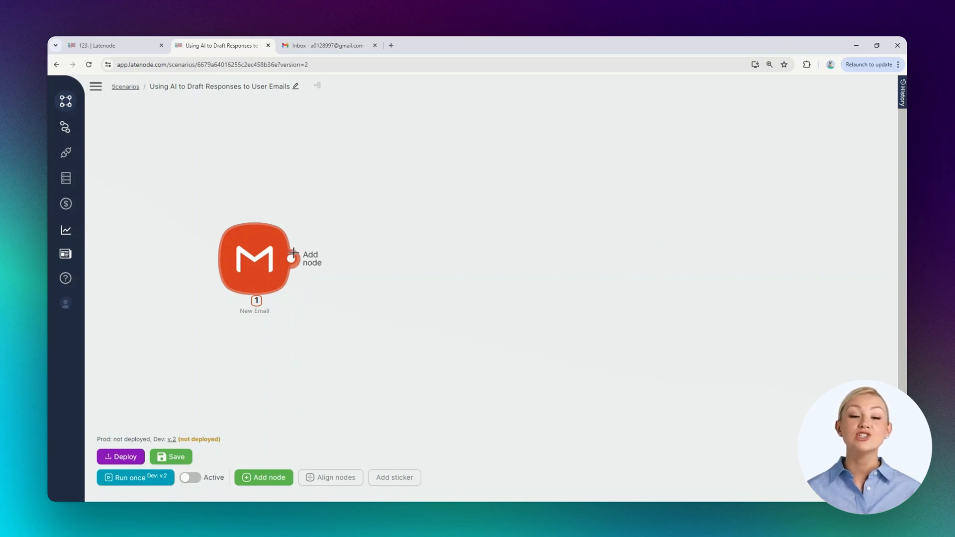
Add a SetVariables node after New Email with variables Length, Role and Format
click(292, 254)
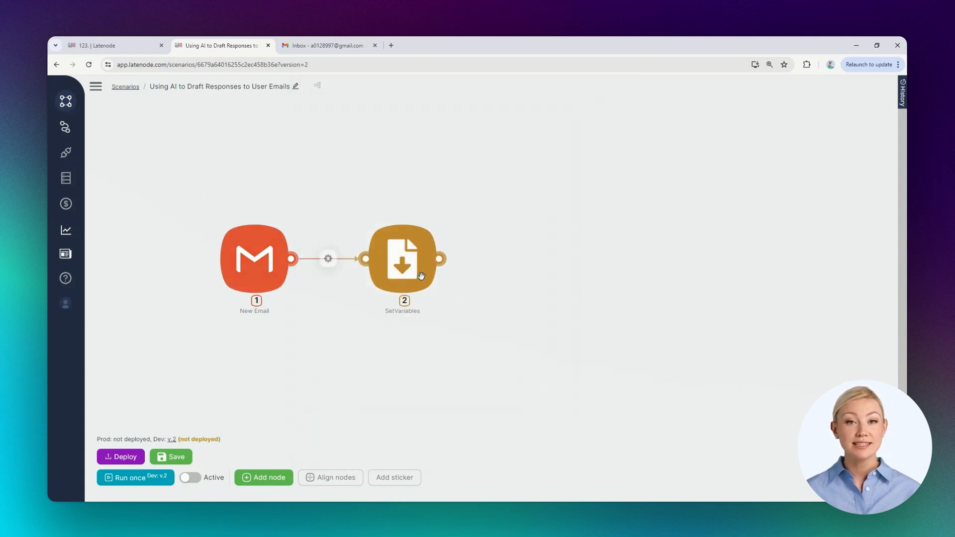
mouse_move(401, 274)
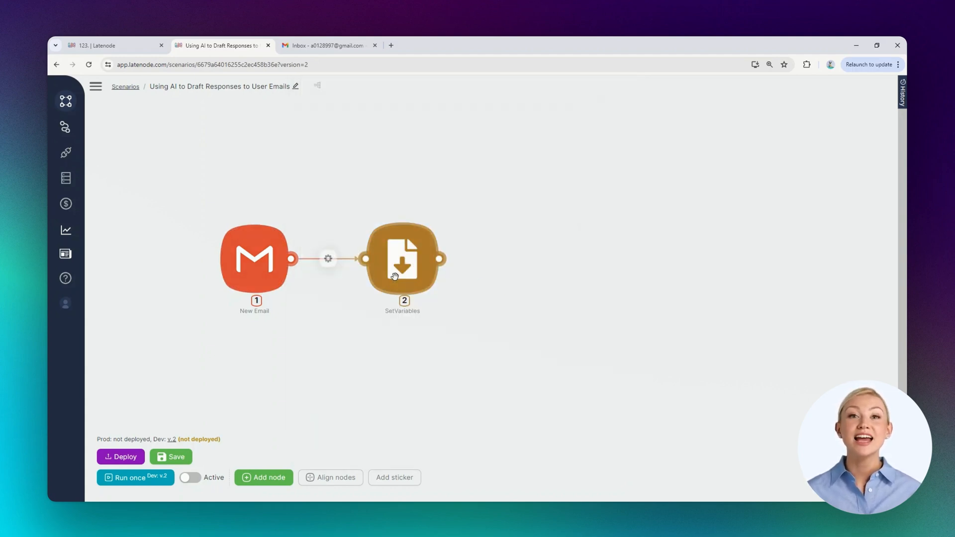
click(403, 258)
text(Length)
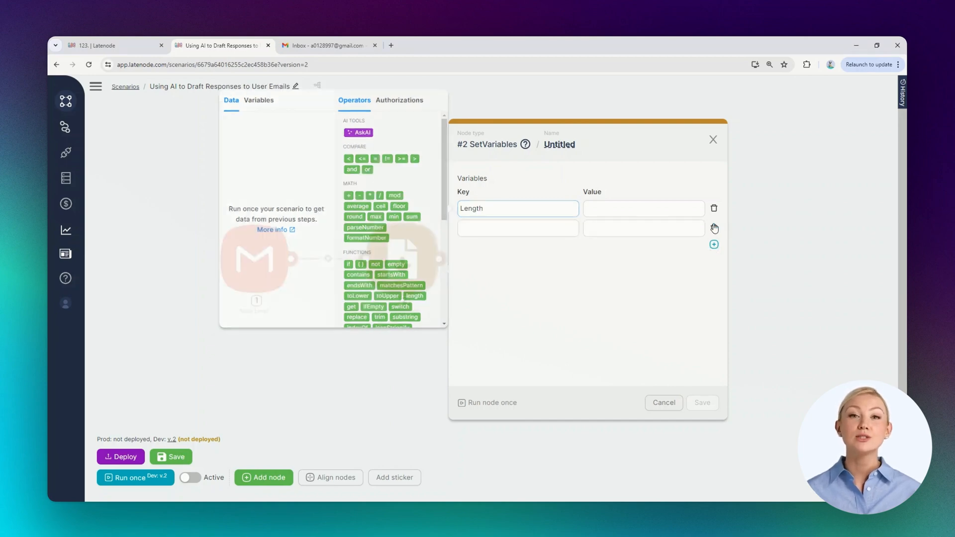
text(Role)
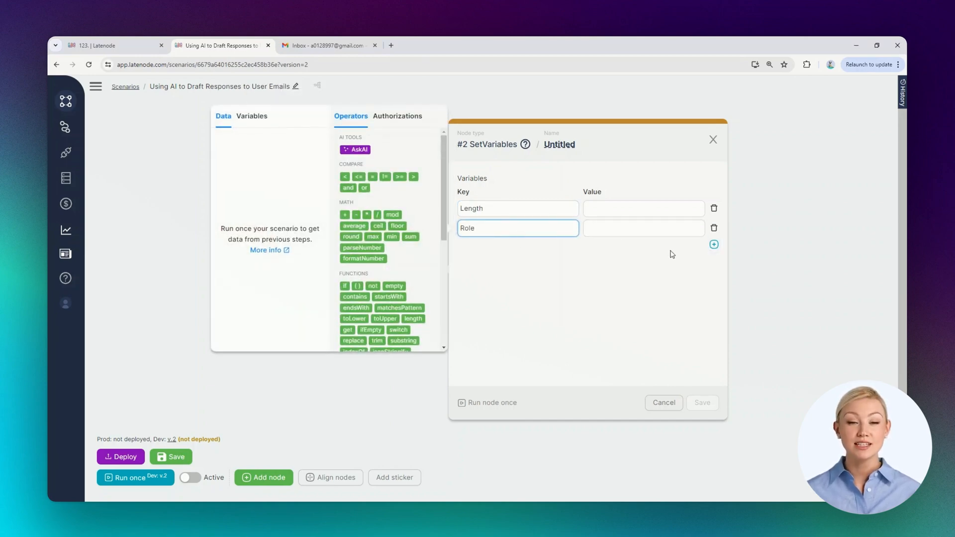
click(713, 245)
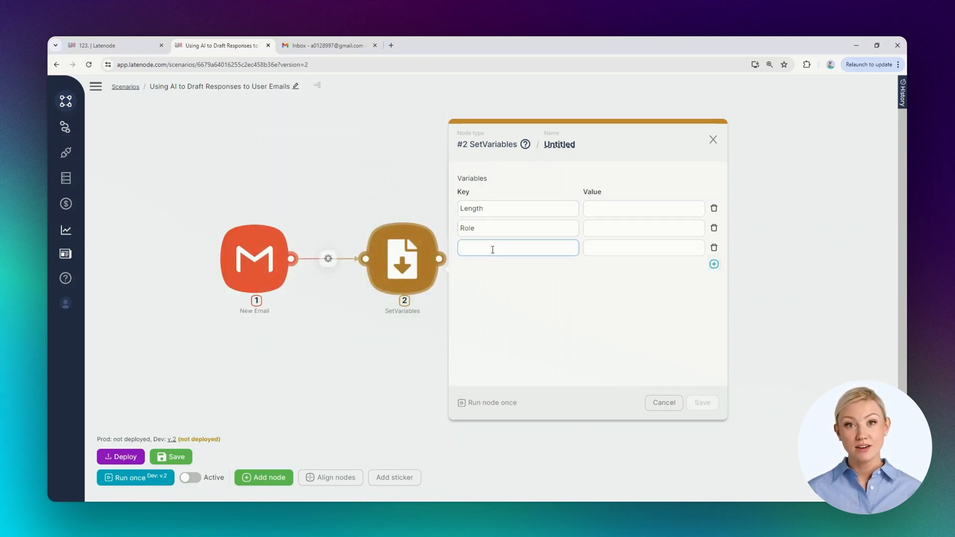
text(Format)
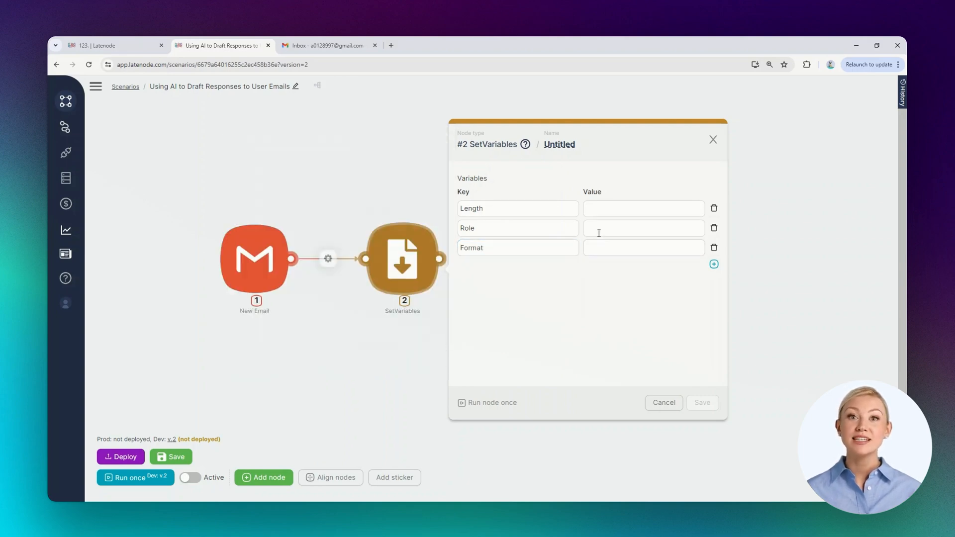
Set Length to '1 paragraph', Role to 'Manager', Format to 'Business' and save the node
click(644, 208)
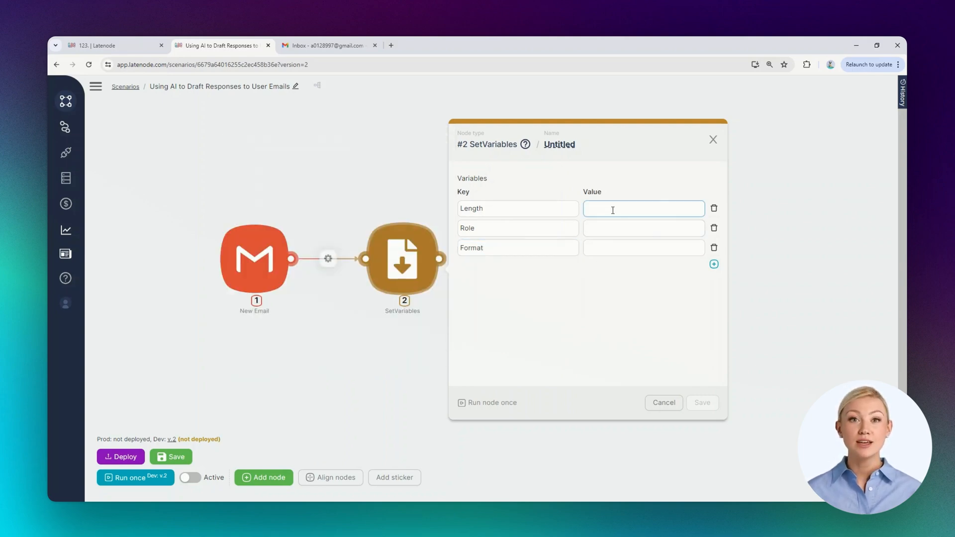
click(643, 208)
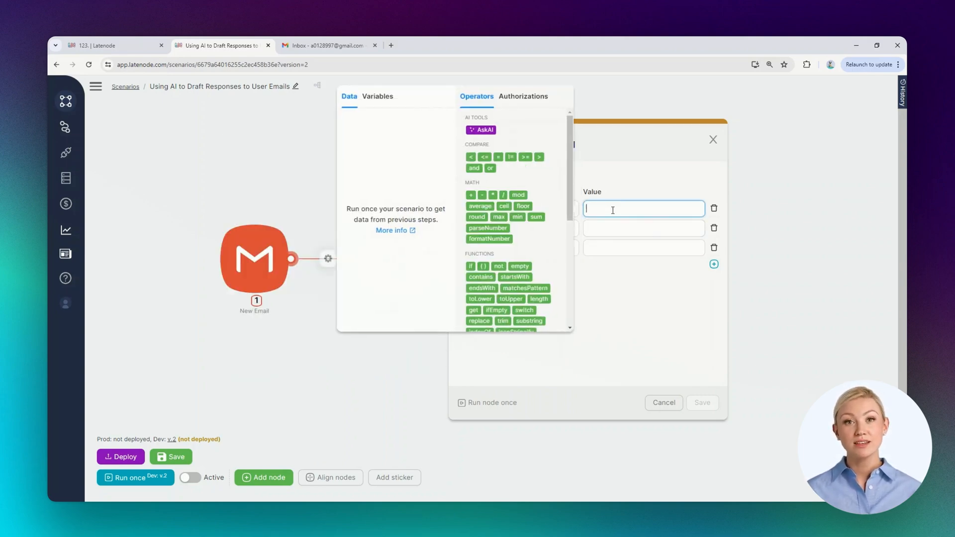
text(1)
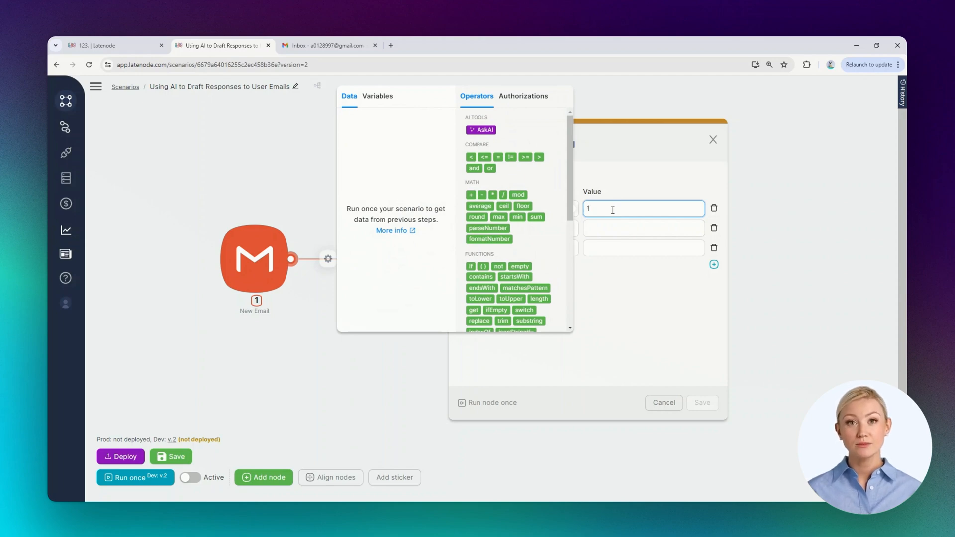
text(paragraph)
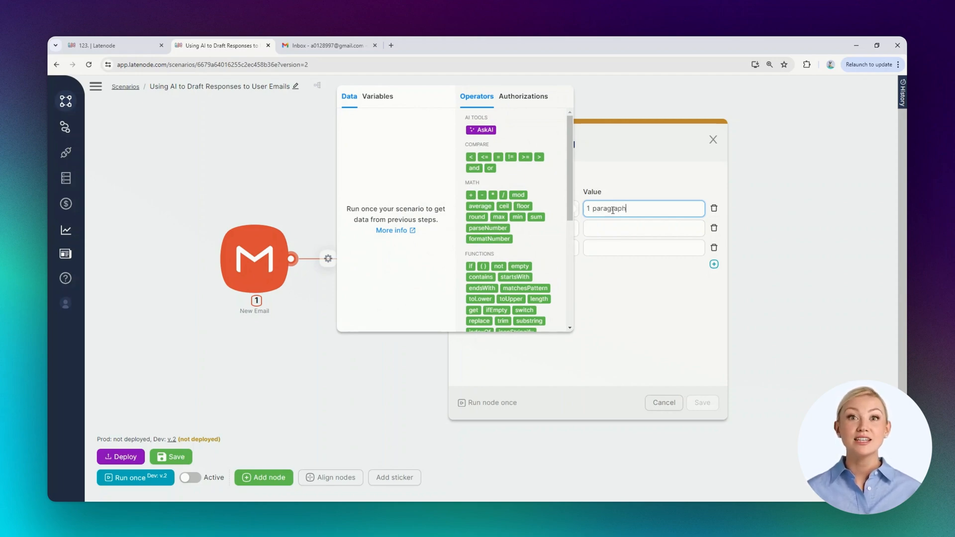
click(642, 228)
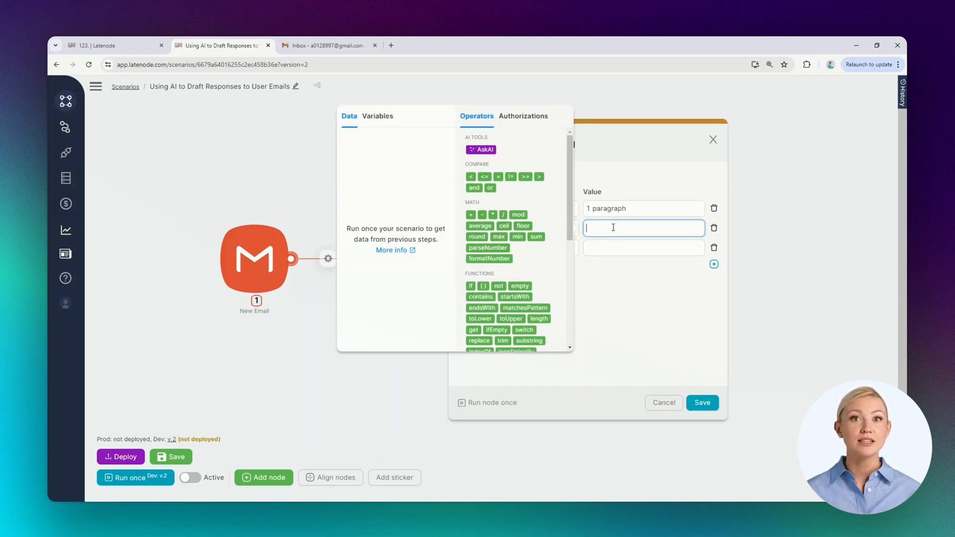
text(Manager)
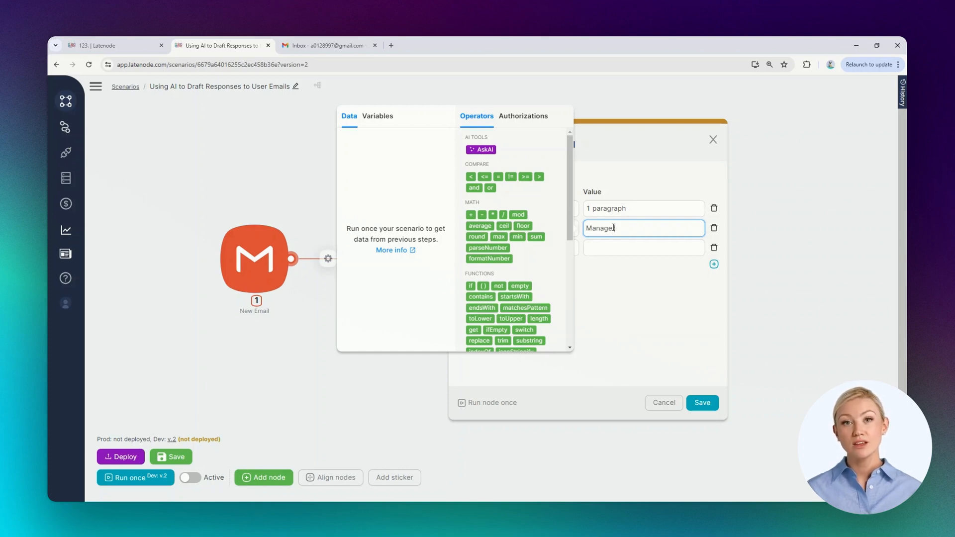
click(642, 248)
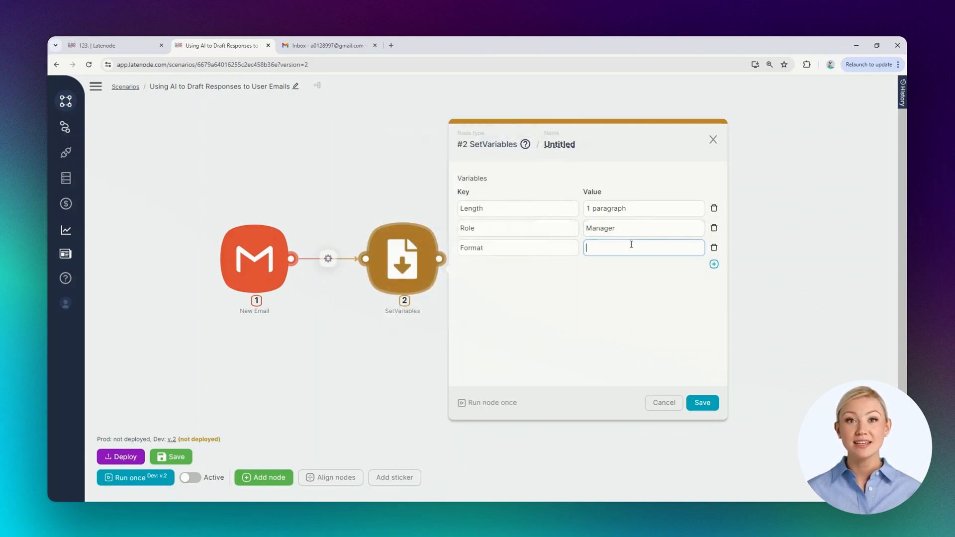
text(Busines)
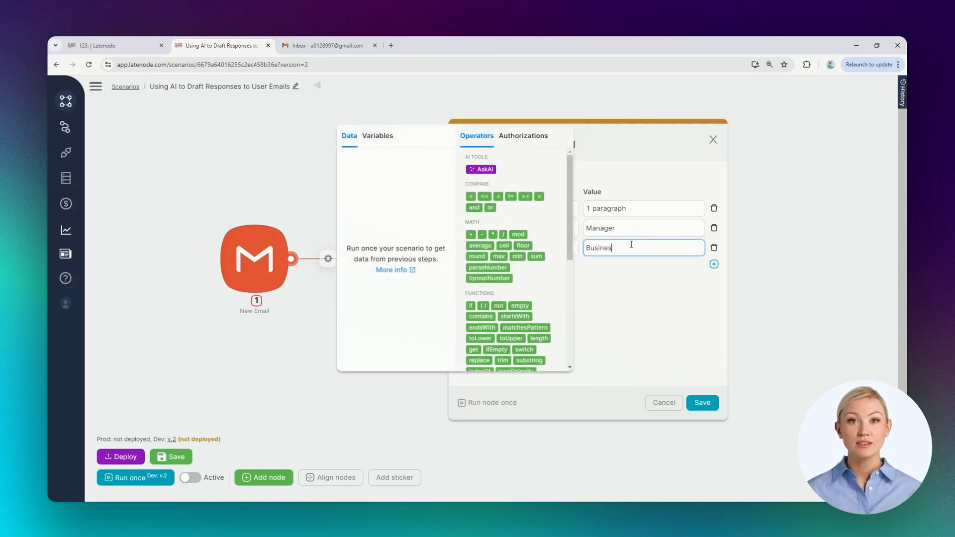
click(702, 403)
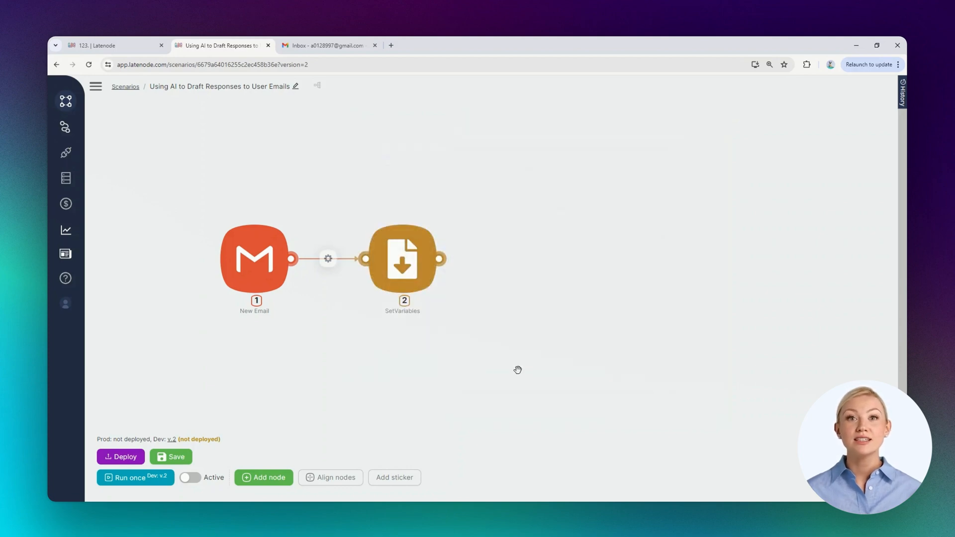
mouse_move(485, 291)
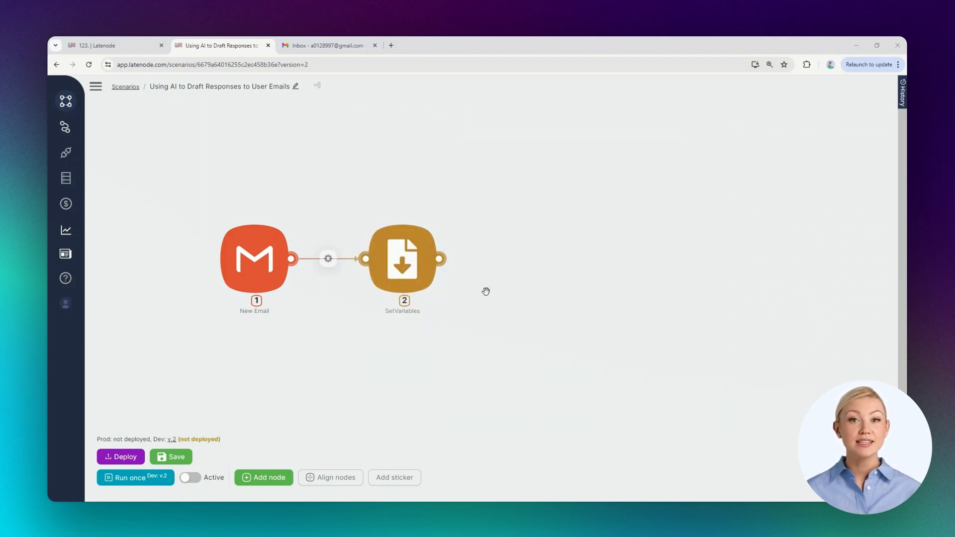
mouse_move(481, 292)
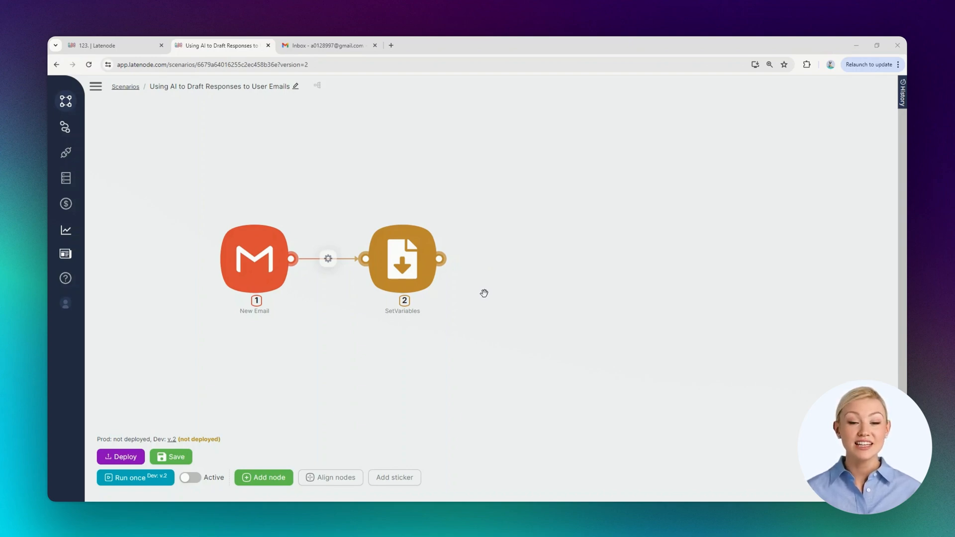
mouse_move(490, 319)
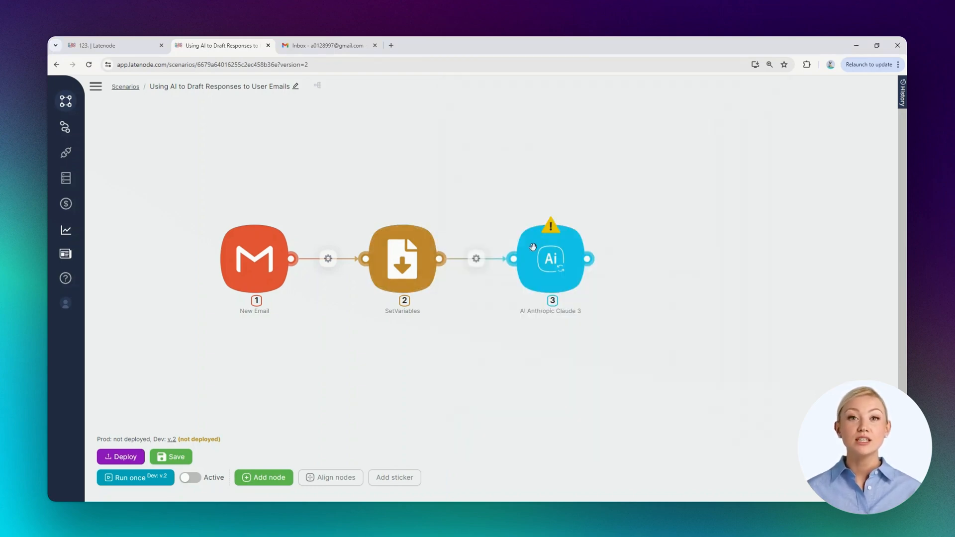
Add a second AI Anthropic Claude 3 node branching from the SetVariables output
click(263, 478)
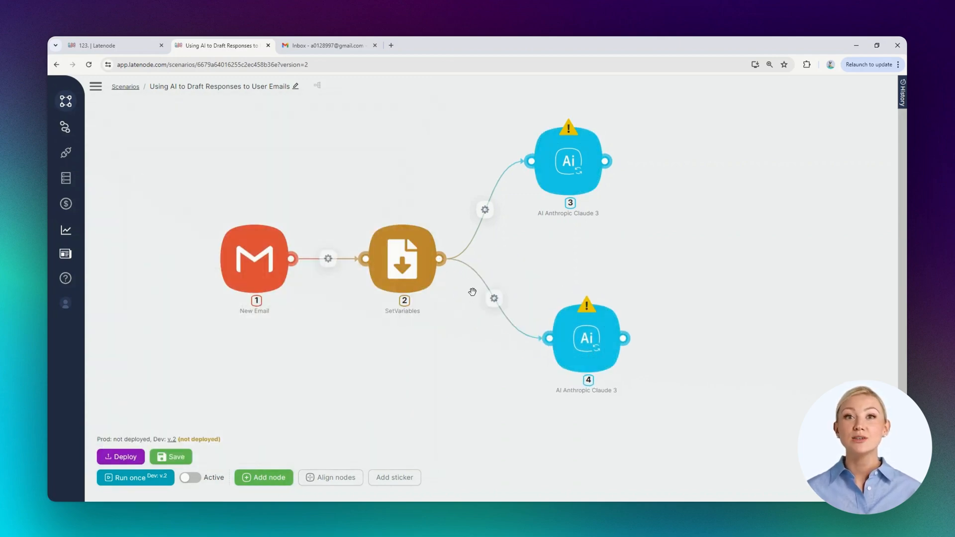
Start a filter on the link to the upper Claude node, ready to enter its condition
click(485, 210)
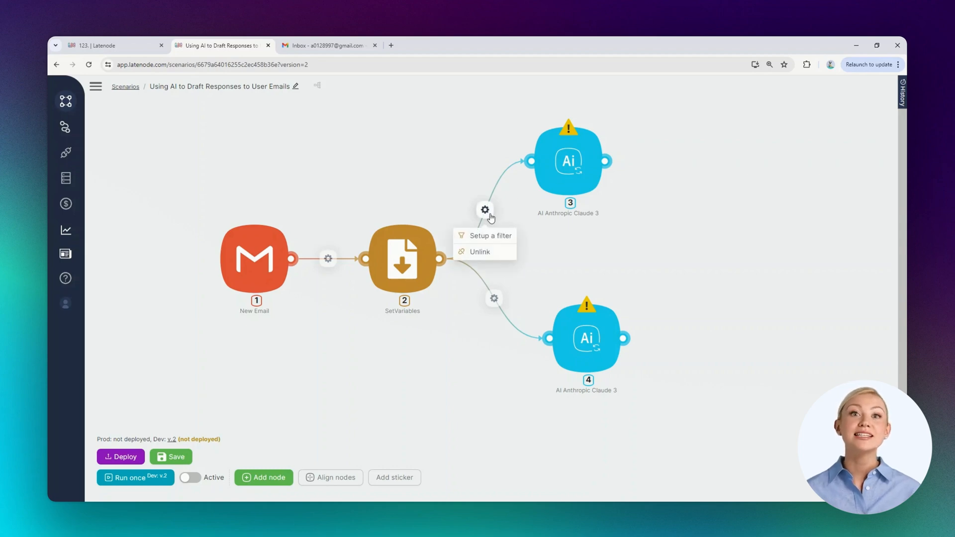
click(489, 236)
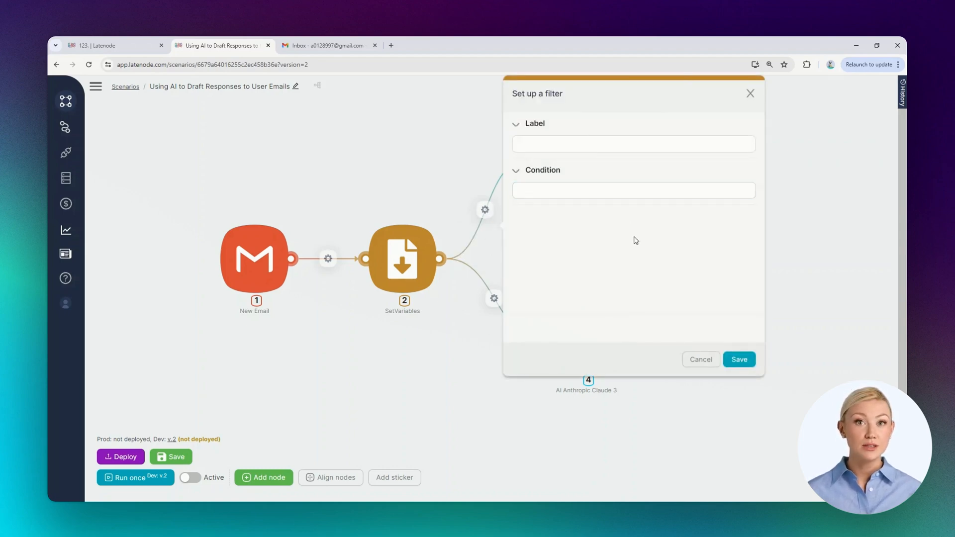
click(633, 190)
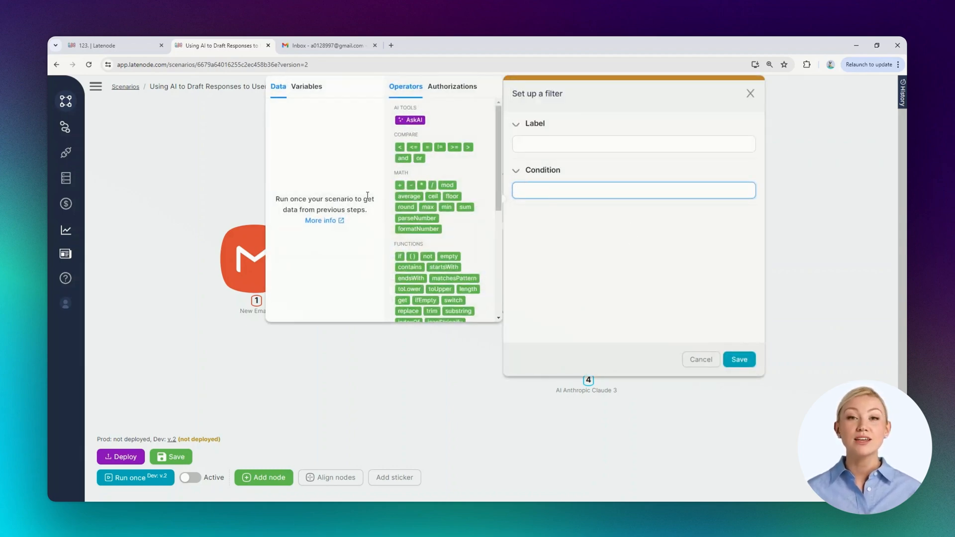
mouse_move(341, 246)
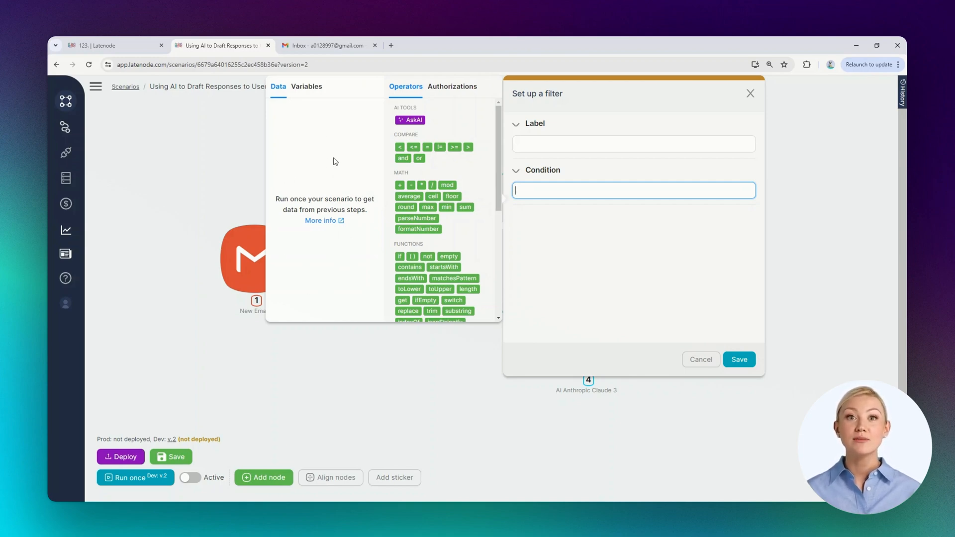
mouse_move(740, 359)
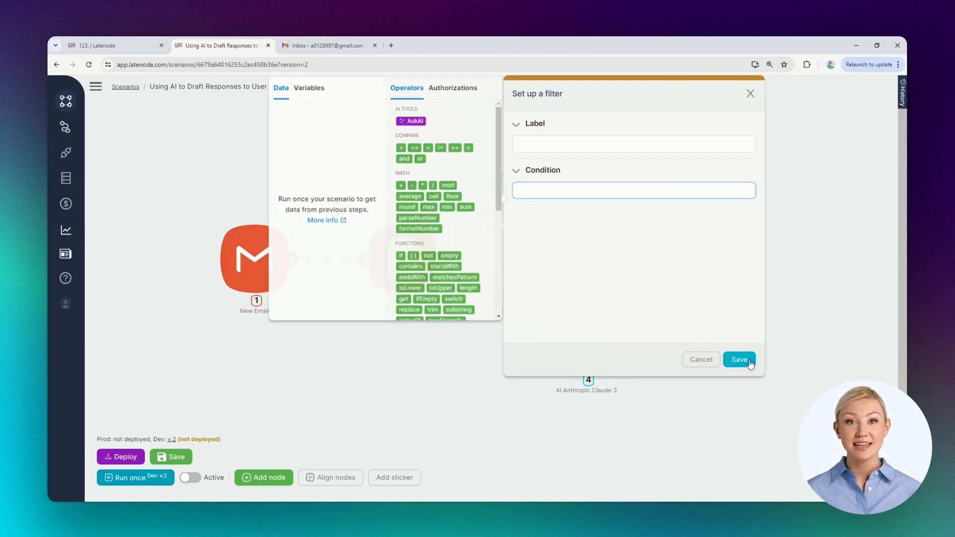
Run the scenario once and check the Gmail inbox while the trigger waits
click(739, 359)
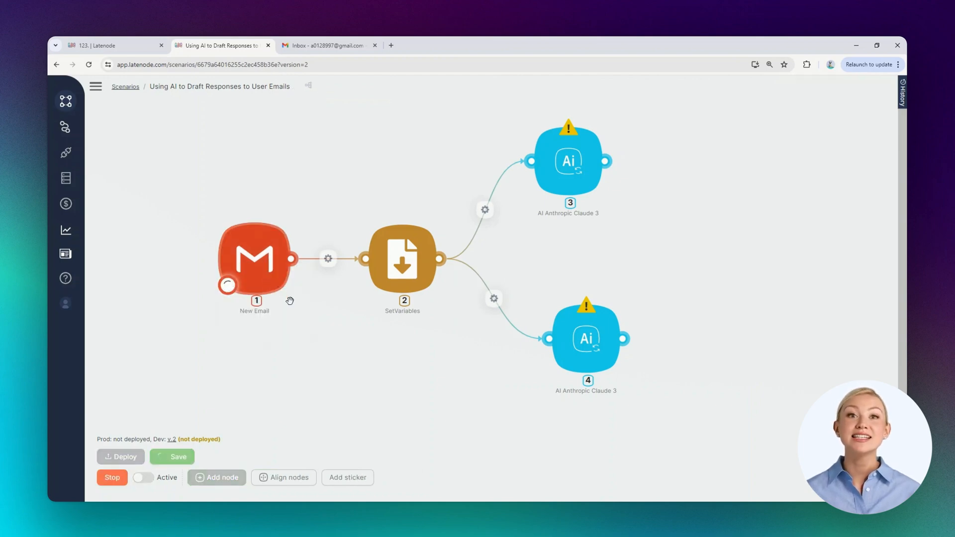
click(171, 457)
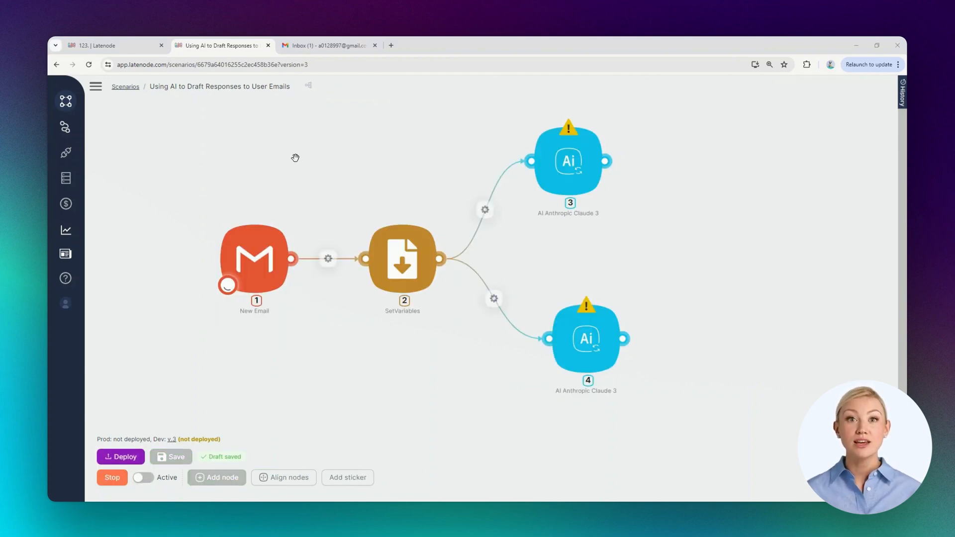
click(330, 45)
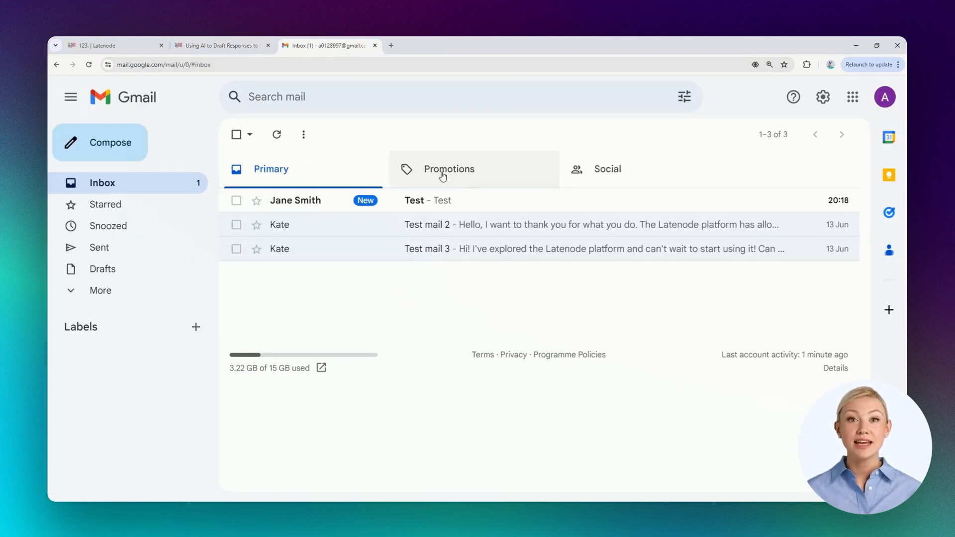
click(222, 45)
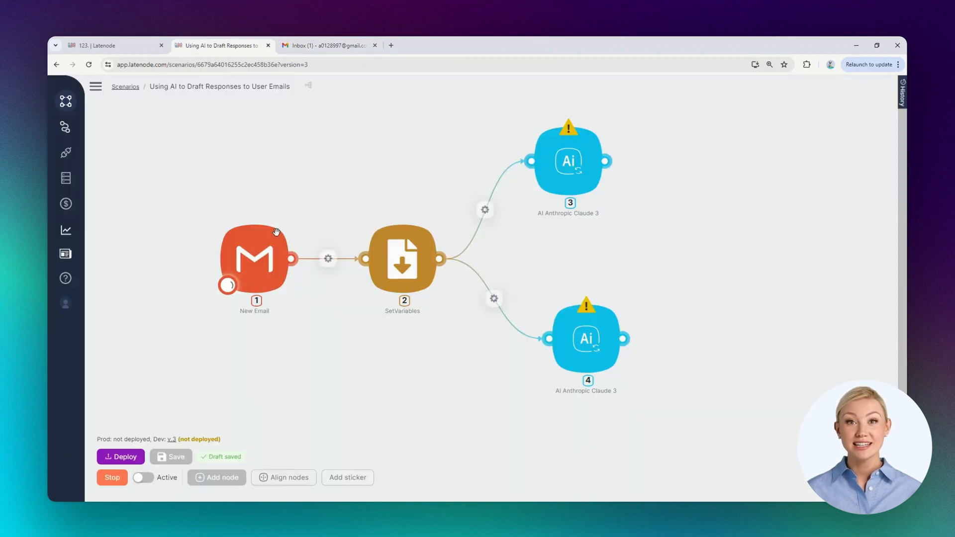
View the email data captured by the New Email trigger
click(111, 476)
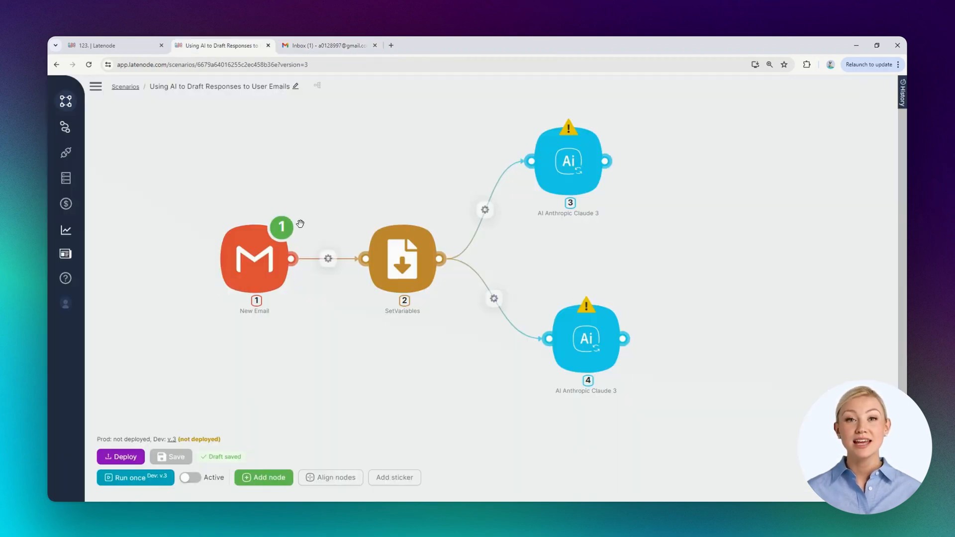
click(254, 258)
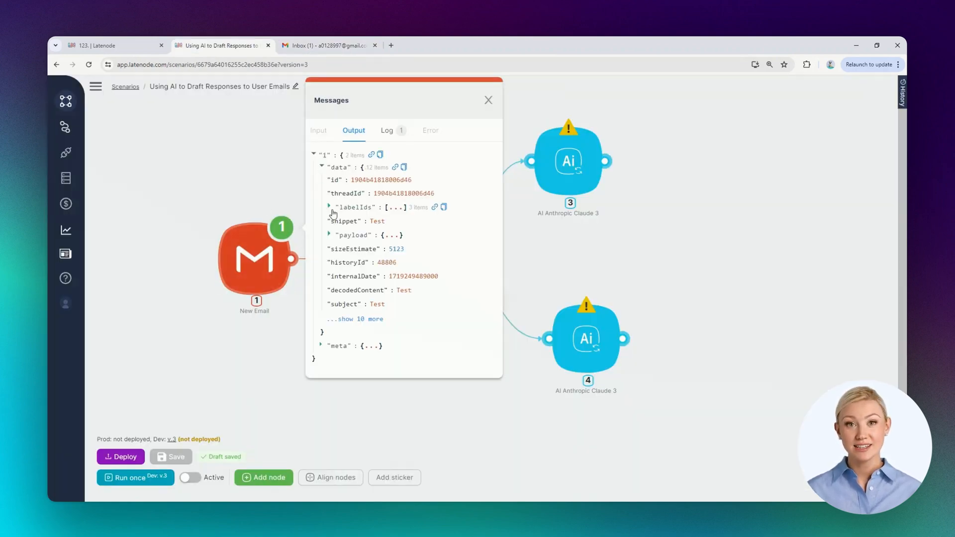
click(355, 319)
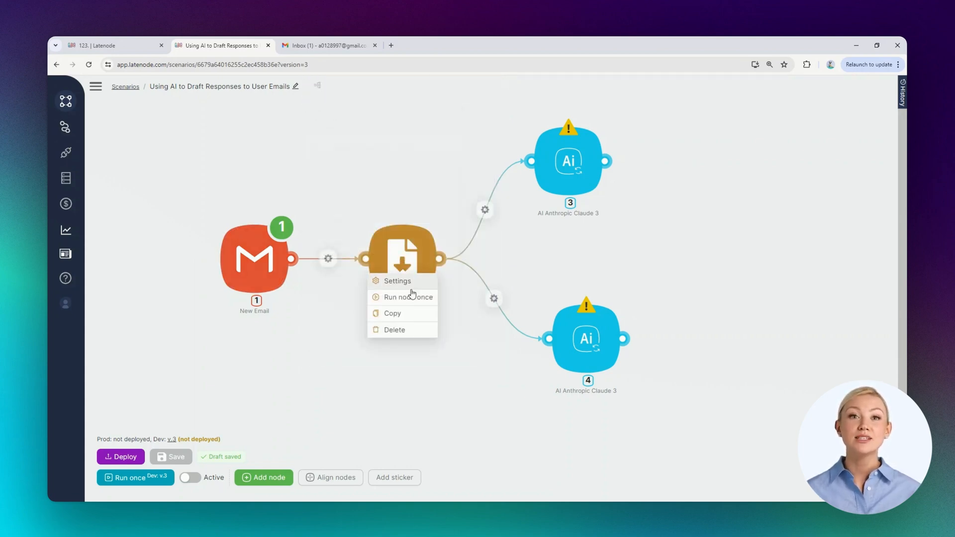
Run SetVariables once and inspect its Format, Length and Role output
click(407, 297)
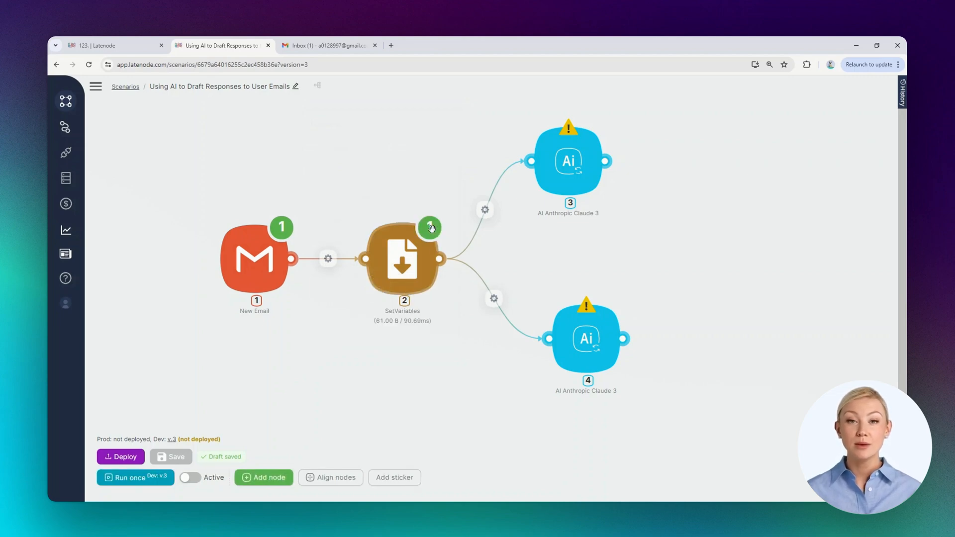
click(428, 228)
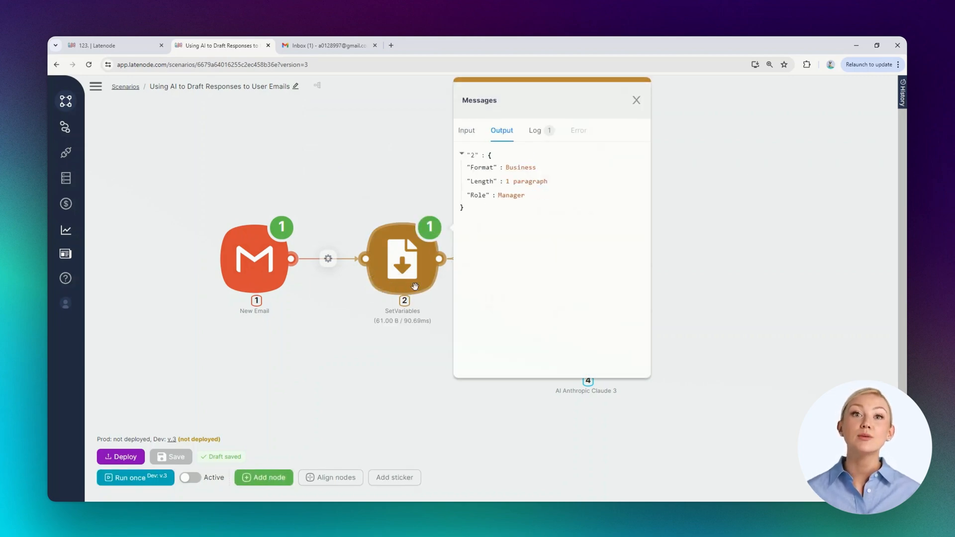
click(636, 100)
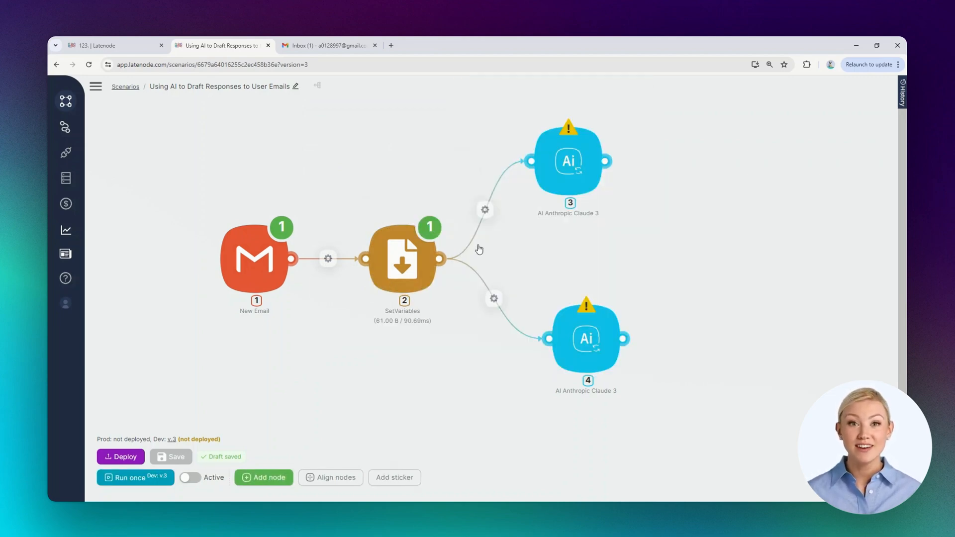
click(484, 210)
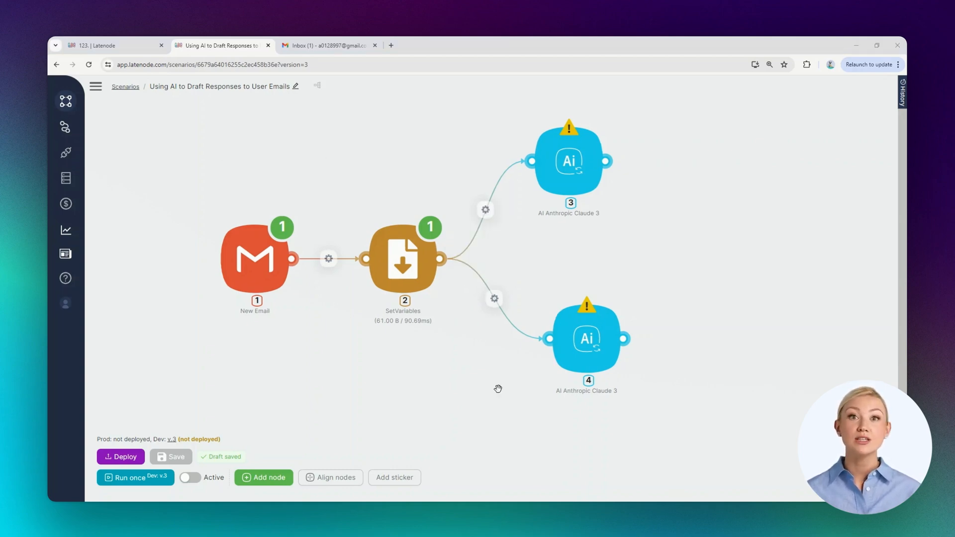
On the lower link, build the askAI condition on $1.data.decodedContent = True, labelled interrogative, and save
click(494, 298)
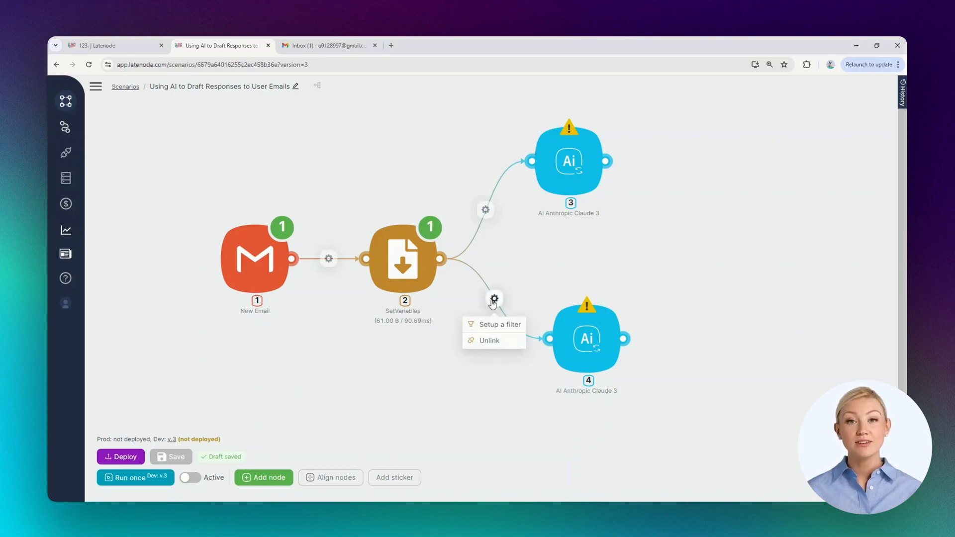
click(499, 324)
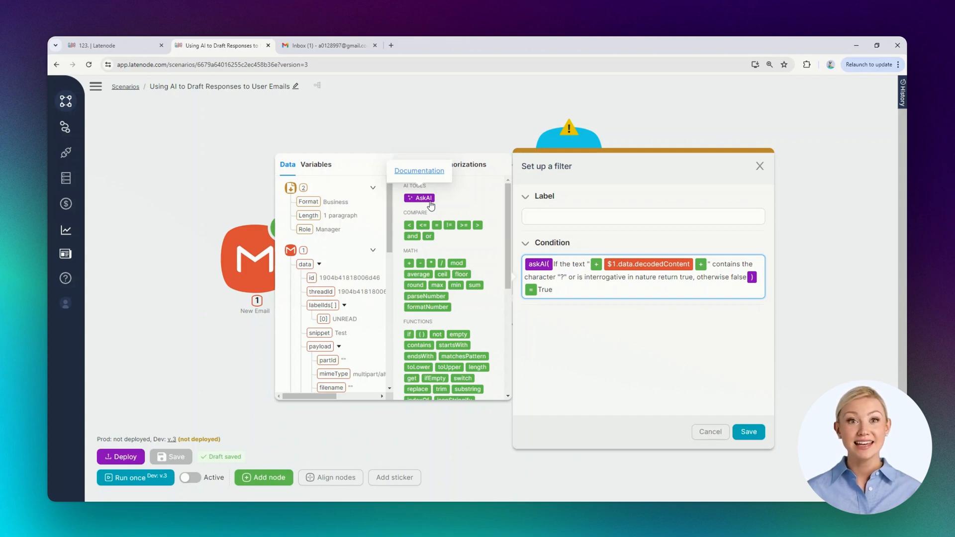
click(415, 164)
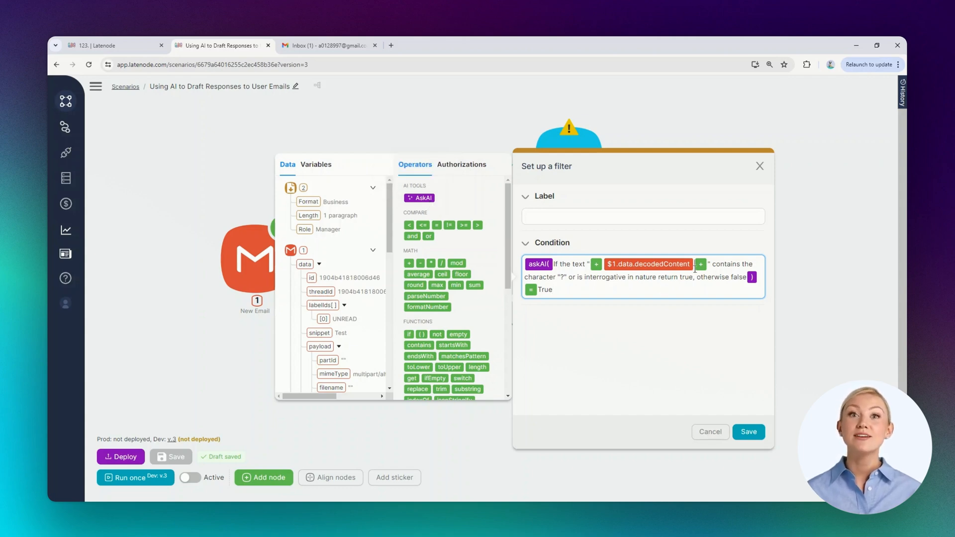
scroll(down, 3)
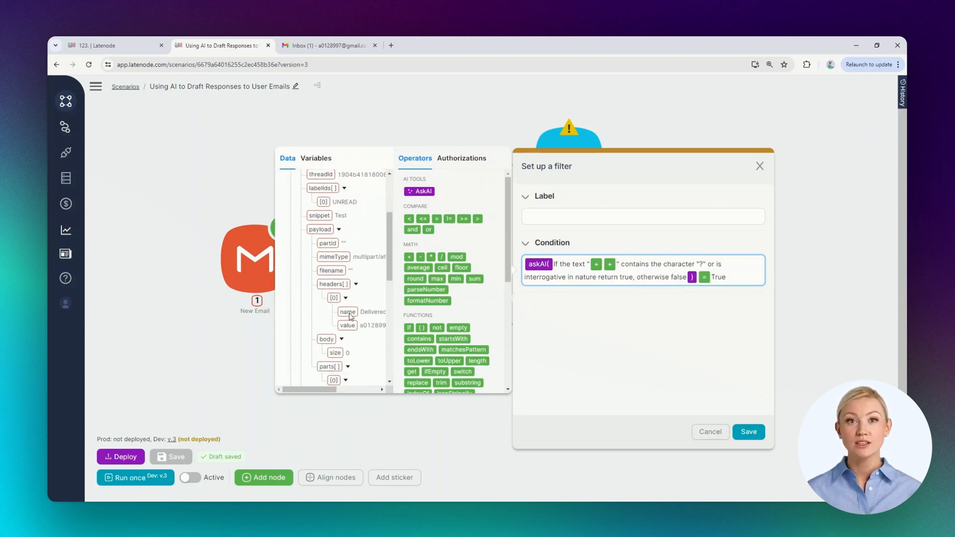
scroll(down, 3)
text(interrogative)
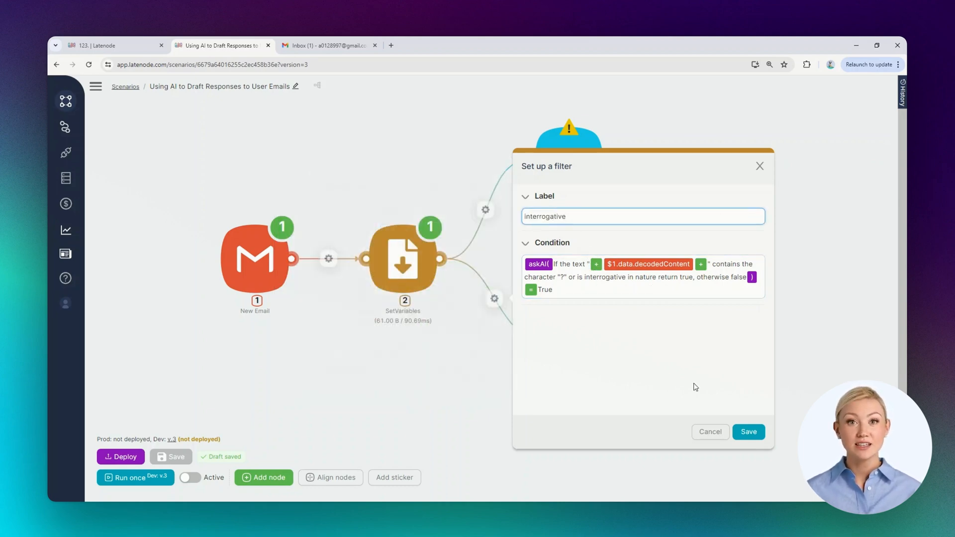
click(749, 431)
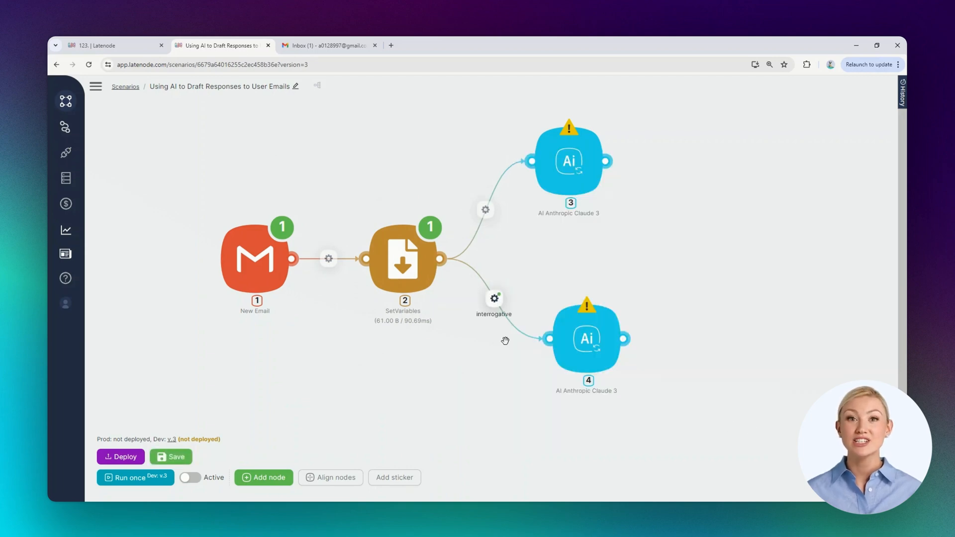
mouse_move(528, 340)
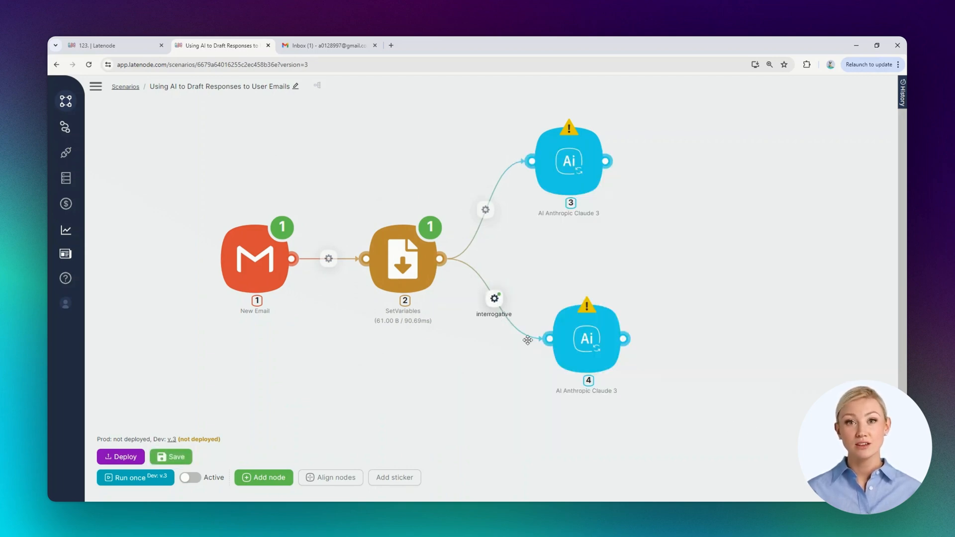
Copy the askAI condition from the interrogative filter
click(494, 299)
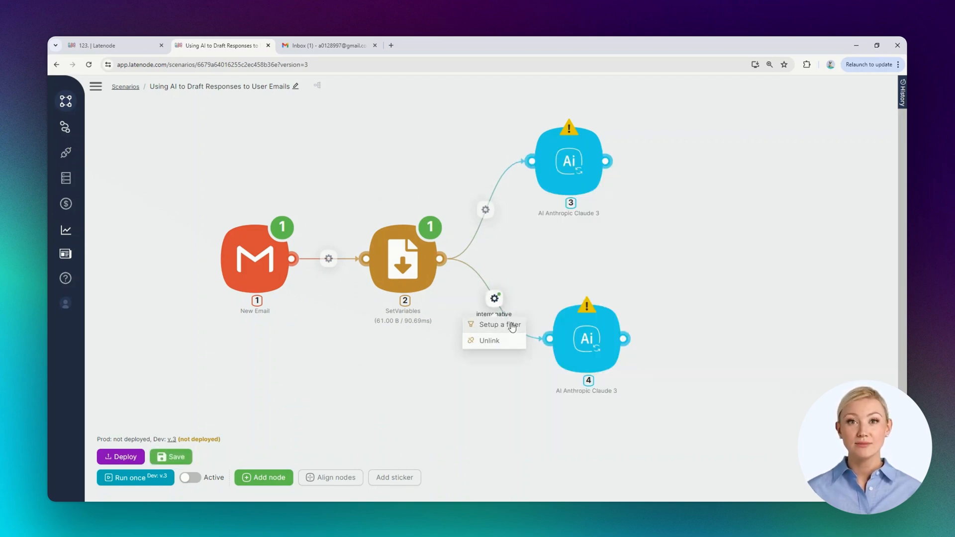
click(498, 324)
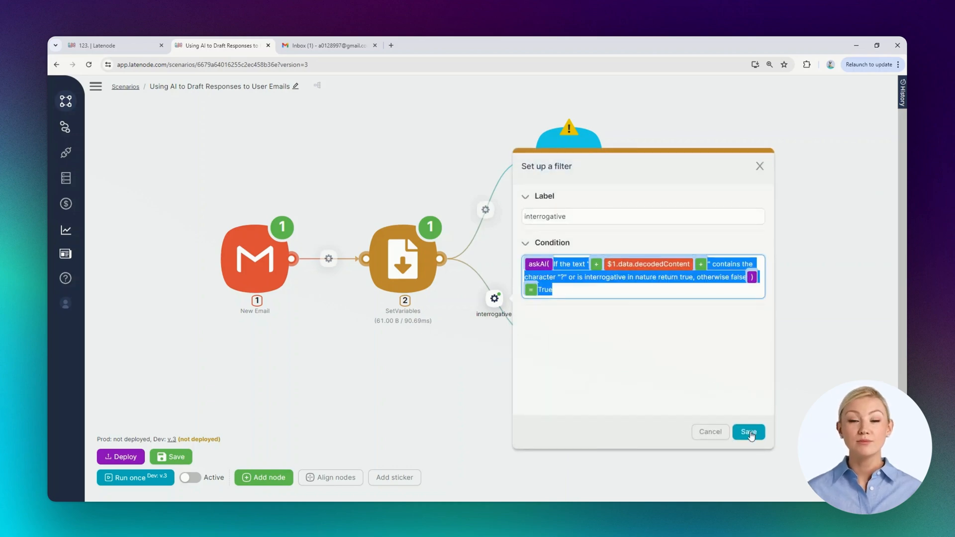
click(748, 431)
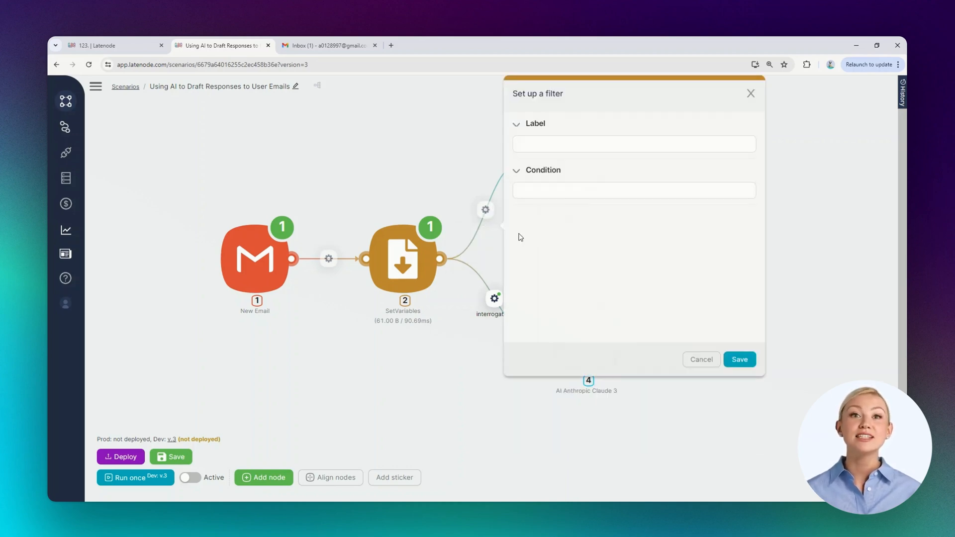
Give the upper link the same condition with != True, labelled narrative, and save
click(633, 190)
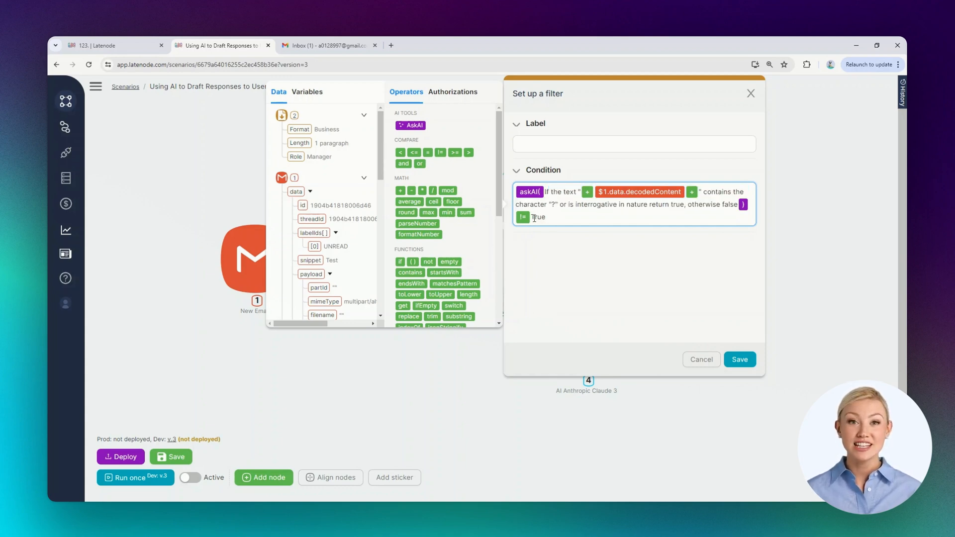
text(narrative)
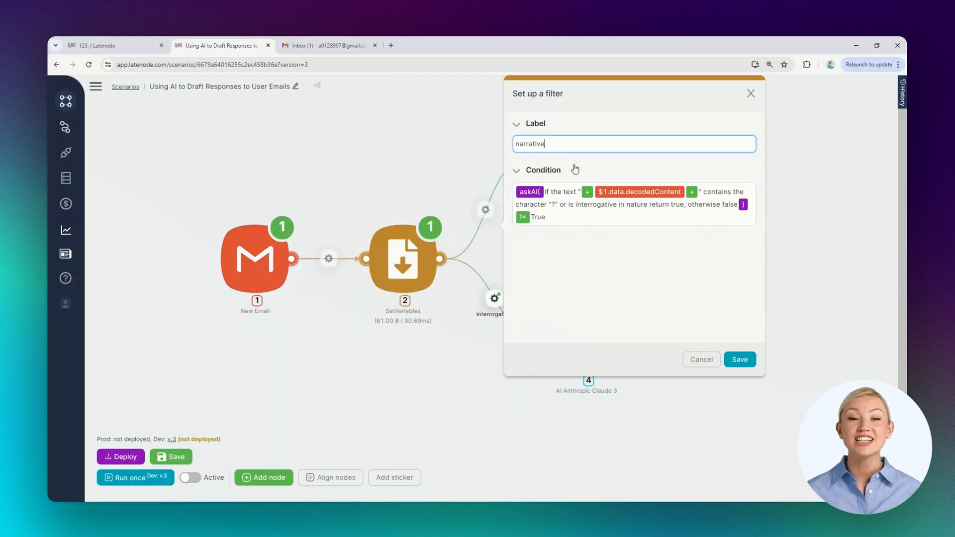
click(739, 359)
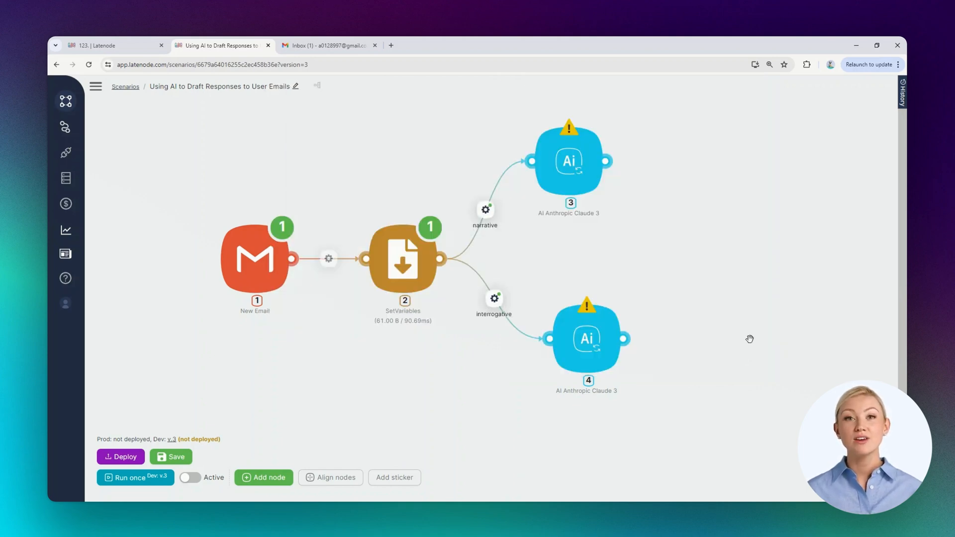
mouse_move(575, 338)
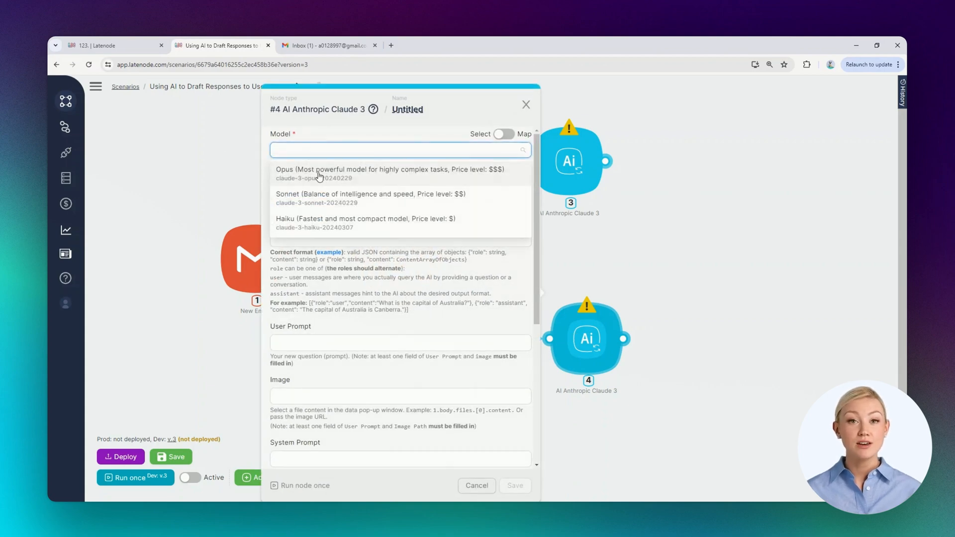
Set the lower Claude node's model to Sonnet and begin its reply-letter user prompt
click(368, 198)
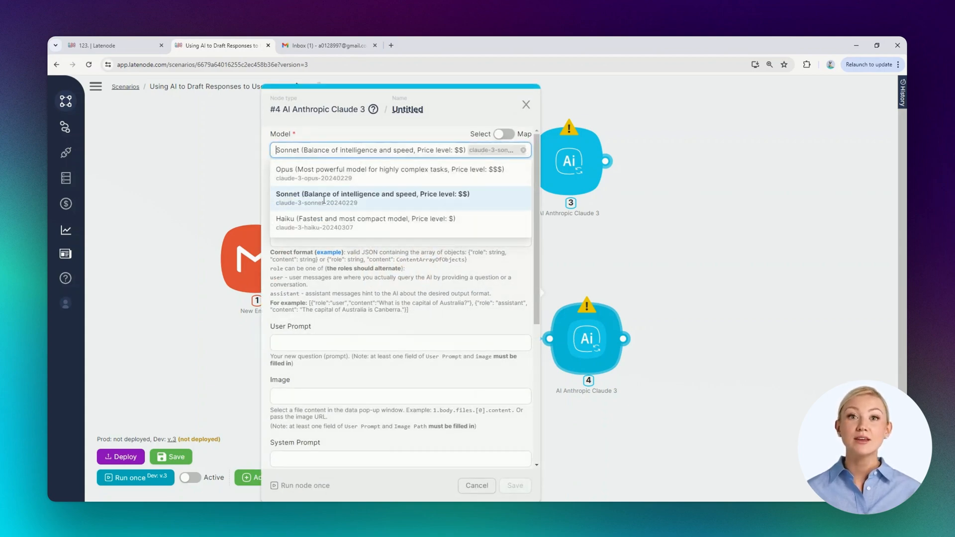
click(372, 194)
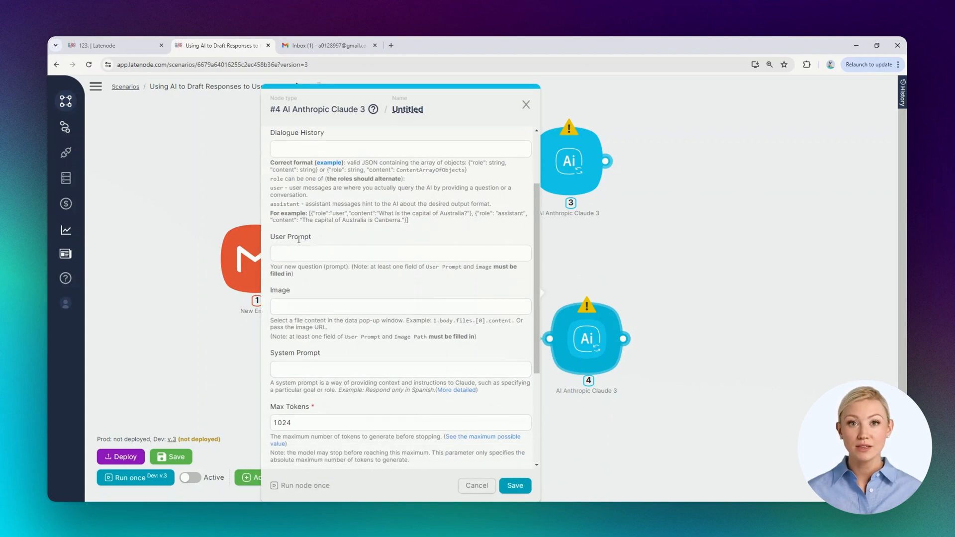
click(400, 252)
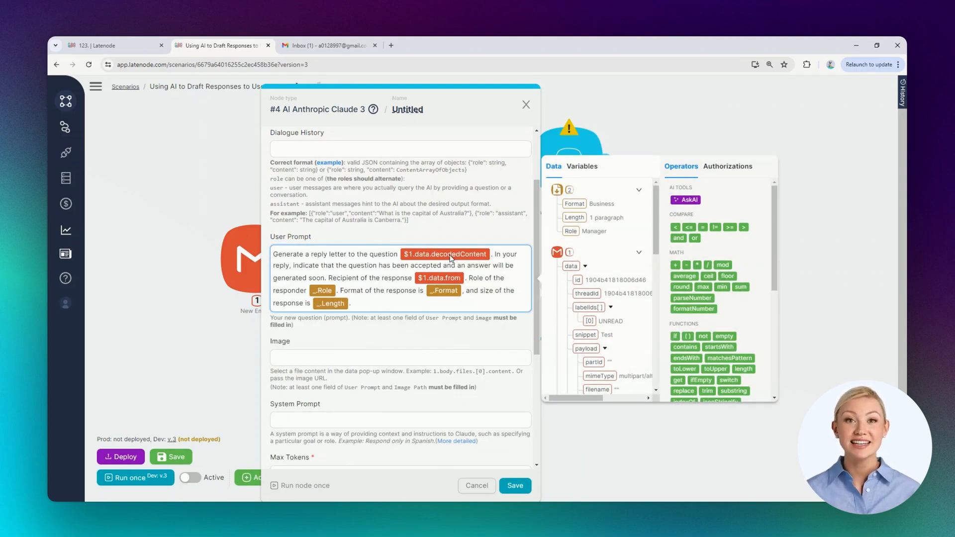
Fill the prompt with decodedContent, data.from, Role, Format and Length variables, and save the node
scroll(down, 3)
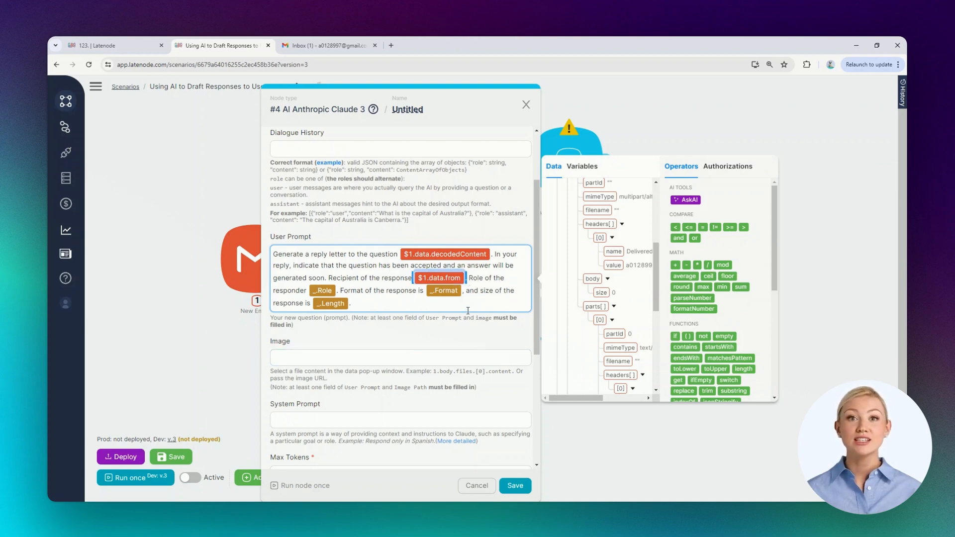
click(582, 166)
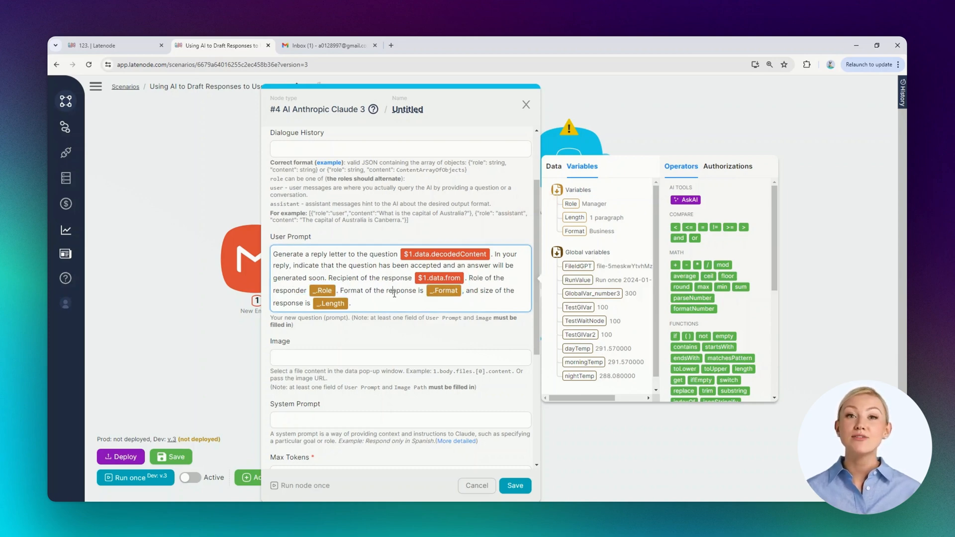
mouse_move(594, 249)
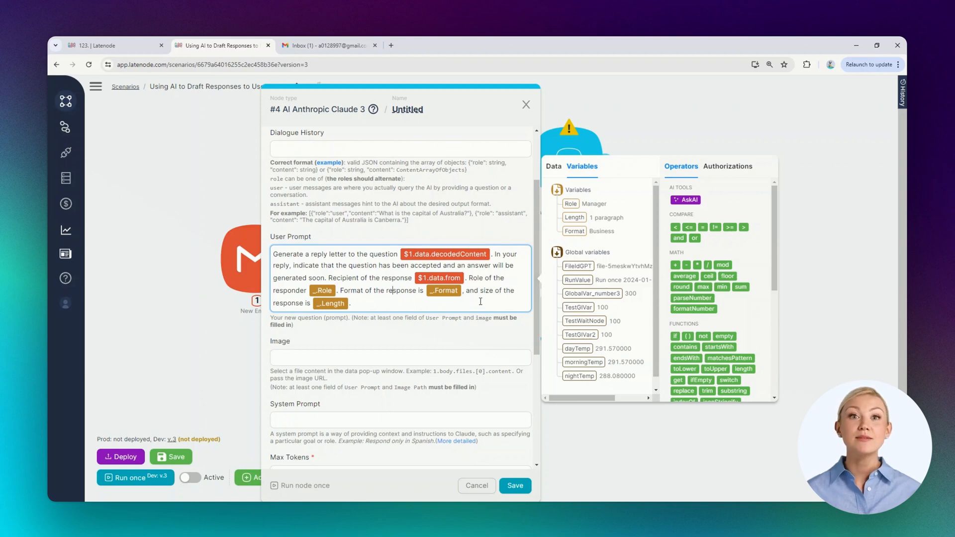
mouse_move(592, 227)
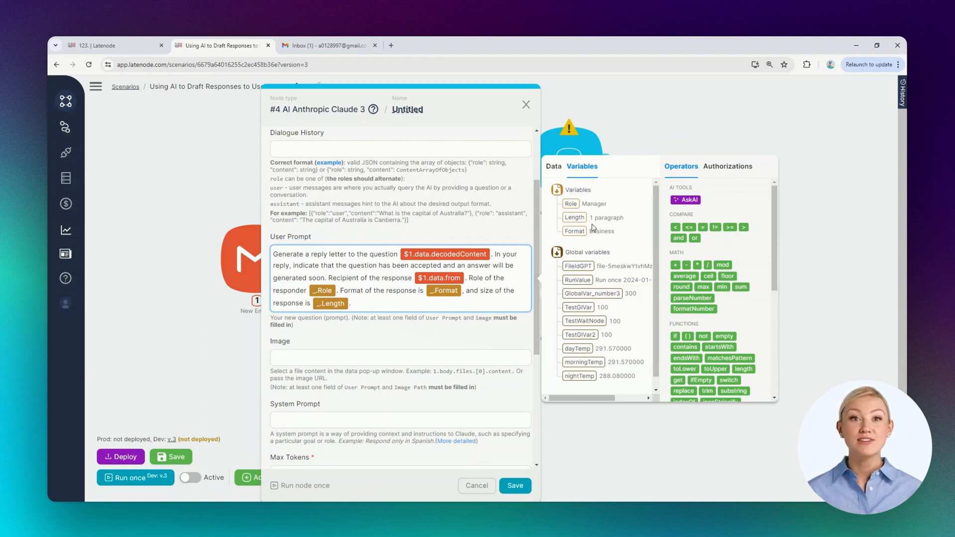
mouse_move(574, 218)
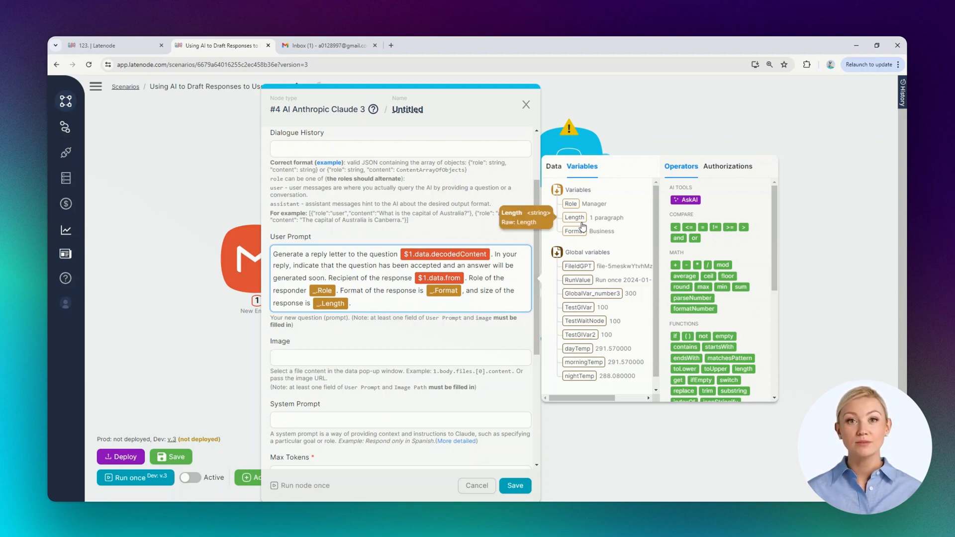
click(514, 485)
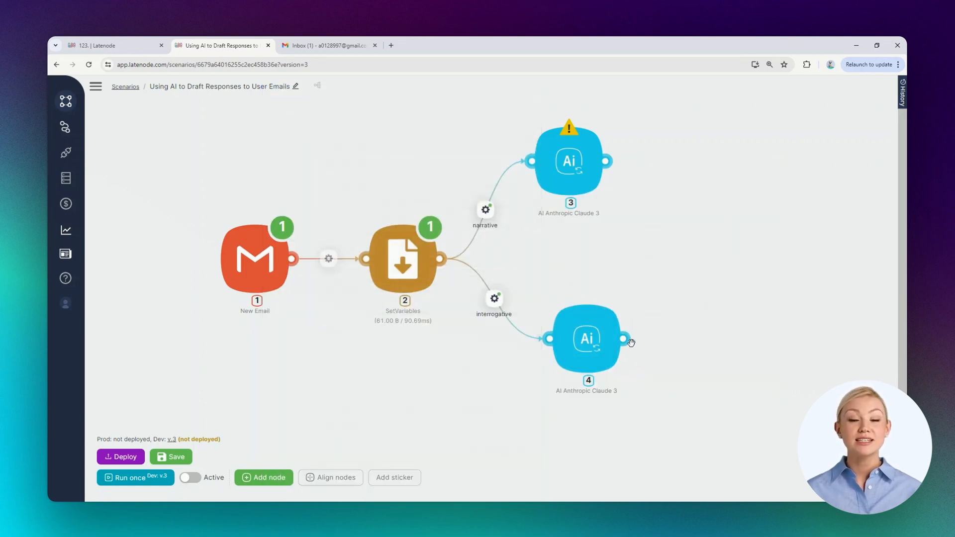
Give the upper Claude node Sonnet and a draft-response prompt with the email and scenario variables, then save as version 4
click(568, 161)
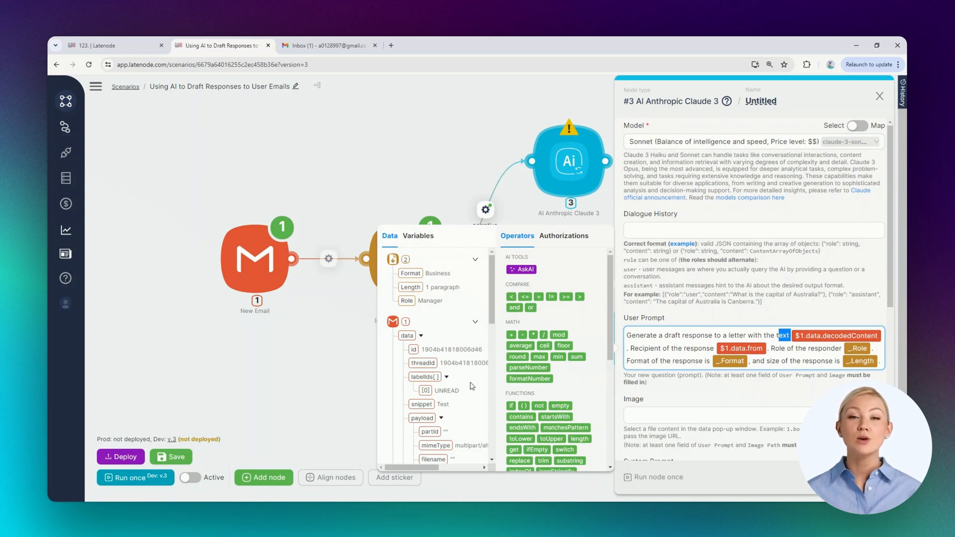
scroll(down, 3)
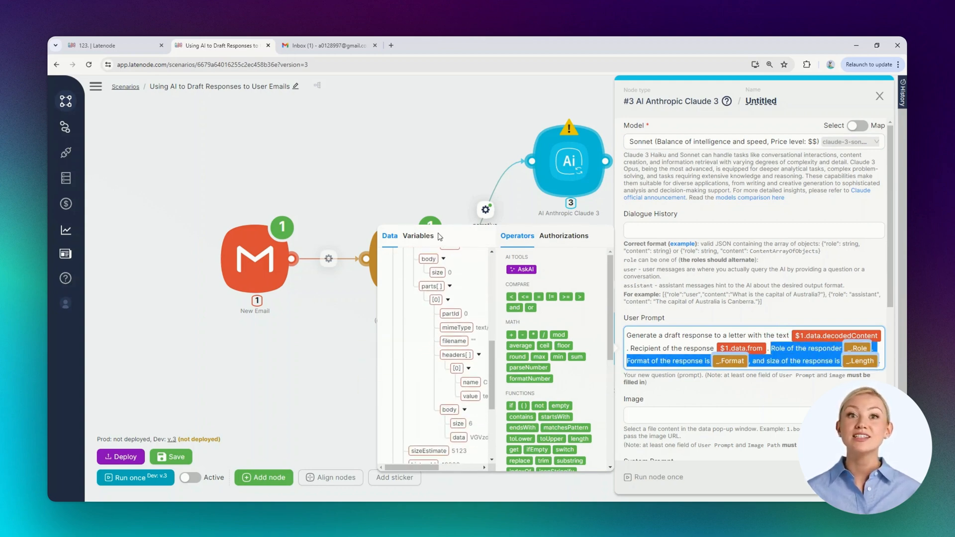
click(419, 236)
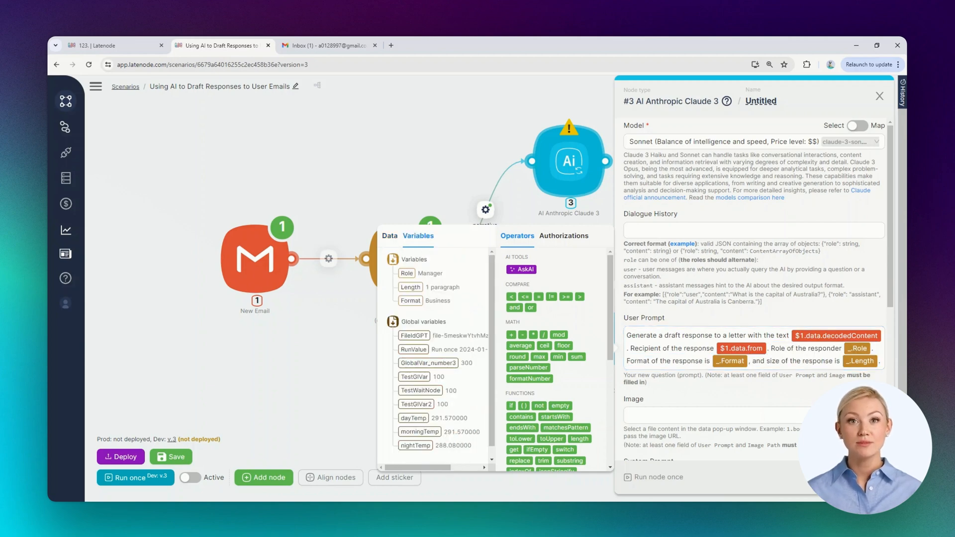
click(878, 96)
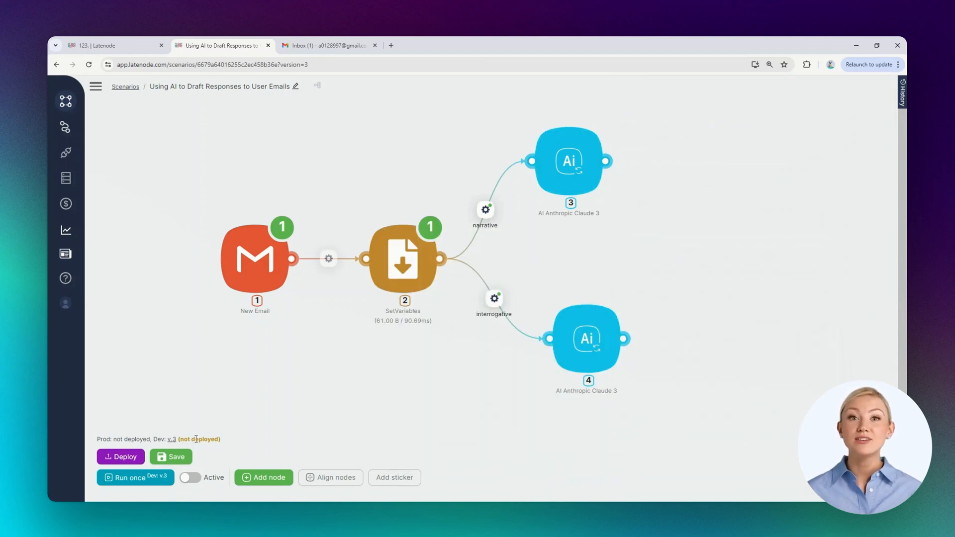
click(170, 457)
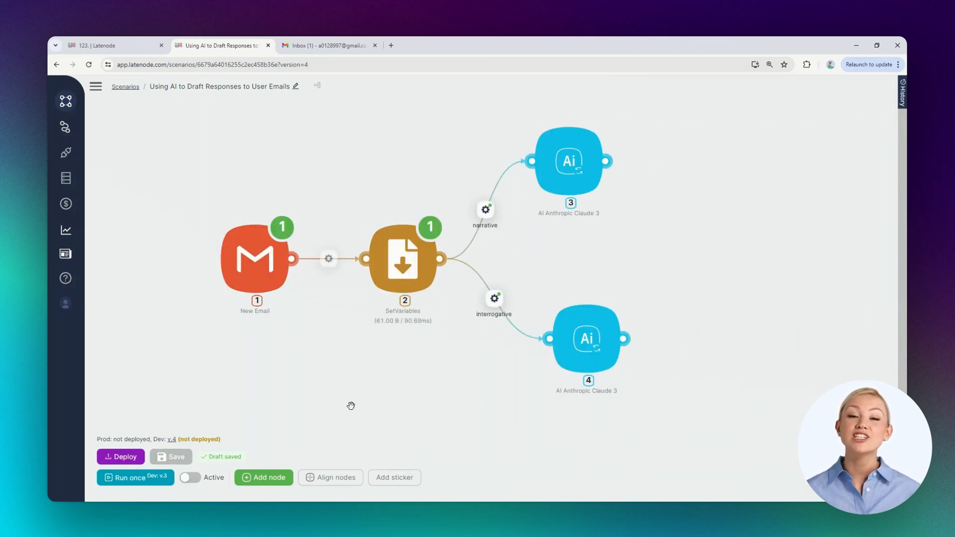
Add a Gmail Create Draft node after the upper Claude node and bring up its settings
click(262, 476)
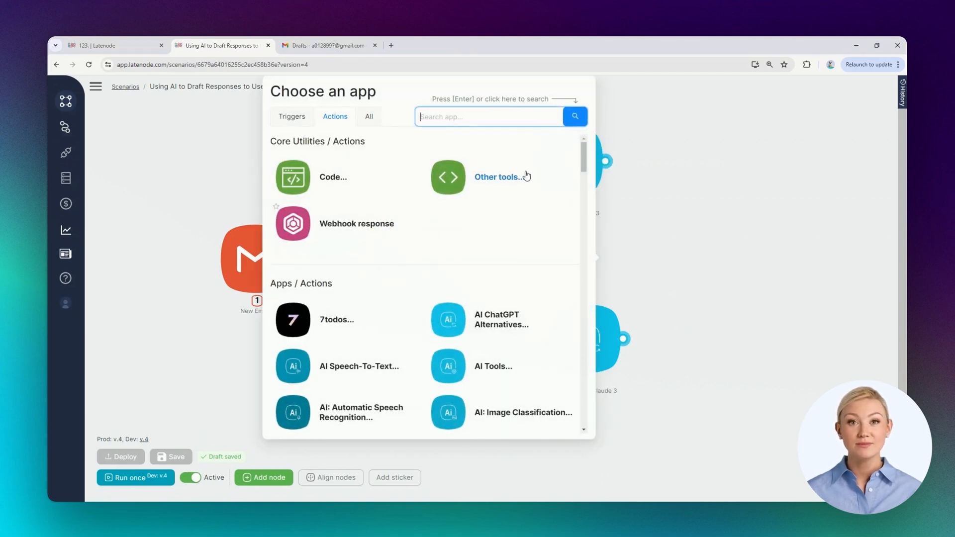
mouse_move(410, 170)
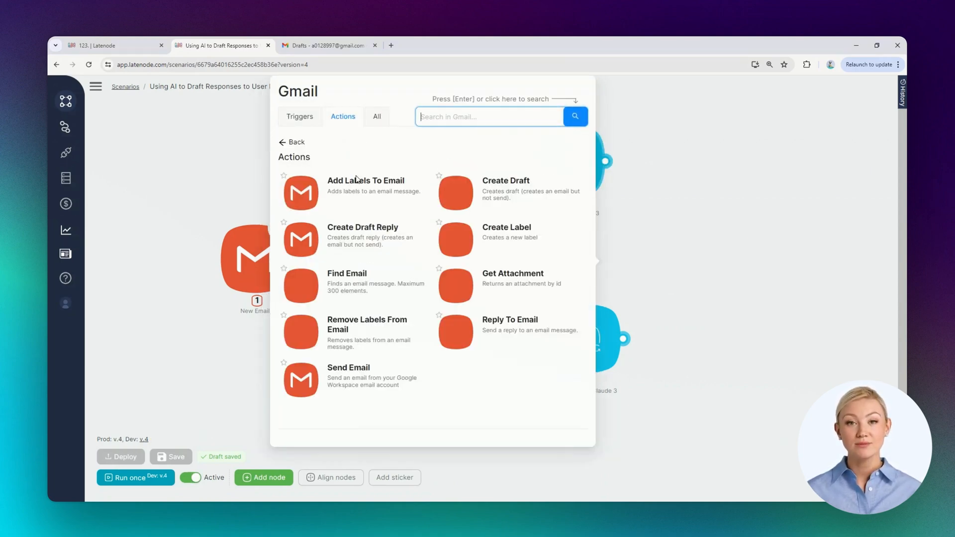
click(505, 180)
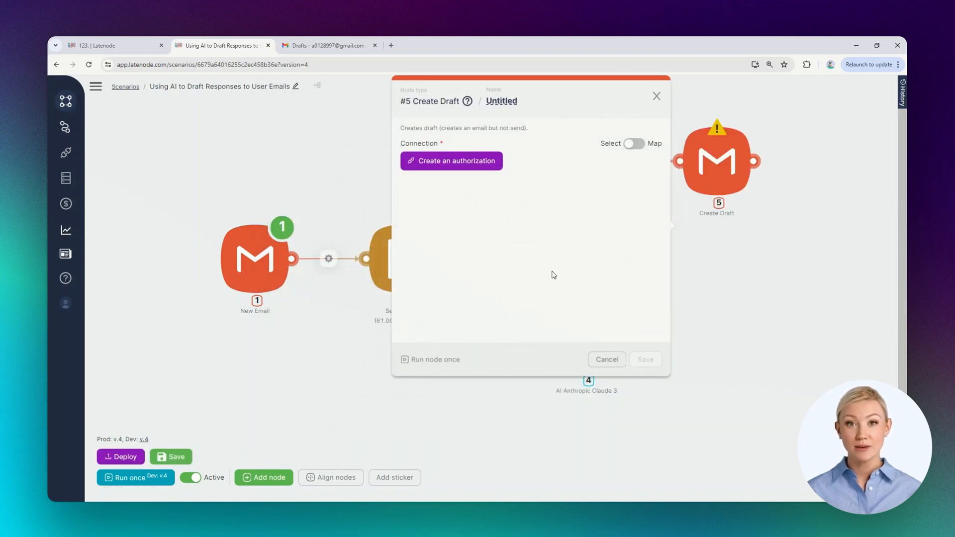
mouse_move(573, 218)
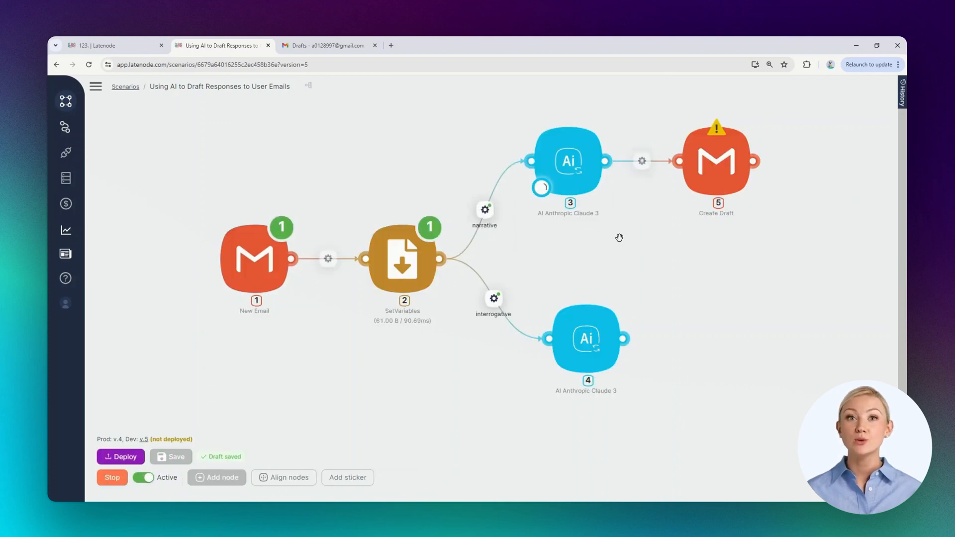
click(568, 161)
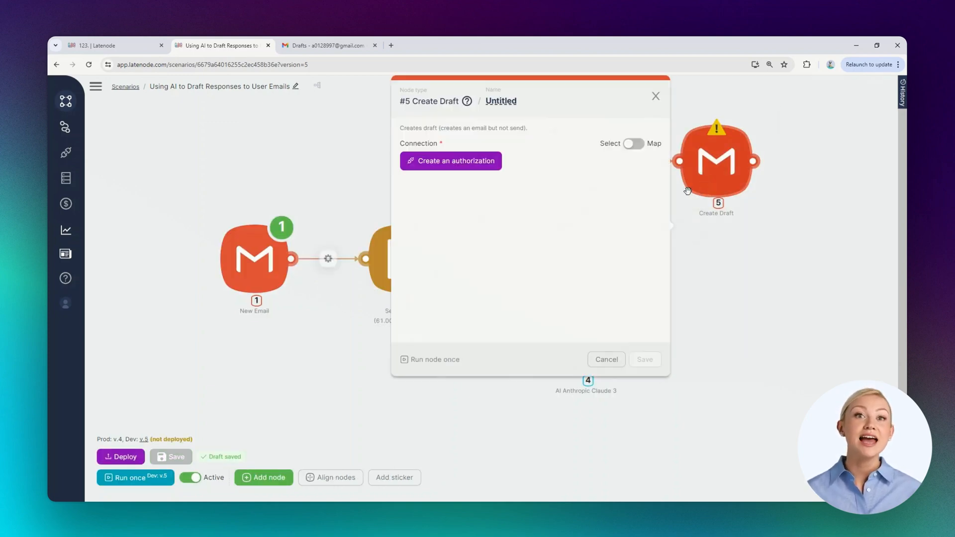
Link Create Draft to the Gmail account, map Claude's reply as body and the sender as recipient, and save
click(450, 161)
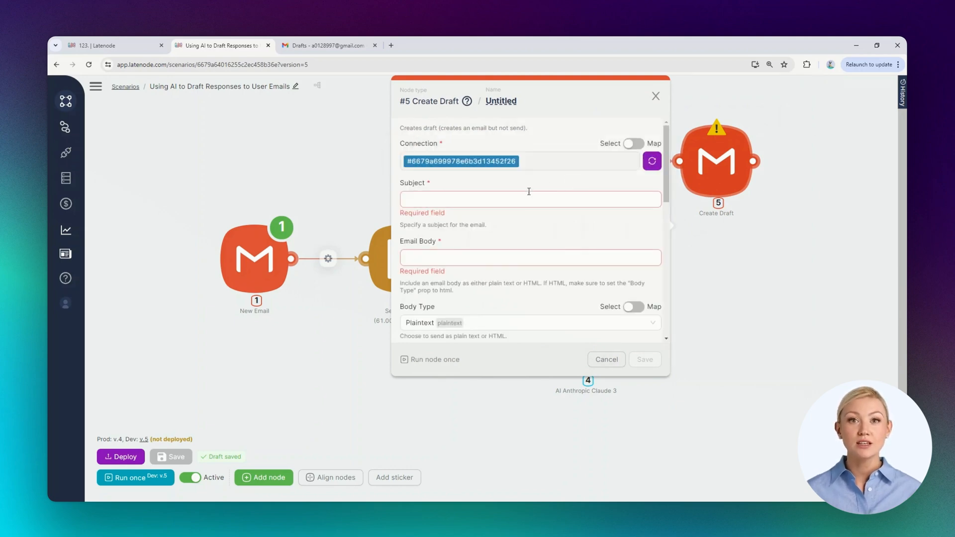
click(529, 199)
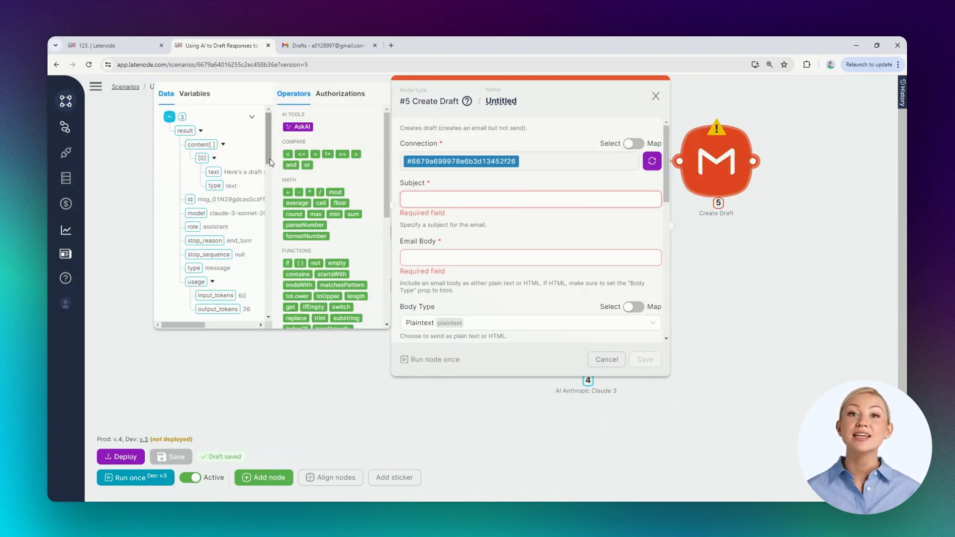
scroll(down, 3)
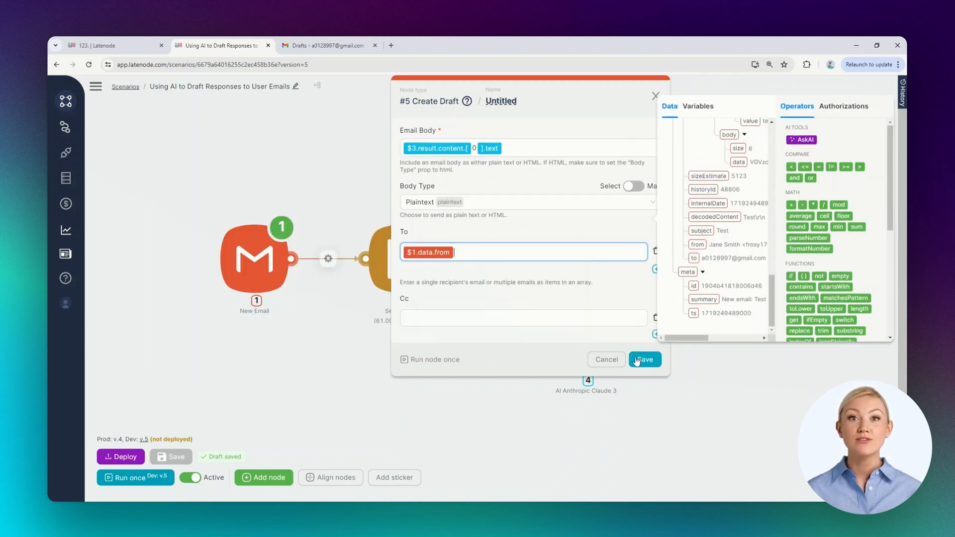
click(643, 359)
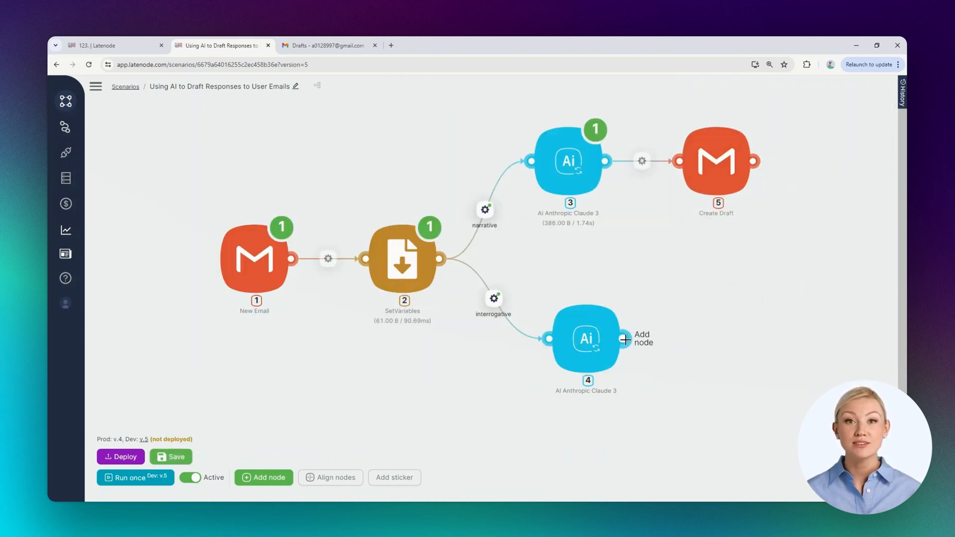
Add a Gmail step after node 4 by searching 'gm' in the app list
click(624, 340)
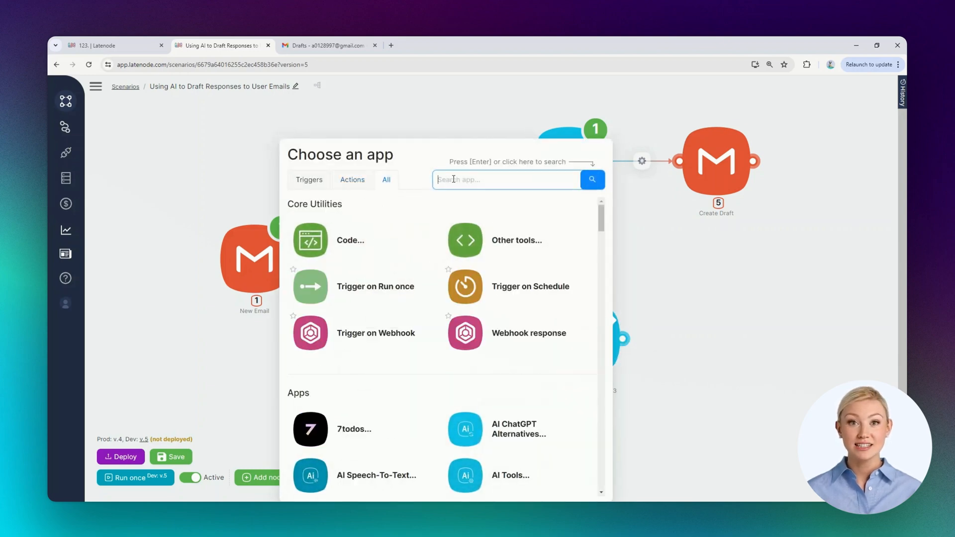
text(gm)
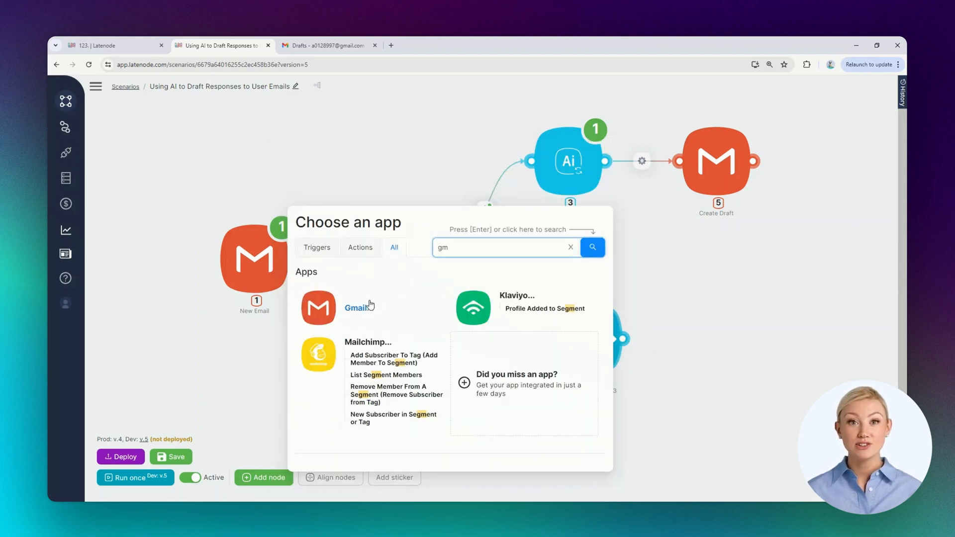
click(357, 307)
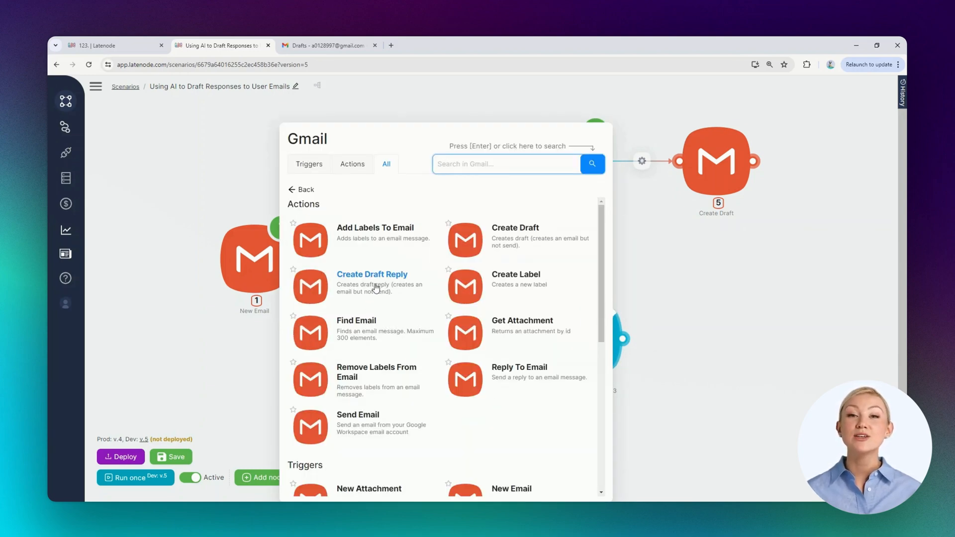
Choose Create Draft Reply with the Gmail authorization and map $1.data.subject into Subject
click(371, 275)
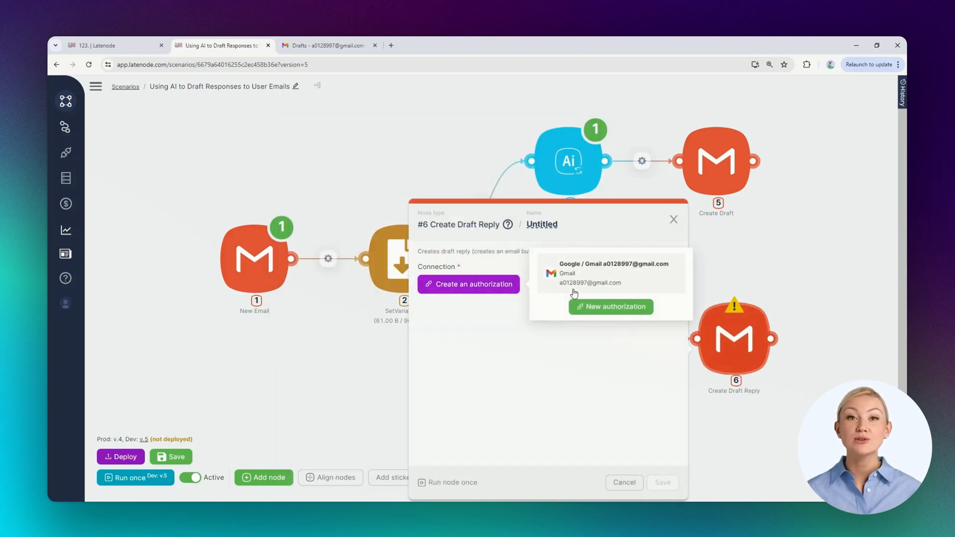
click(608, 273)
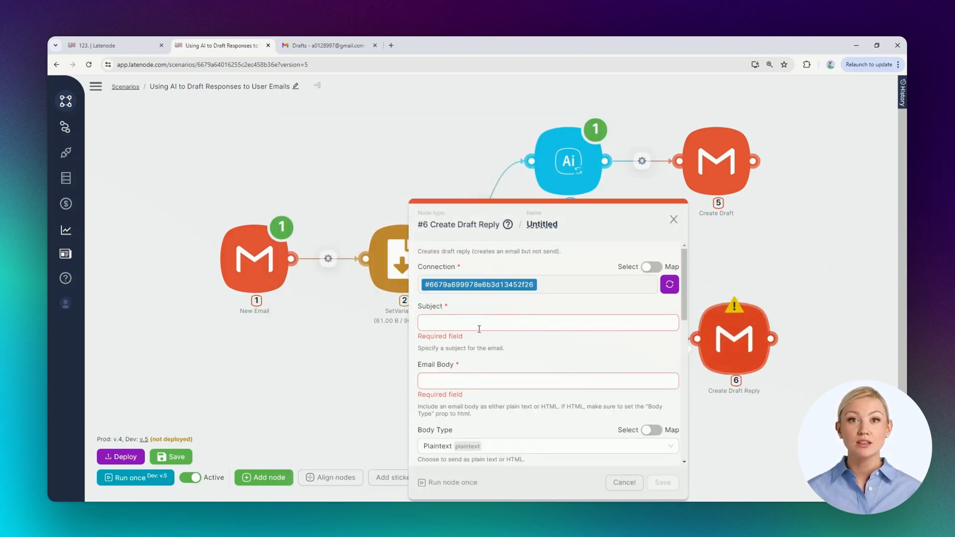
click(546, 322)
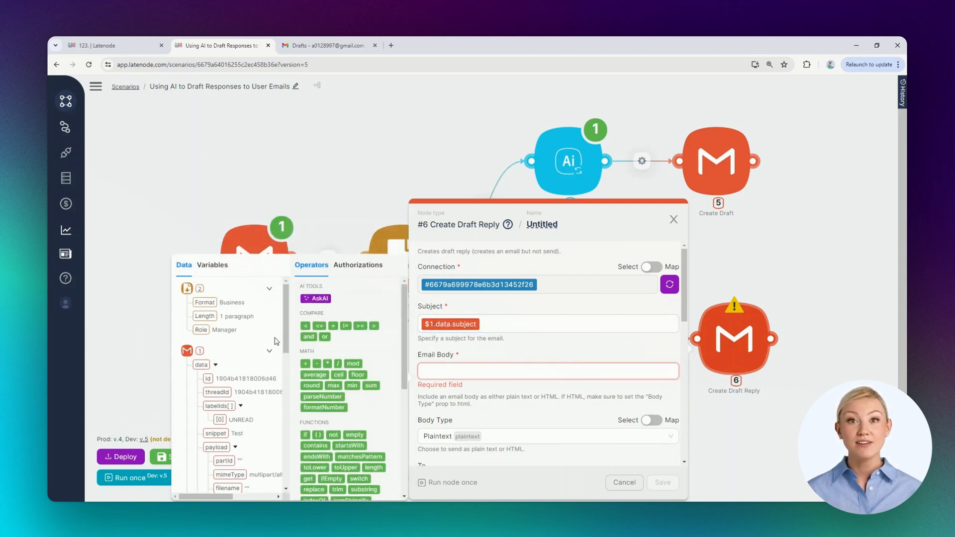
scroll(down, 3)
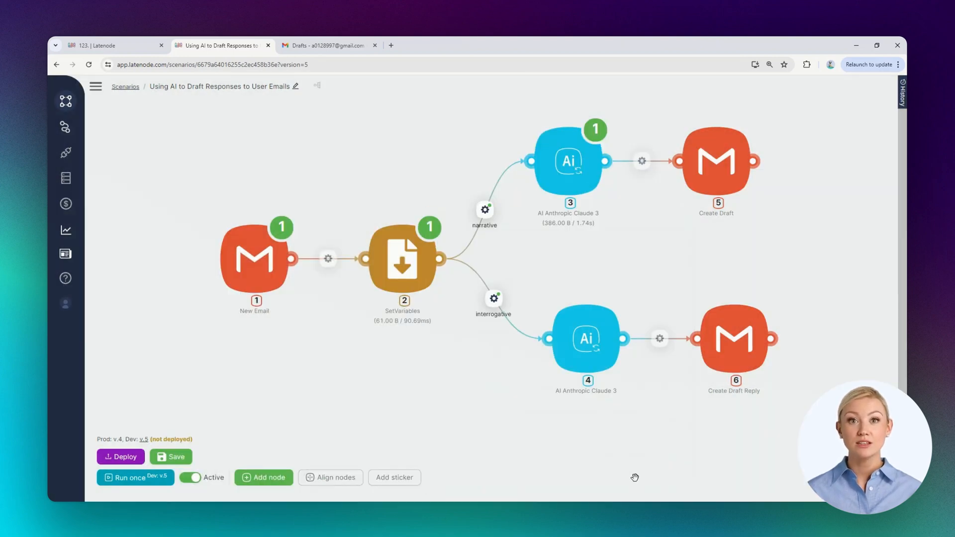
Run the scenario once so node 4 produces output, saving version 6
click(135, 476)
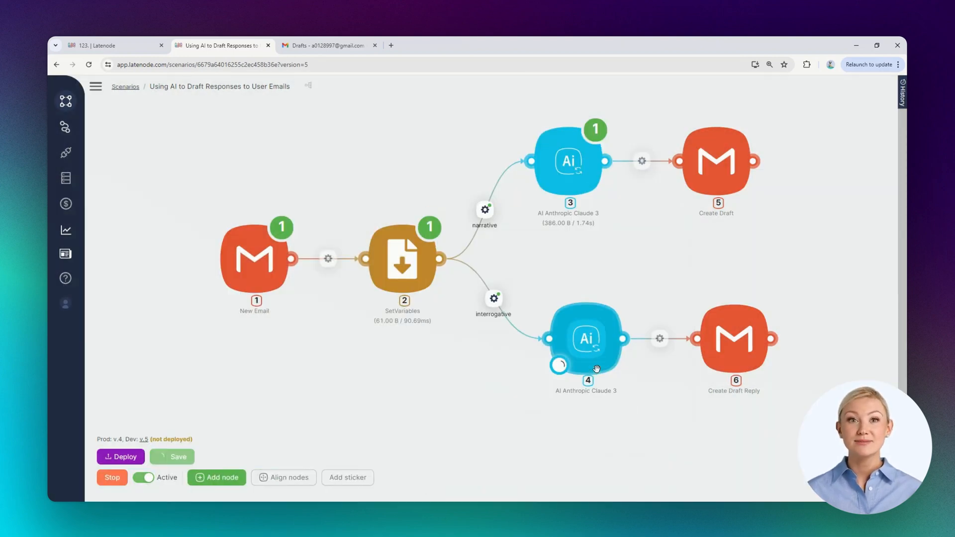
click(172, 456)
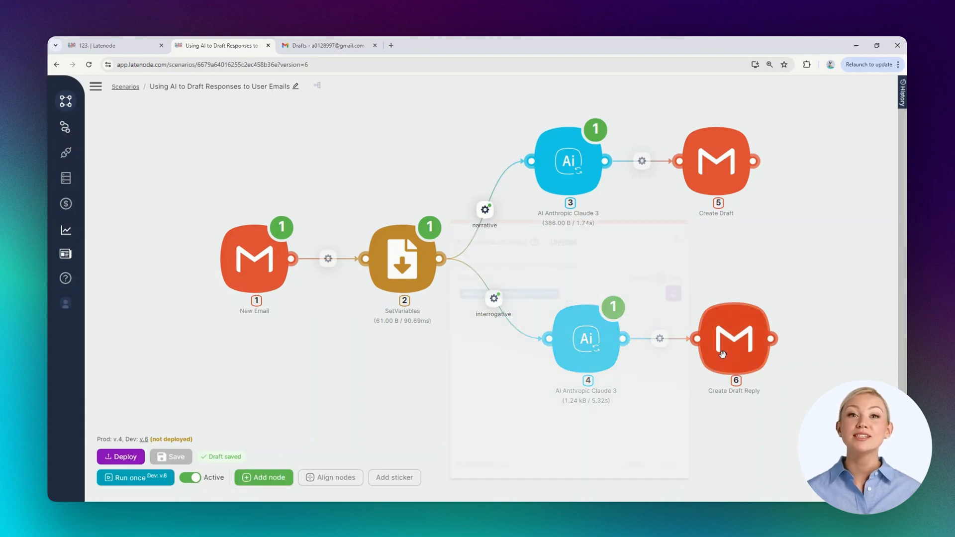
In Create Draft Reply, map Message ID To Reply to $1.meta.id from the original email and save
click(734, 338)
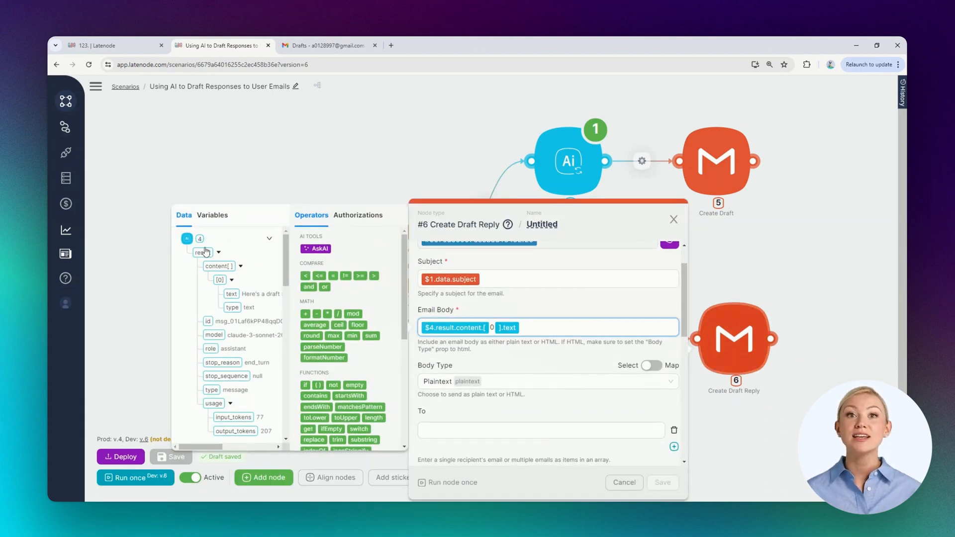
scroll(down, 3)
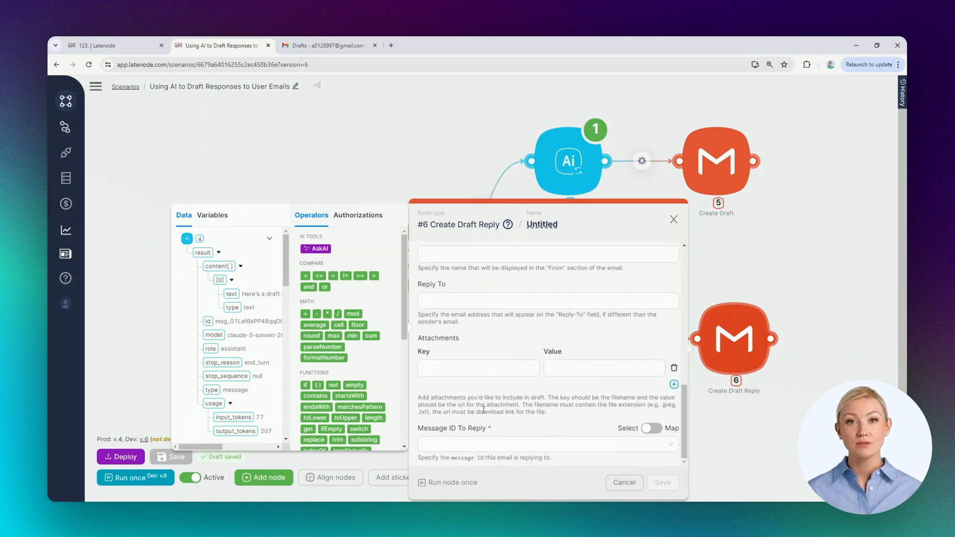
click(542, 444)
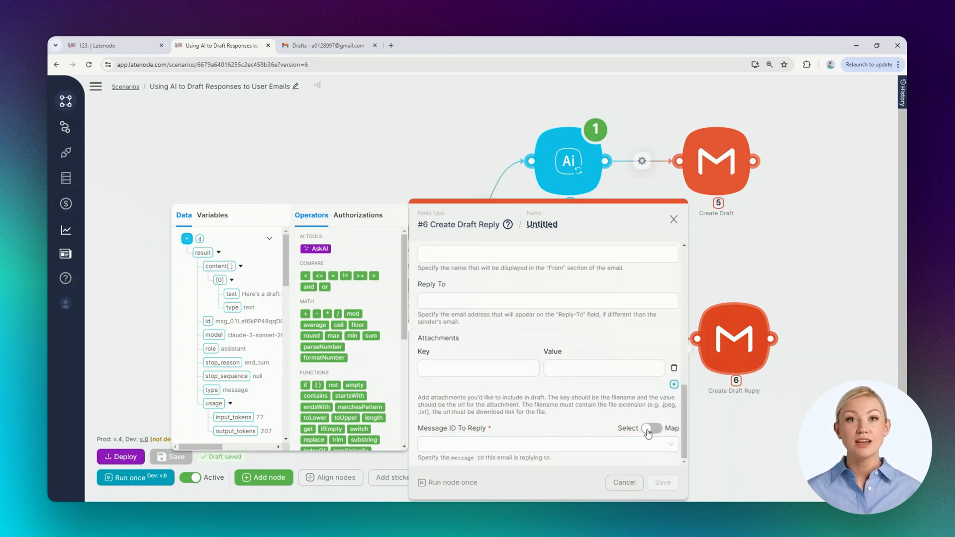
click(651, 428)
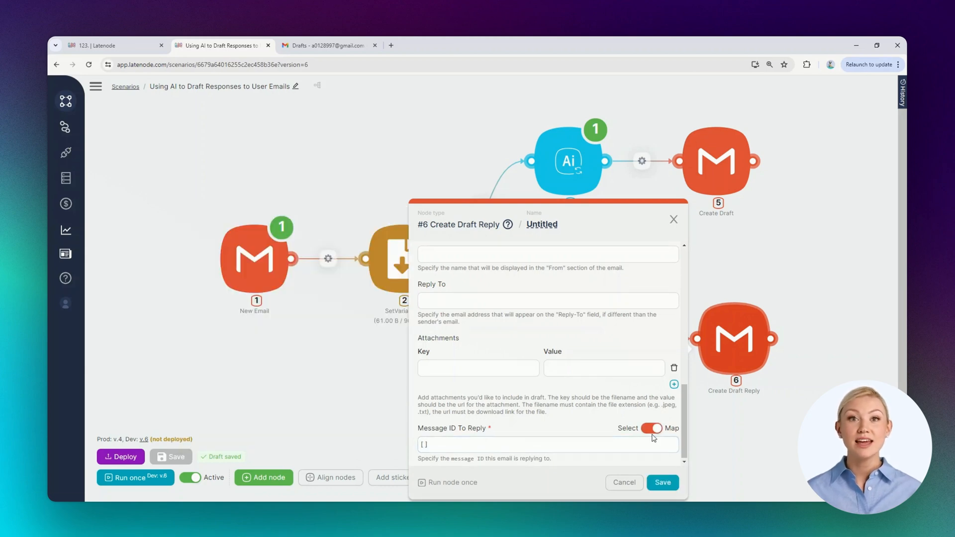
click(547, 444)
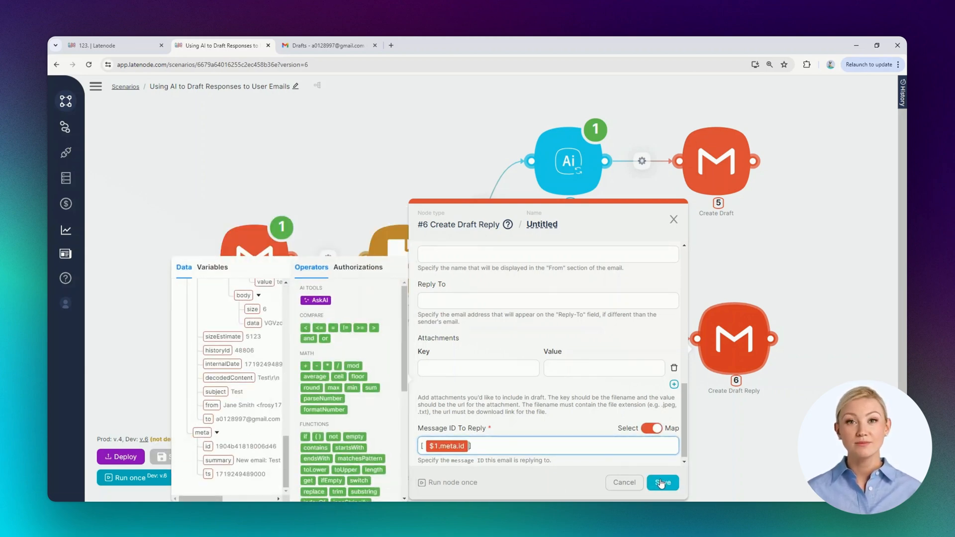
click(662, 483)
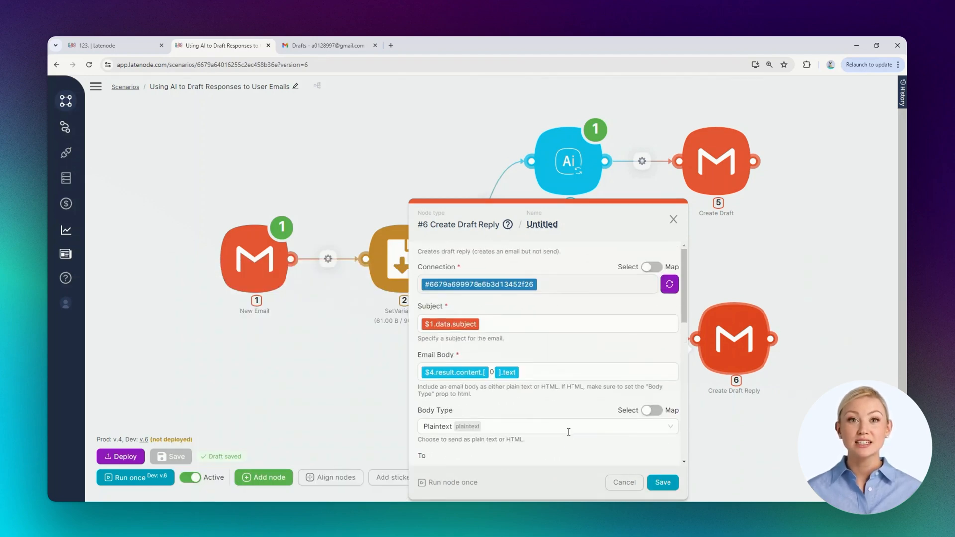
Save the scenario, deploy it as version 7 and switch it back to active
click(674, 219)
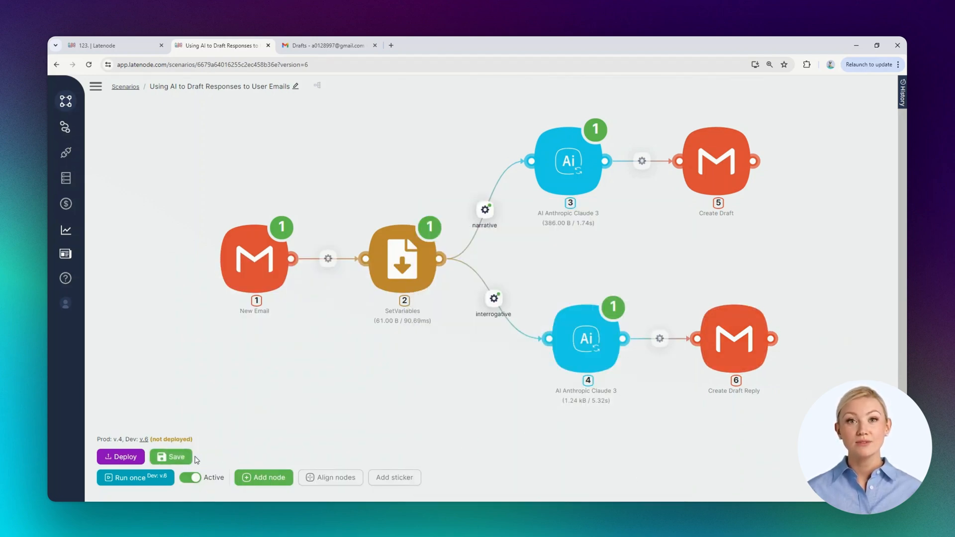
click(171, 457)
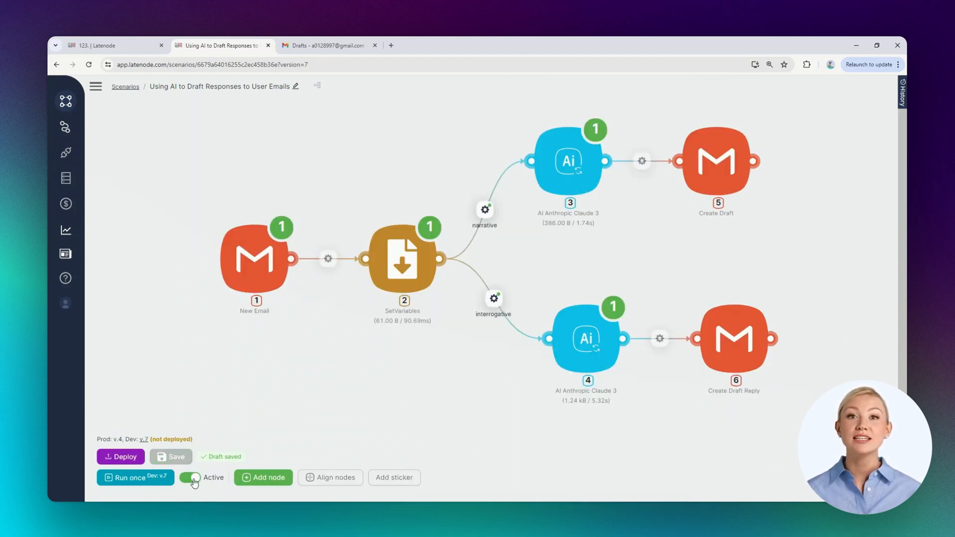
click(190, 477)
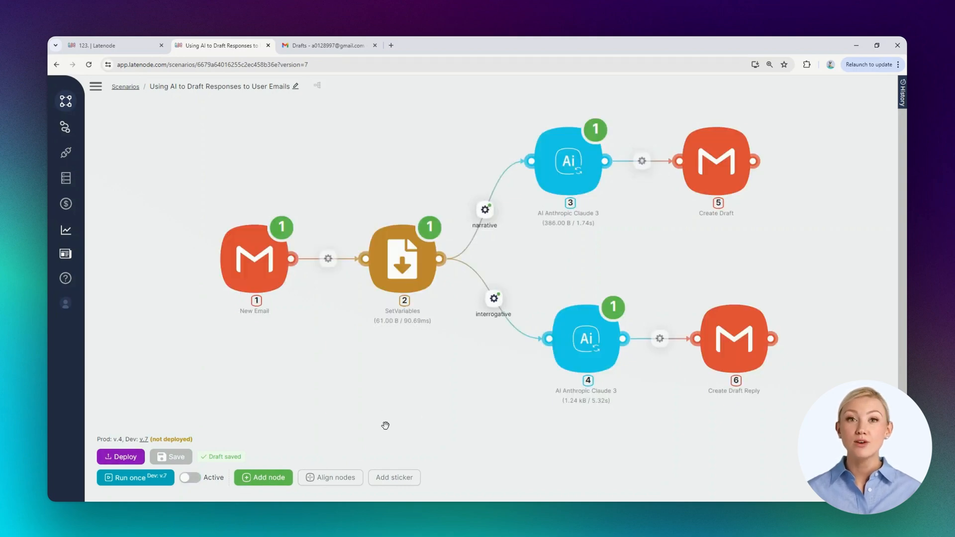
mouse_move(134, 476)
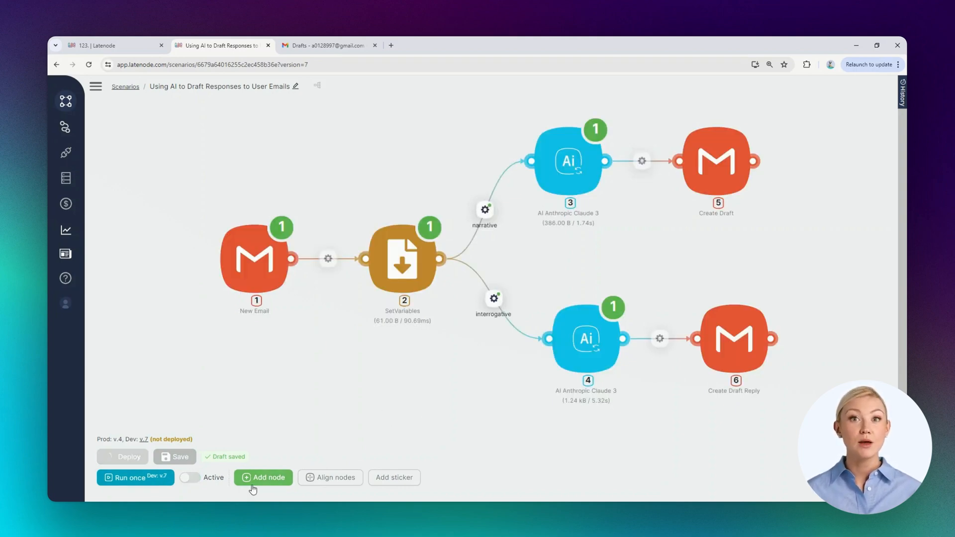
click(191, 476)
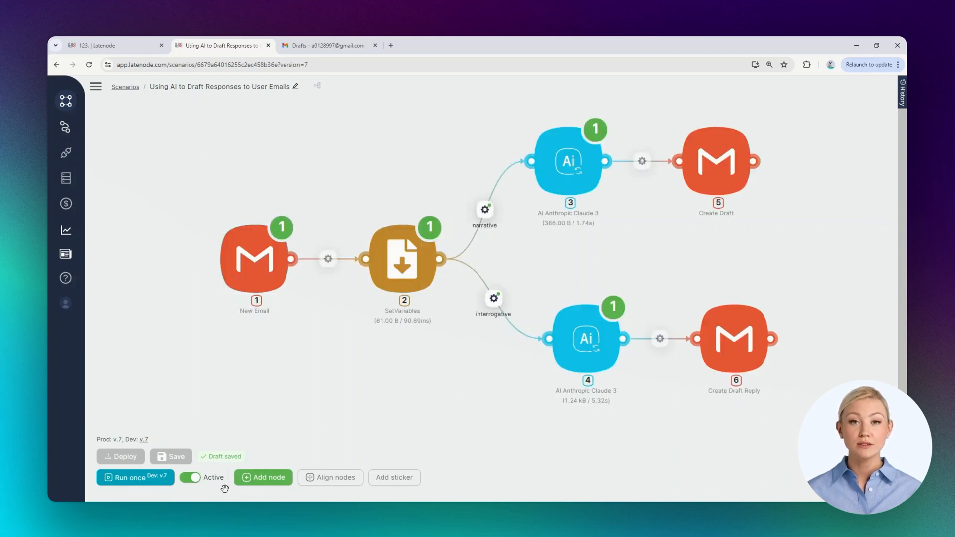
mouse_move(239, 263)
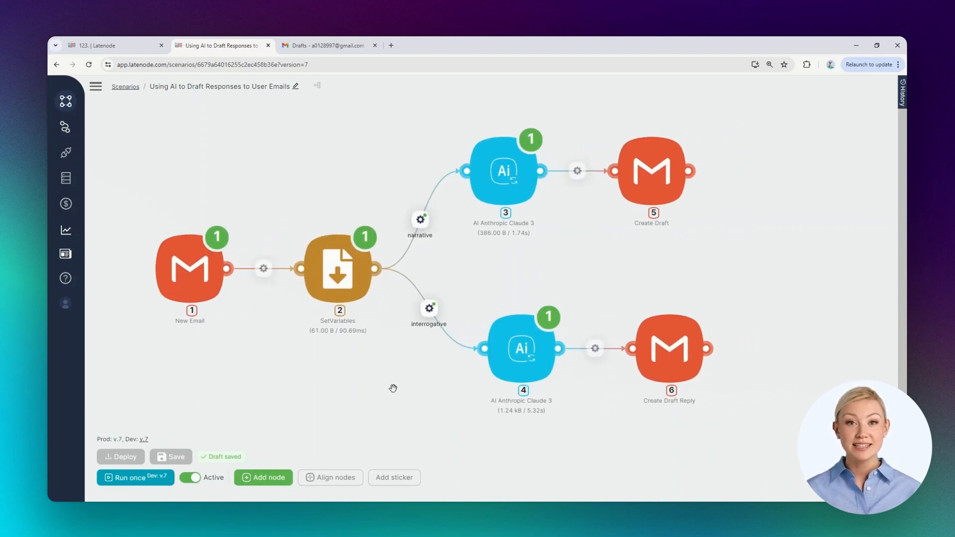
Check the Gmail inbox, refresh the run history and view the 21:15:07 production run's details
click(904, 98)
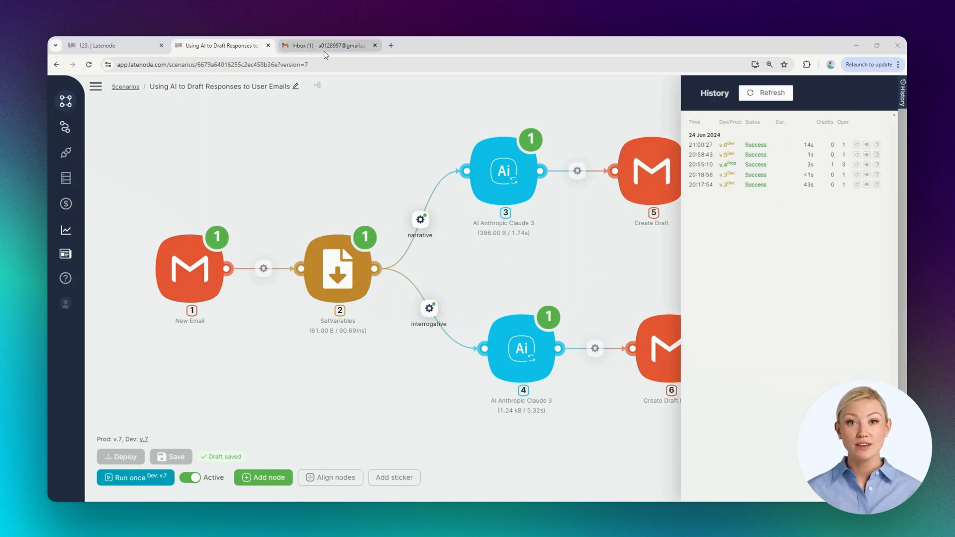
click(330, 45)
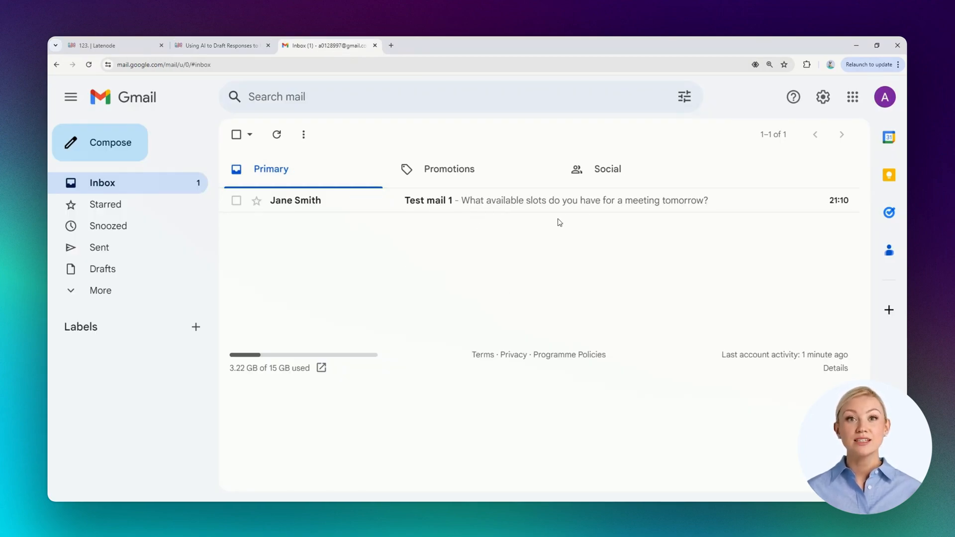
click(222, 44)
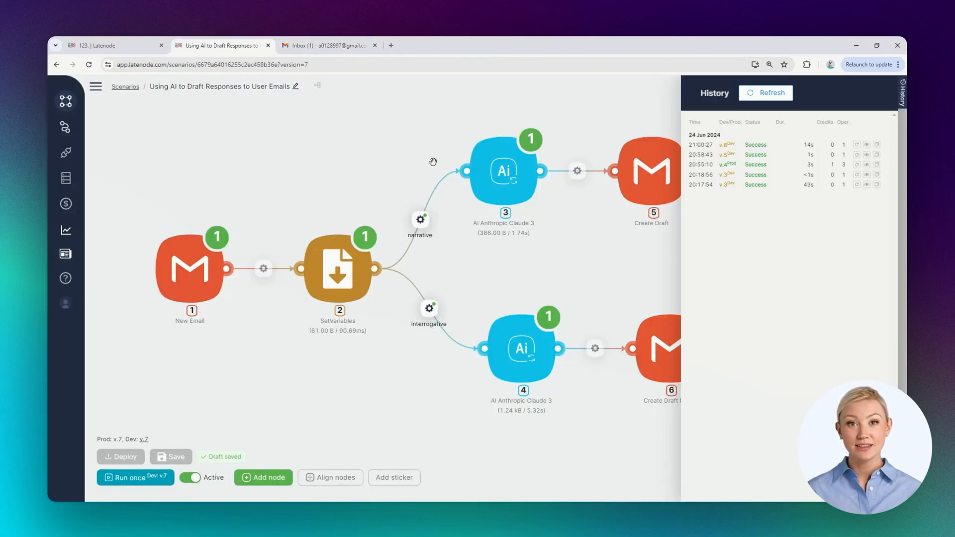
click(765, 93)
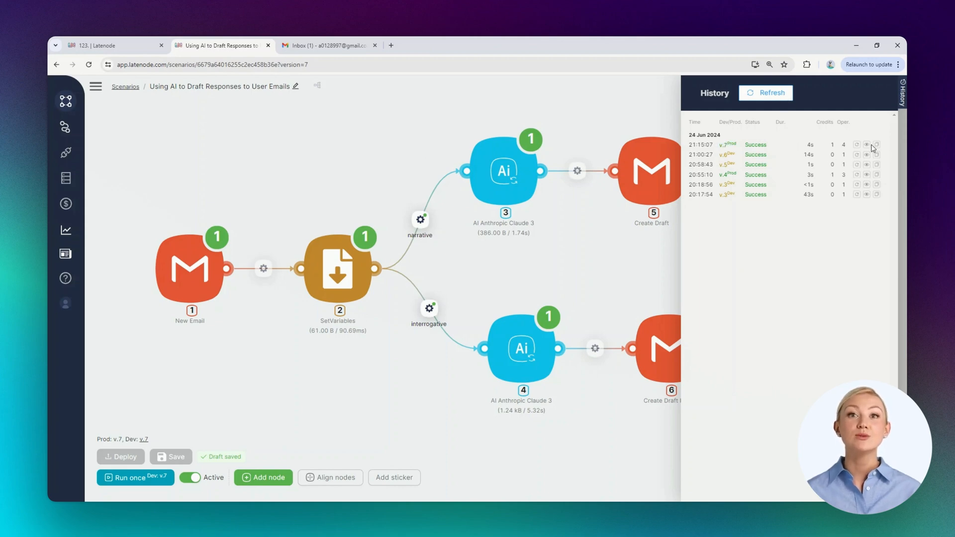
click(866, 144)
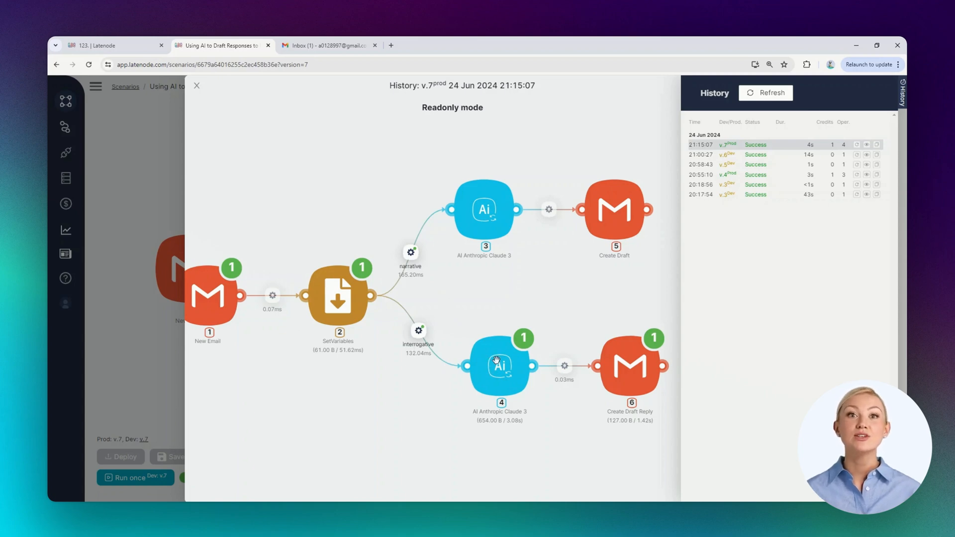
mouse_move(623, 359)
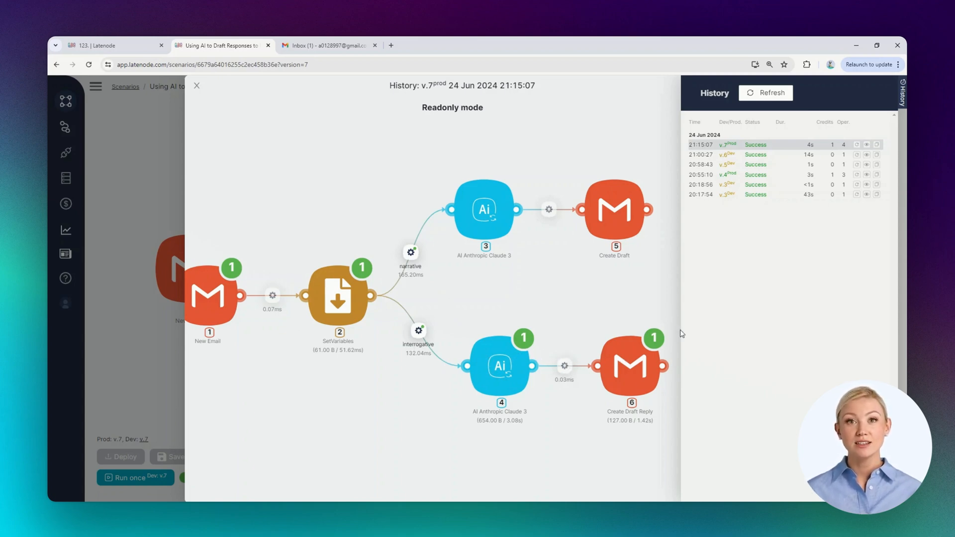
mouse_move(691, 367)
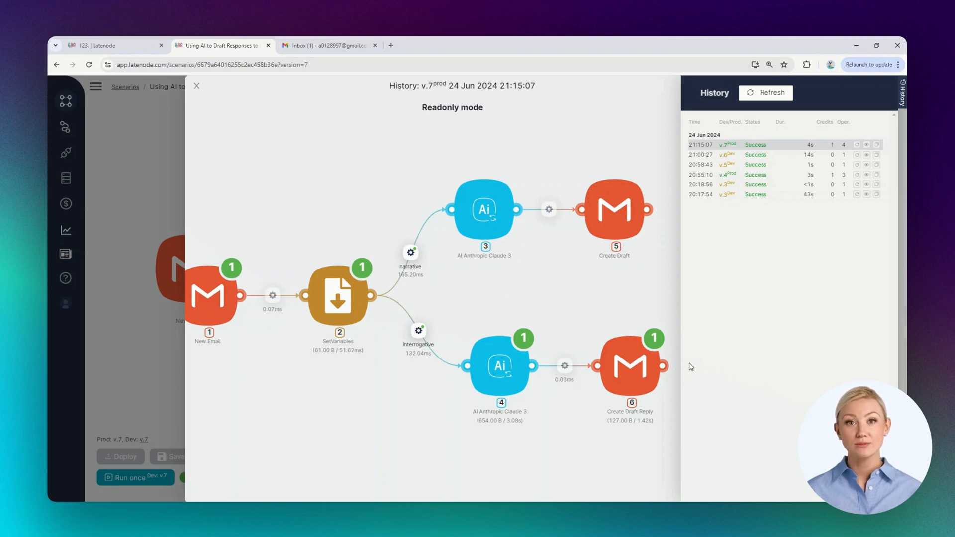
In Gmail Drafts, view the AI-written 'Test mail 1' reply draft to Jane Smith
click(329, 45)
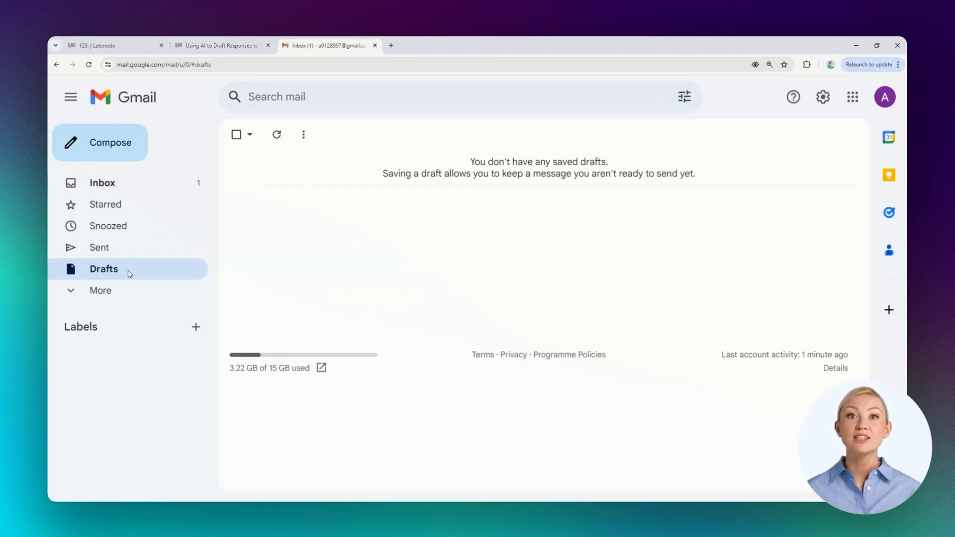
click(88, 64)
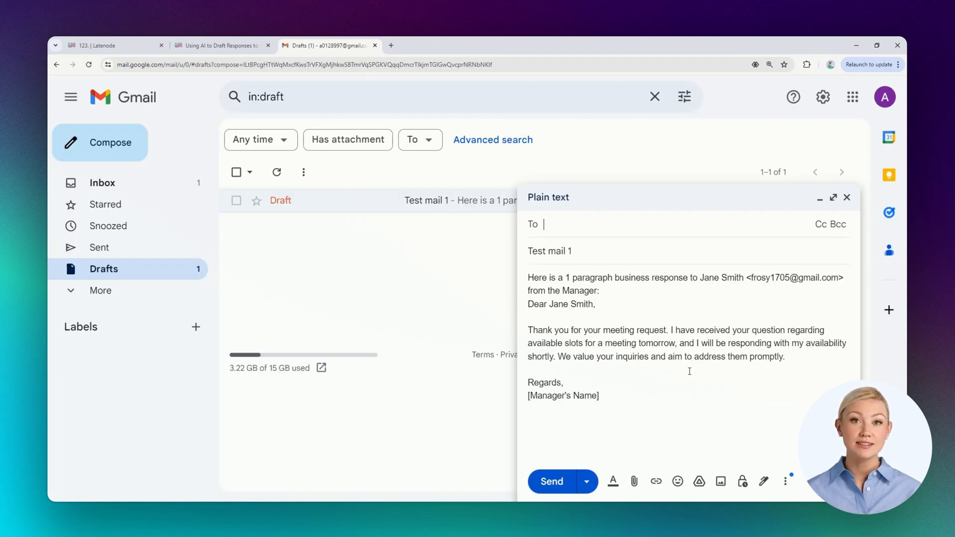
click(565, 251)
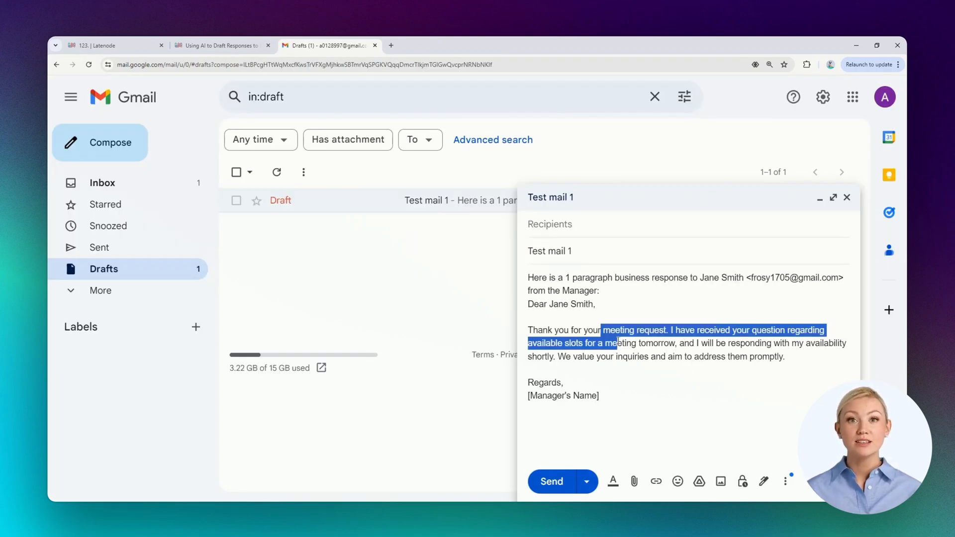
click(666, 358)
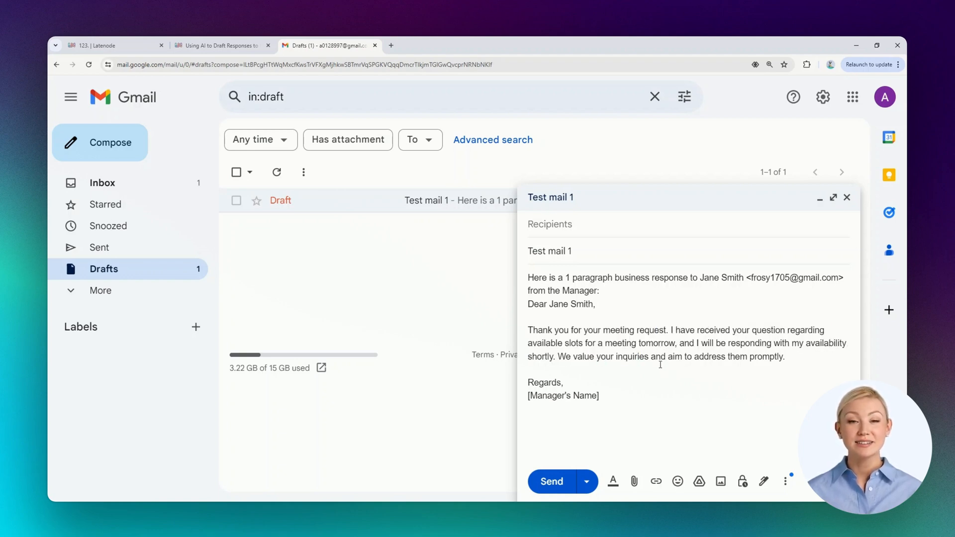
click(549, 224)
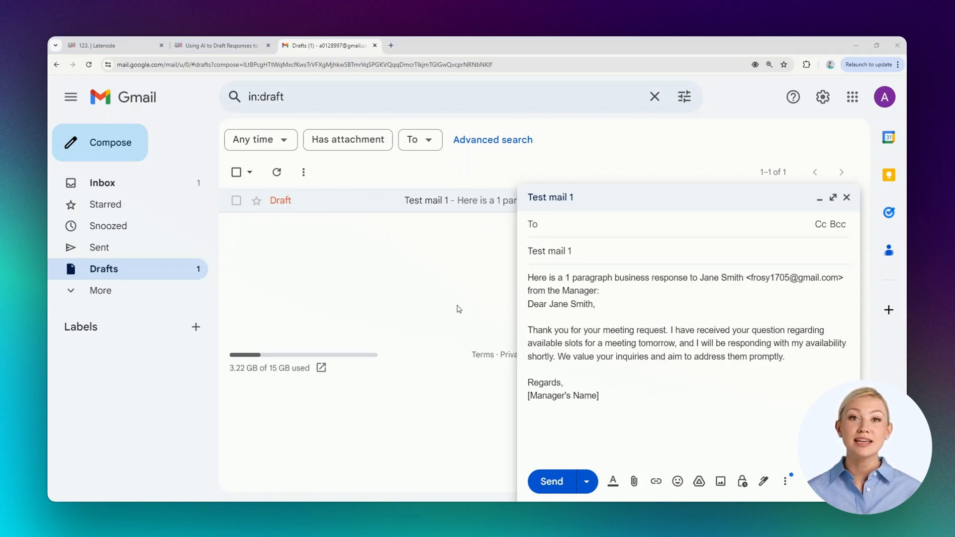
mouse_move(125, 183)
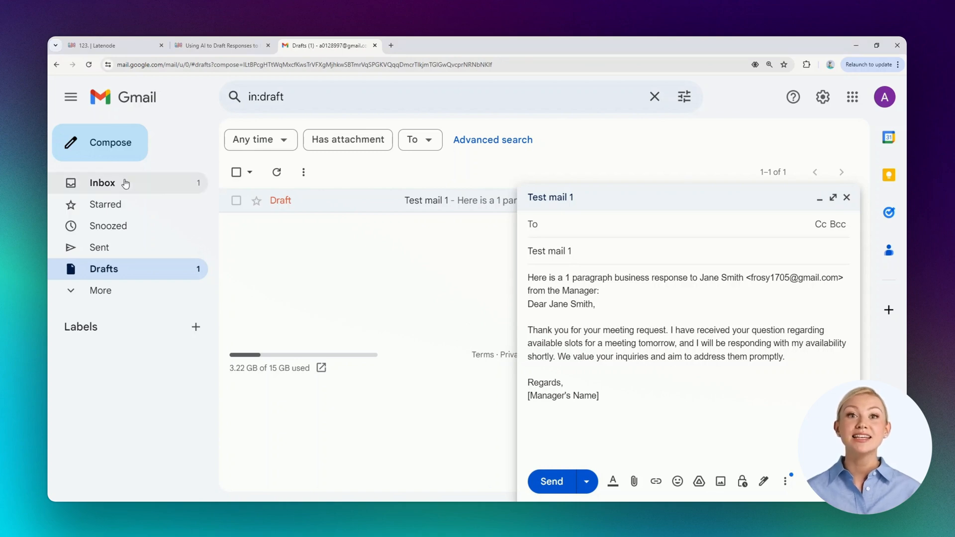
Check the Gmail inbox for the new 'Test mail 2' from Jane Smith, then return to Latenode
click(102, 183)
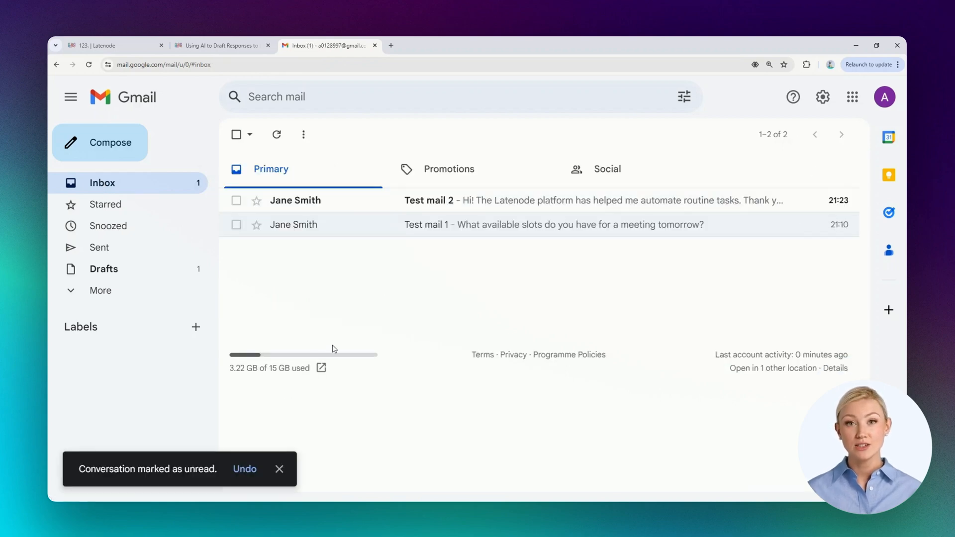
mouse_move(384, 283)
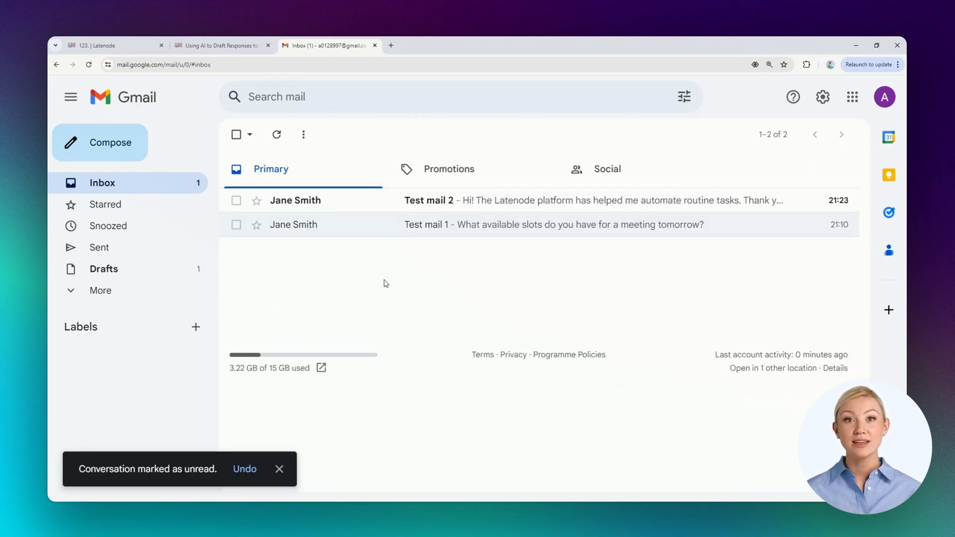
click(222, 45)
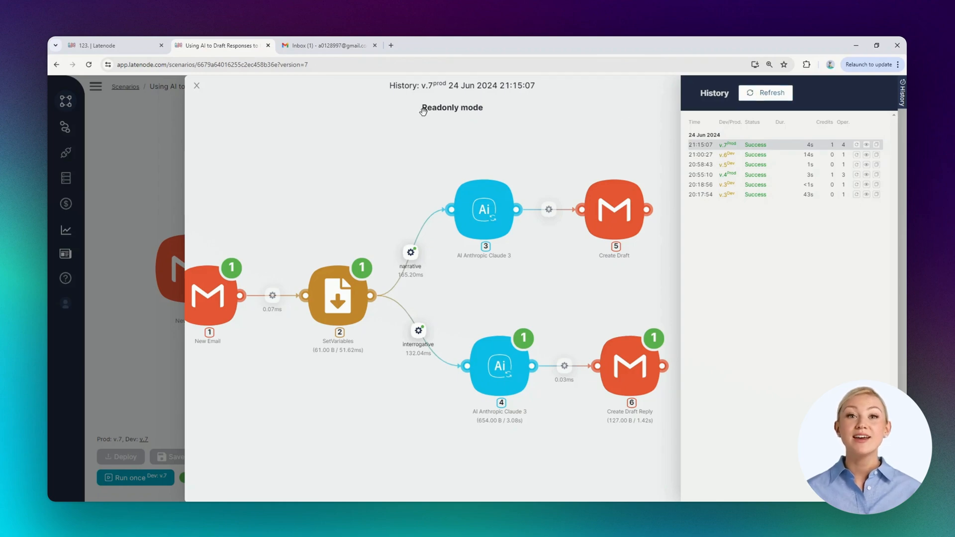
Refresh the run history until the 21:25:14 version 7 run succeeds and open its details
click(195, 86)
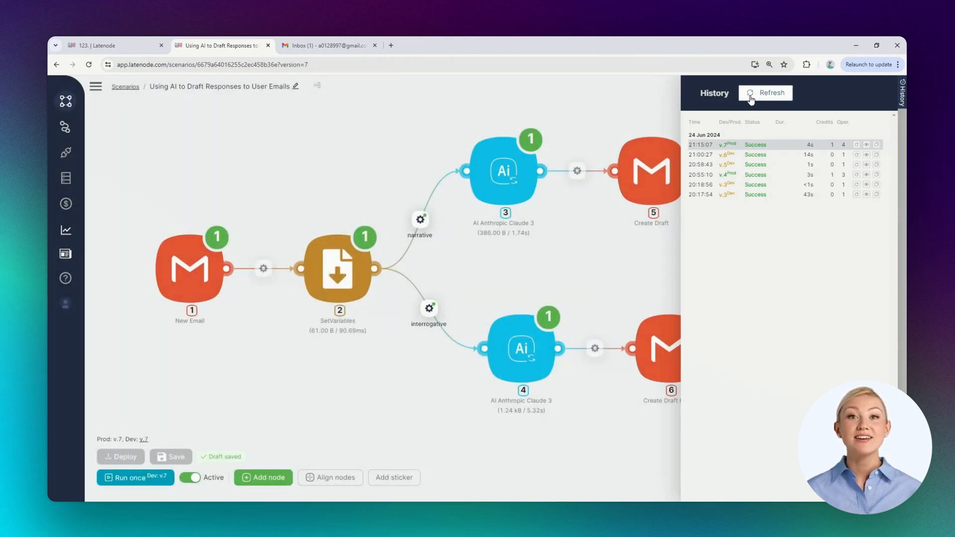
click(765, 92)
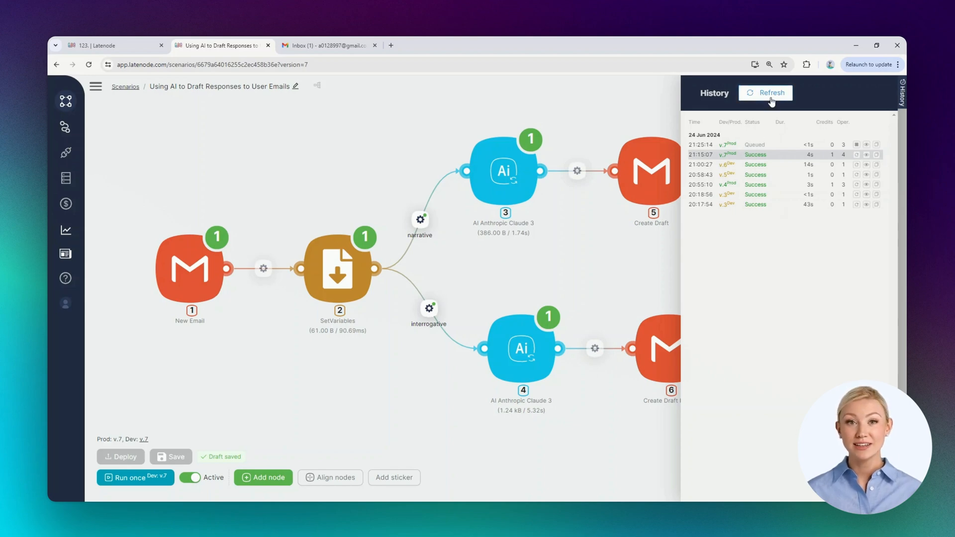
click(765, 93)
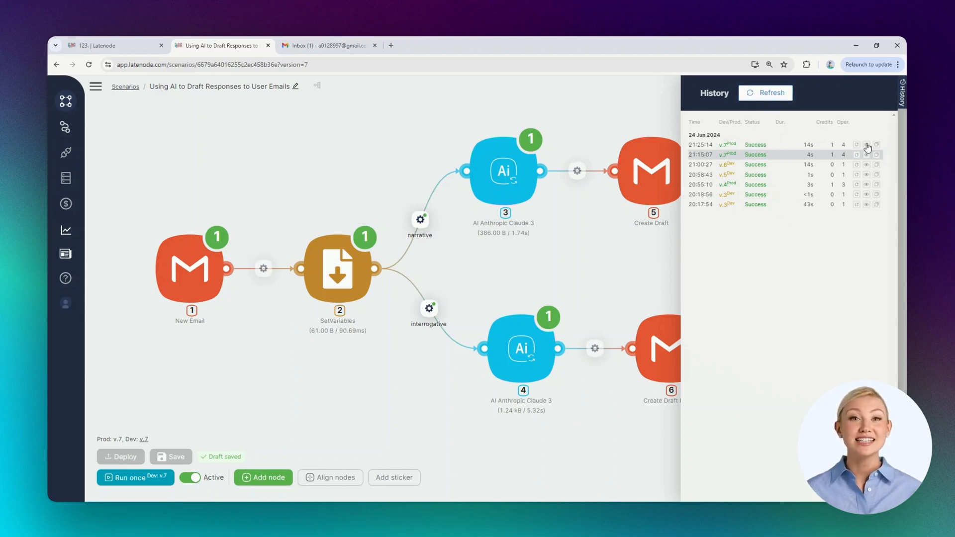
click(867, 146)
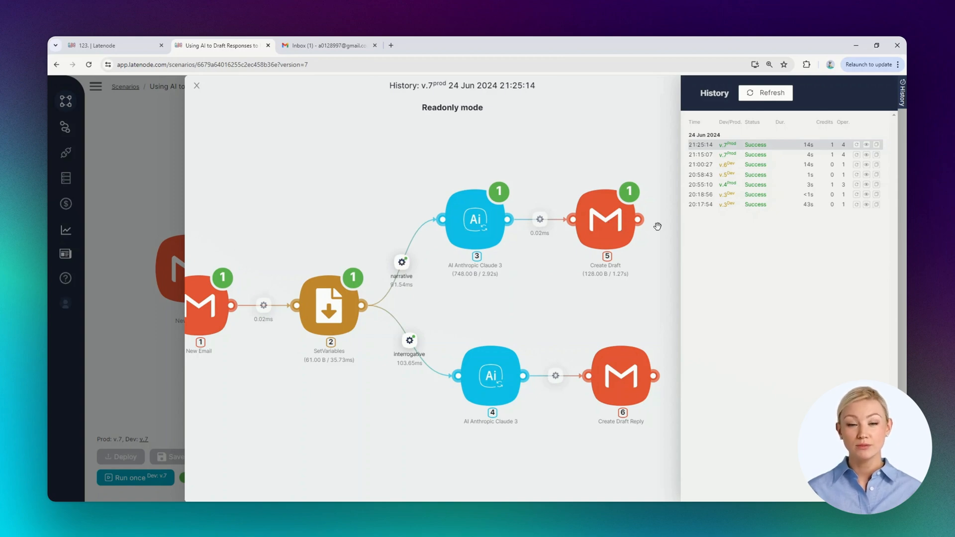
mouse_move(647, 270)
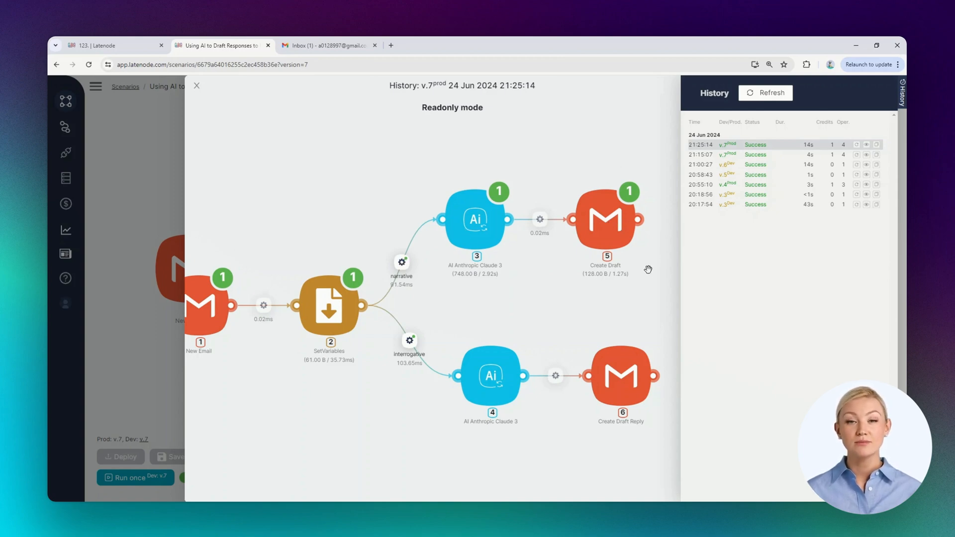
View the AI-written draft reply to 'Test mail 2' in Gmail Drafts
click(329, 44)
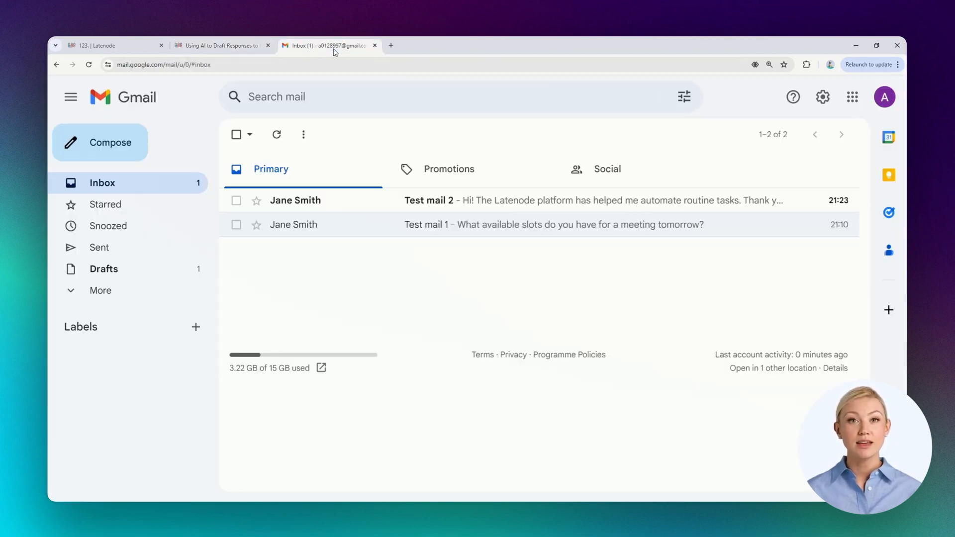
click(103, 268)
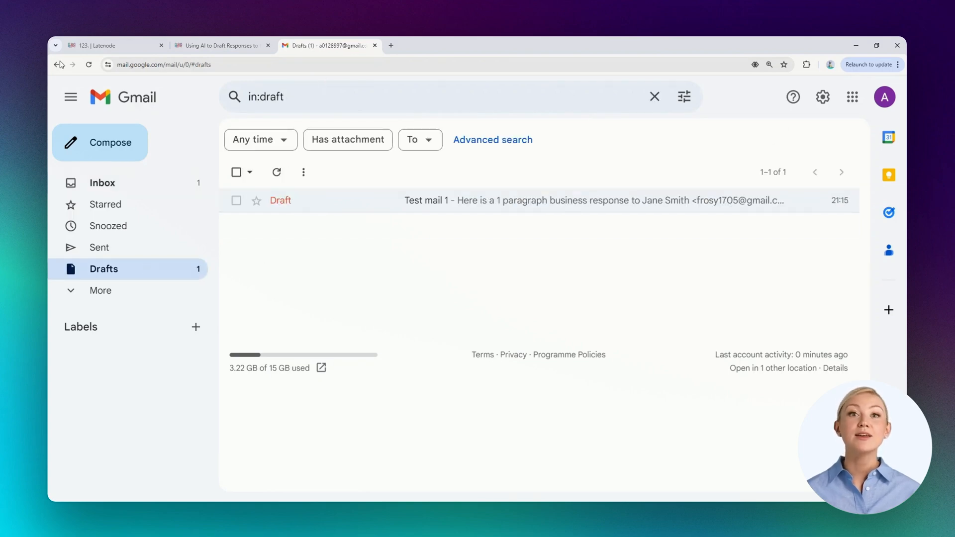
click(89, 65)
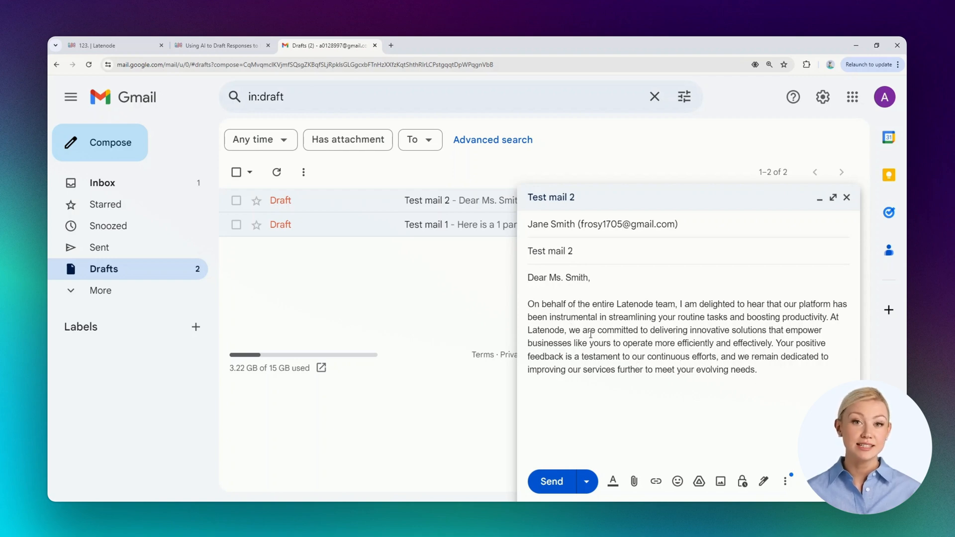
mouse_move(643, 263)
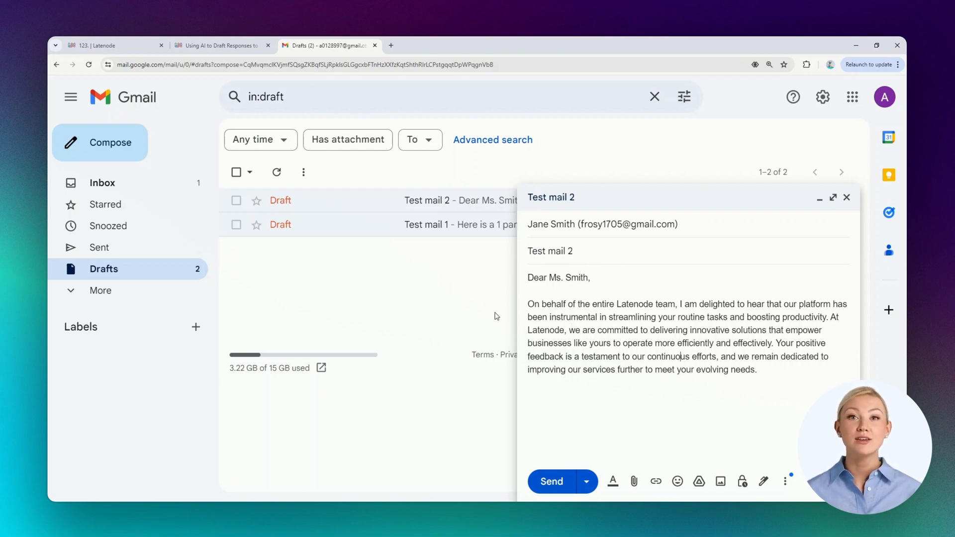
Return to the Latenode scenario canvas, leaving the past-run view
click(222, 45)
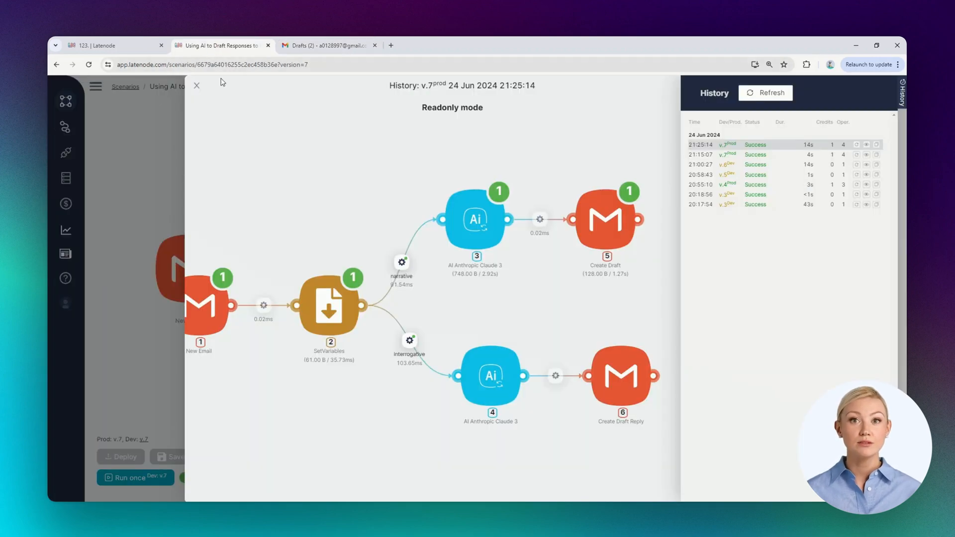
click(196, 85)
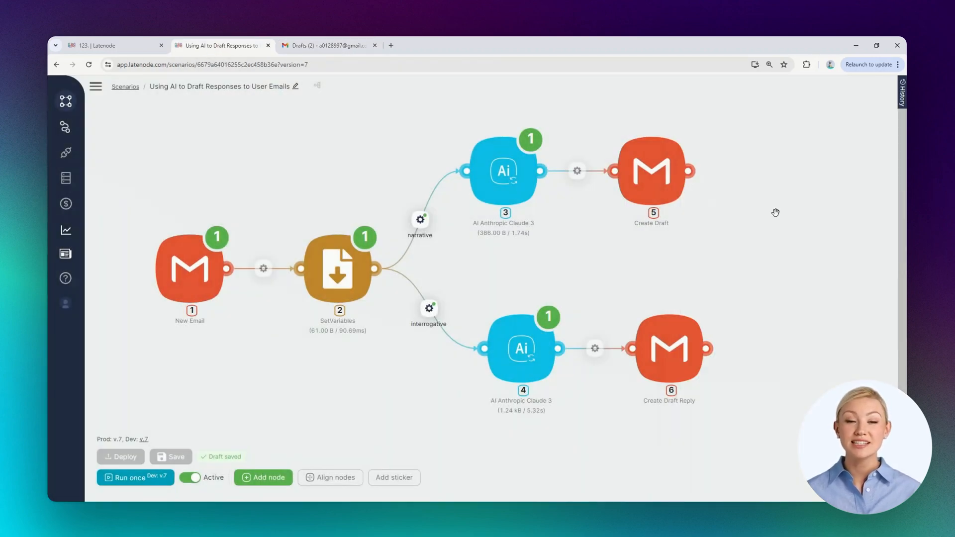